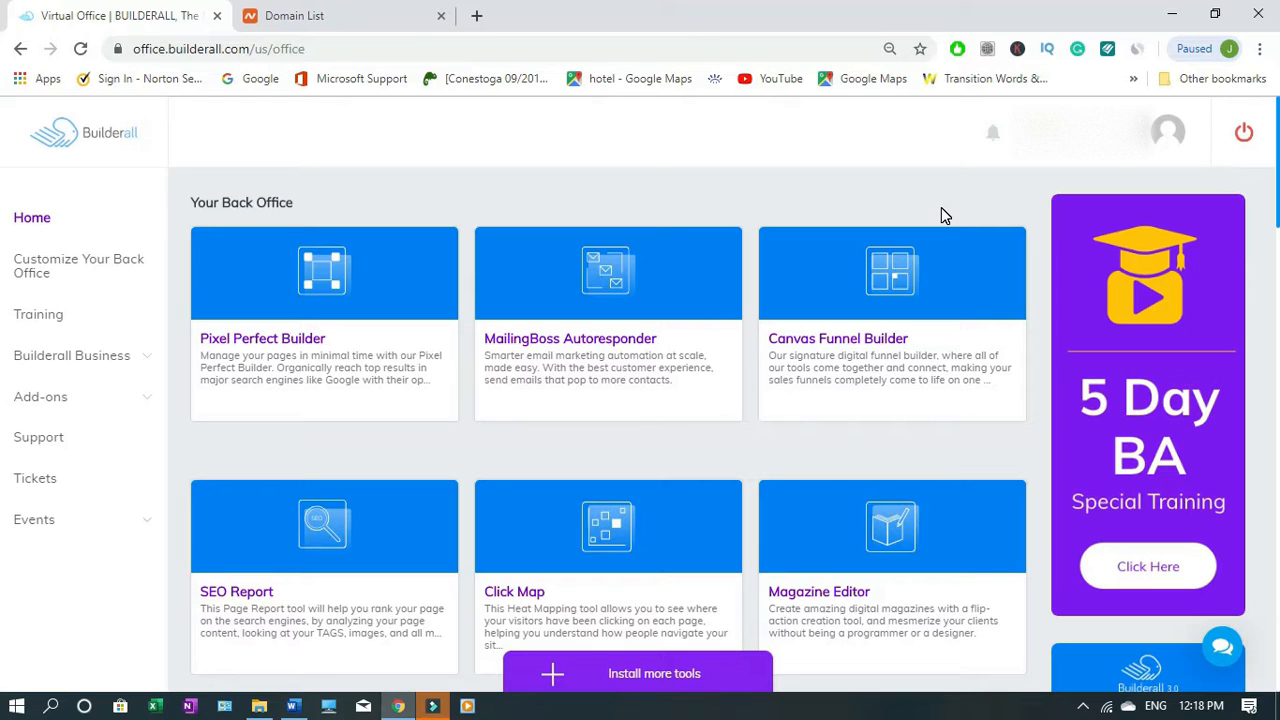
mouse_move(645, 187)
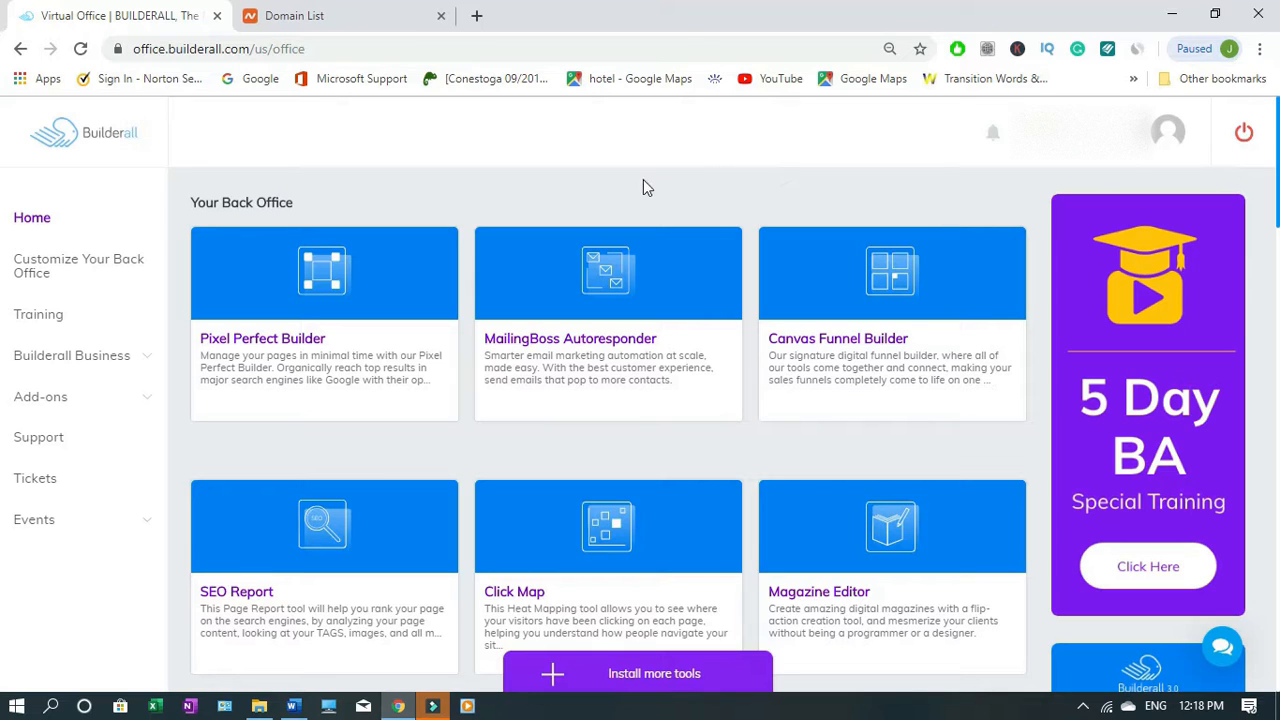
mouse_move(370, 288)
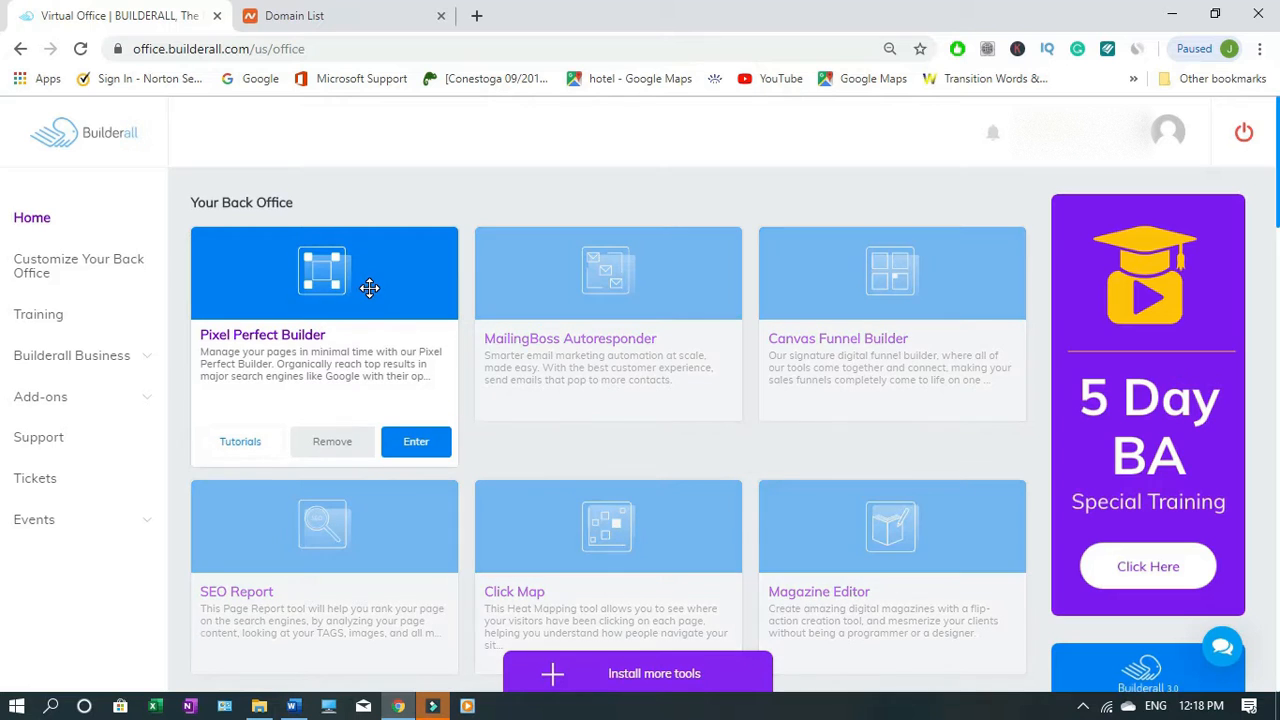
- Enter the Pixel Perfect Builder from the Back Office home to reach My sites
click(416, 441)
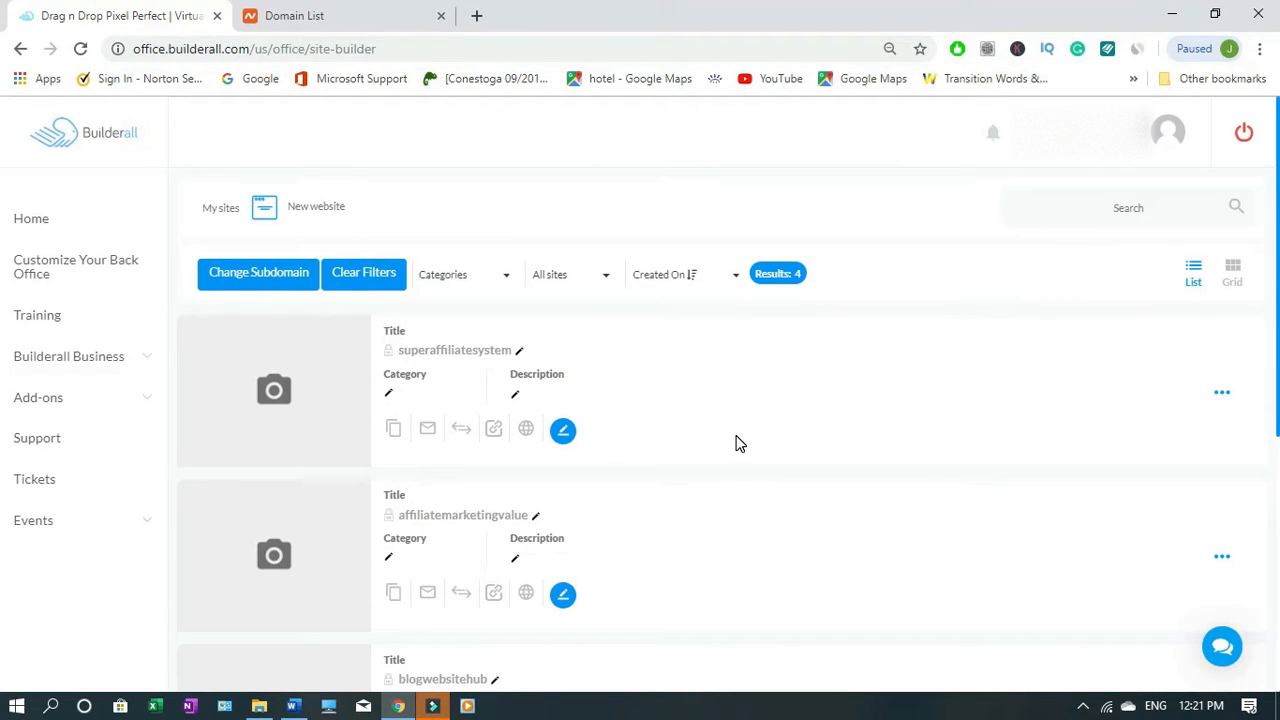
mouse_move(600, 430)
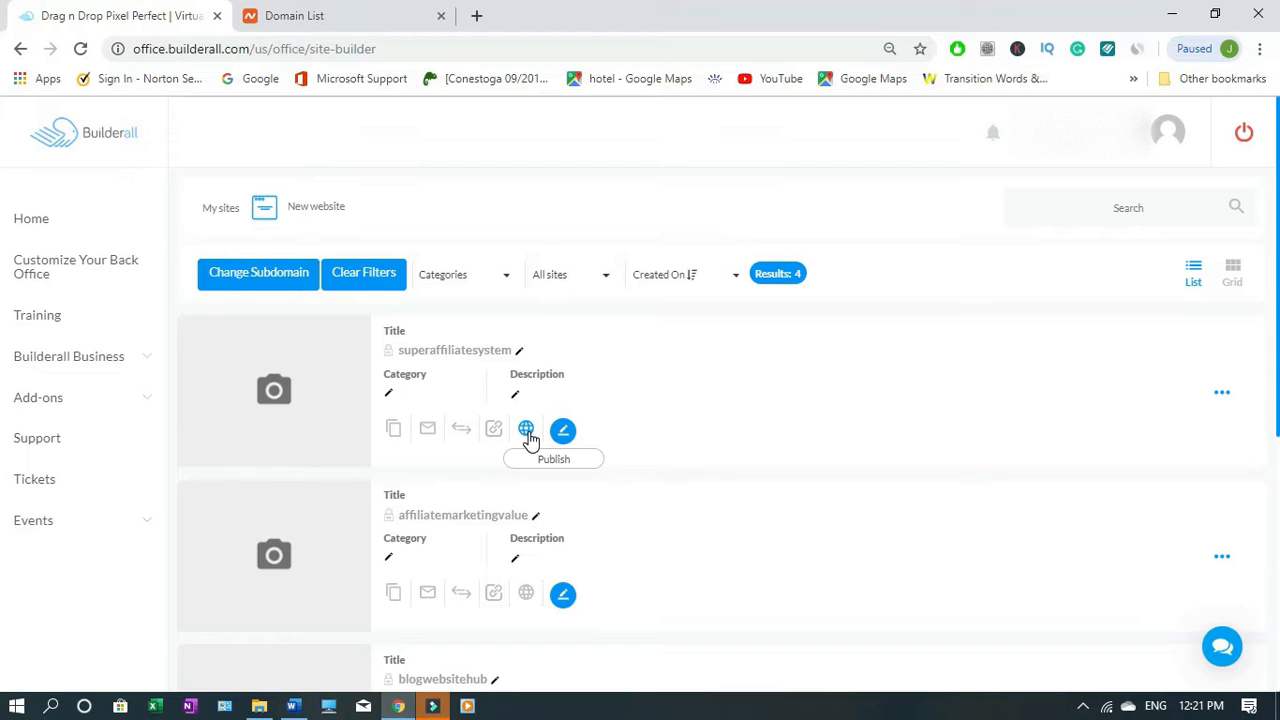
- Publish the superaffiliatesystem site and confirm the publish prompt
click(525, 430)
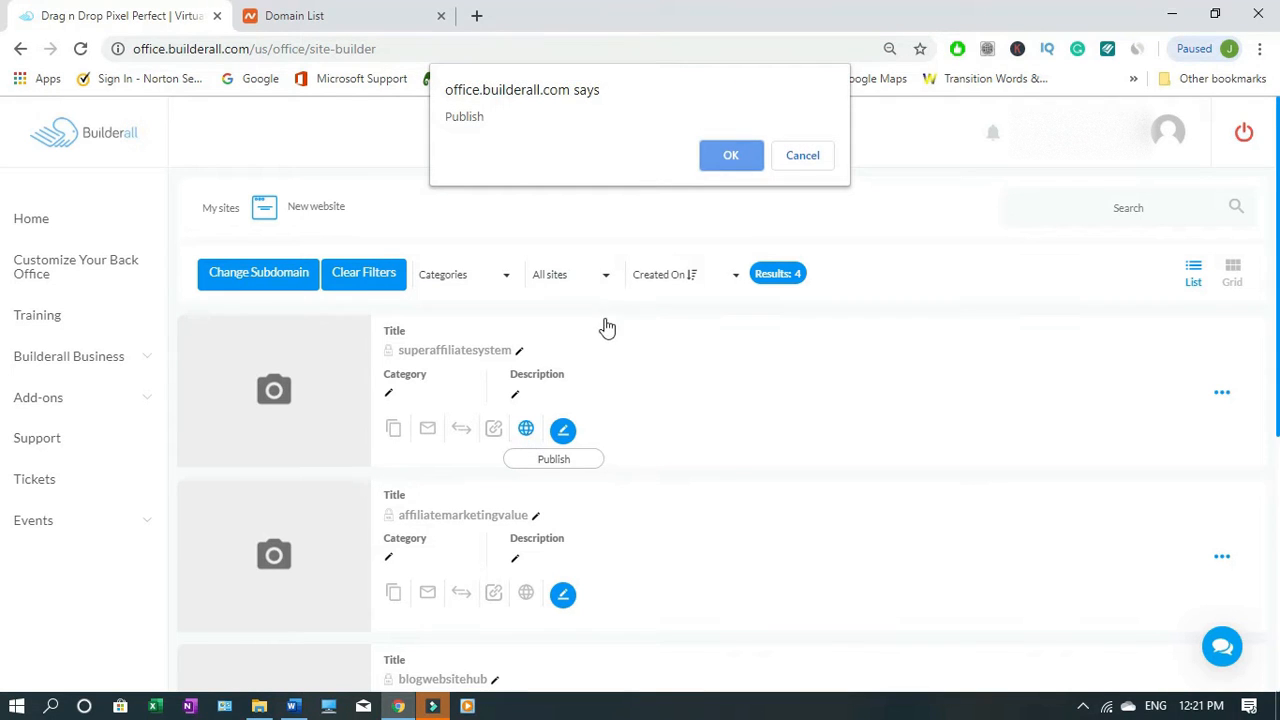
mouse_move(731, 155)
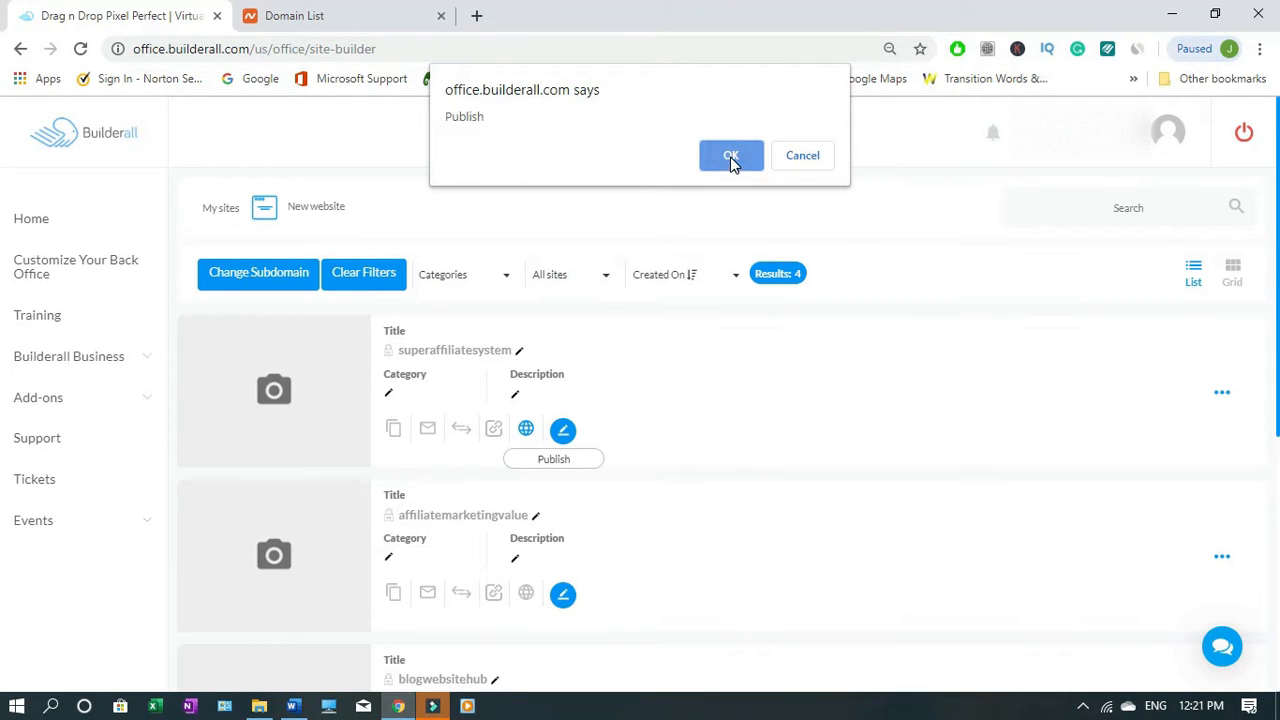
click(731, 155)
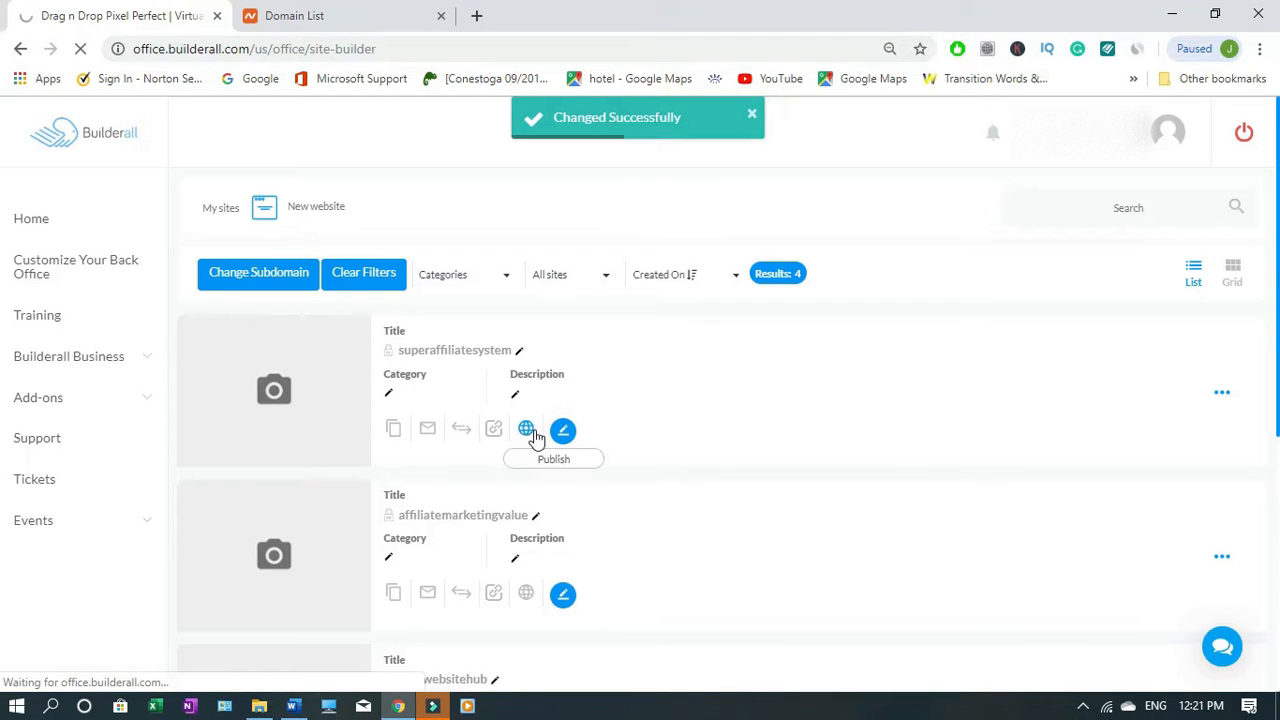
mouse_move(760, 440)
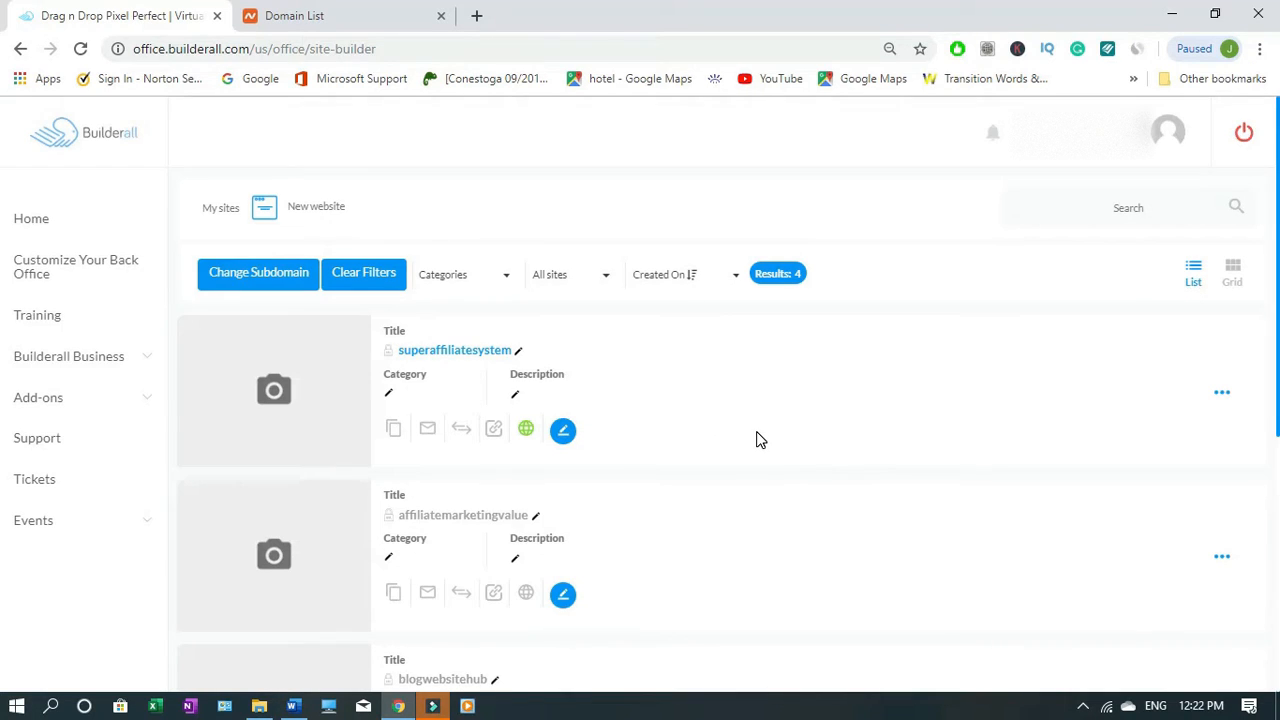
mouse_move(526, 429)
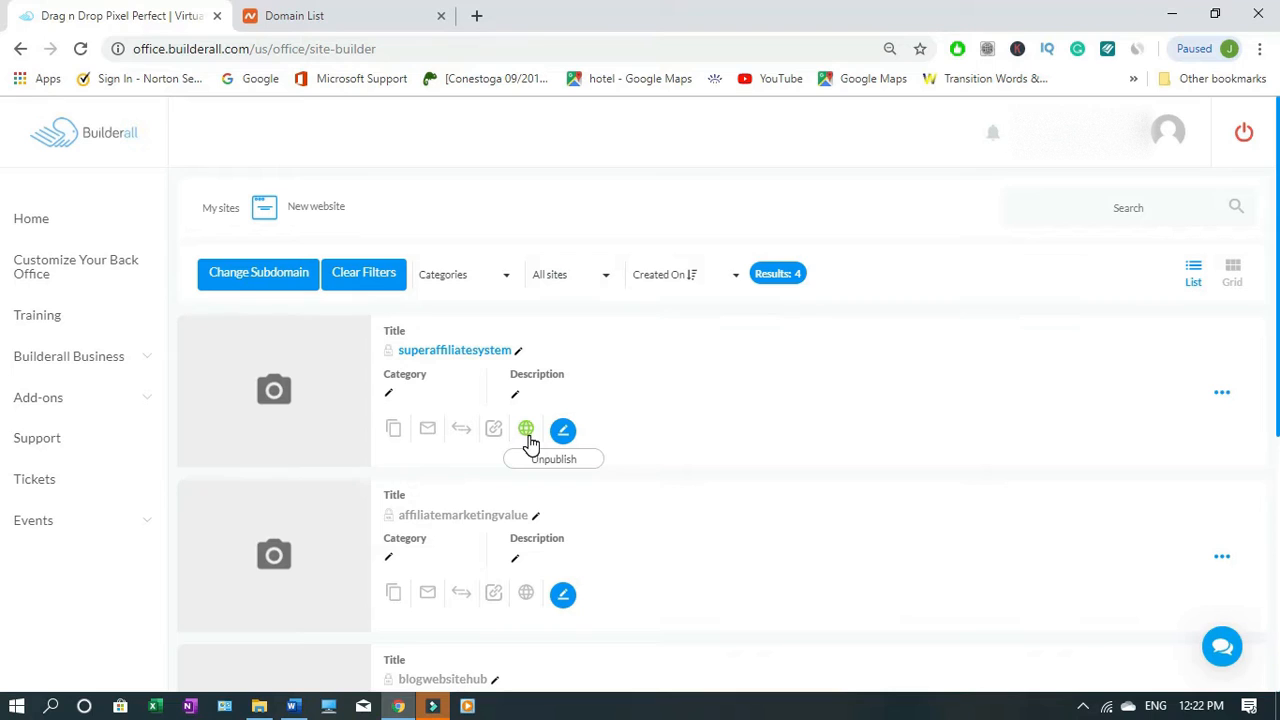
mouse_move(695, 449)
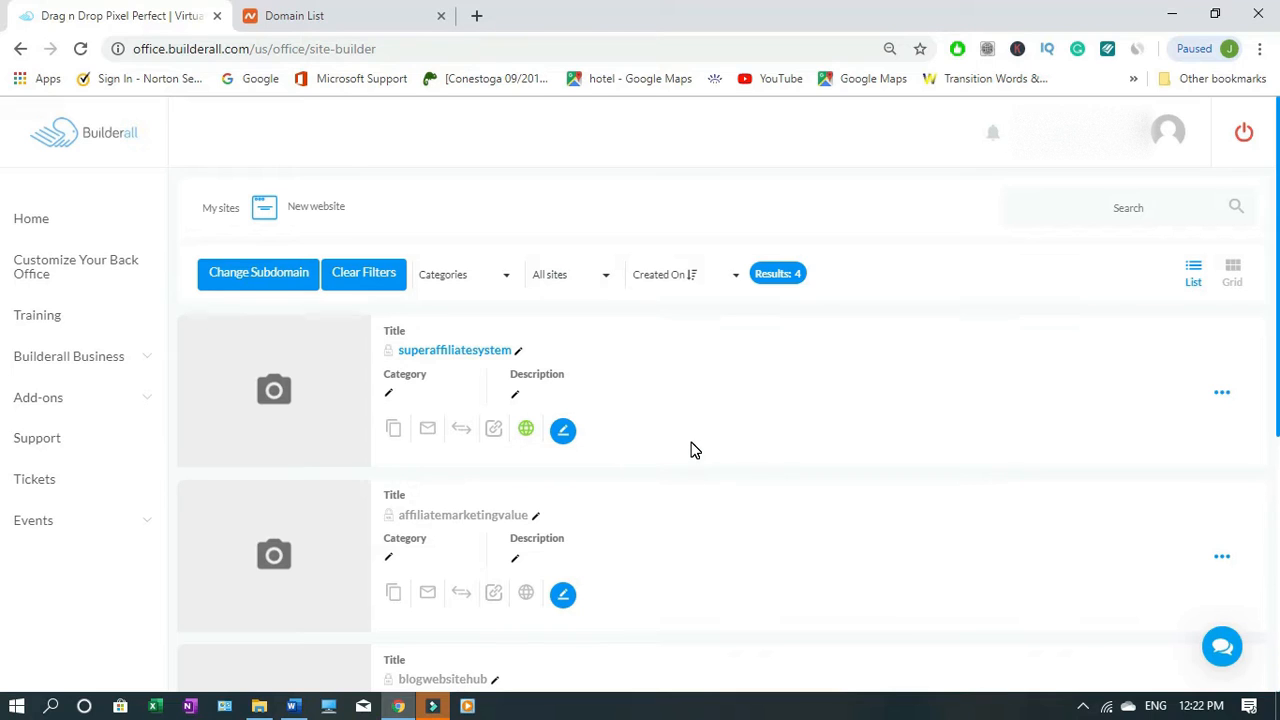
mouse_move(678, 442)
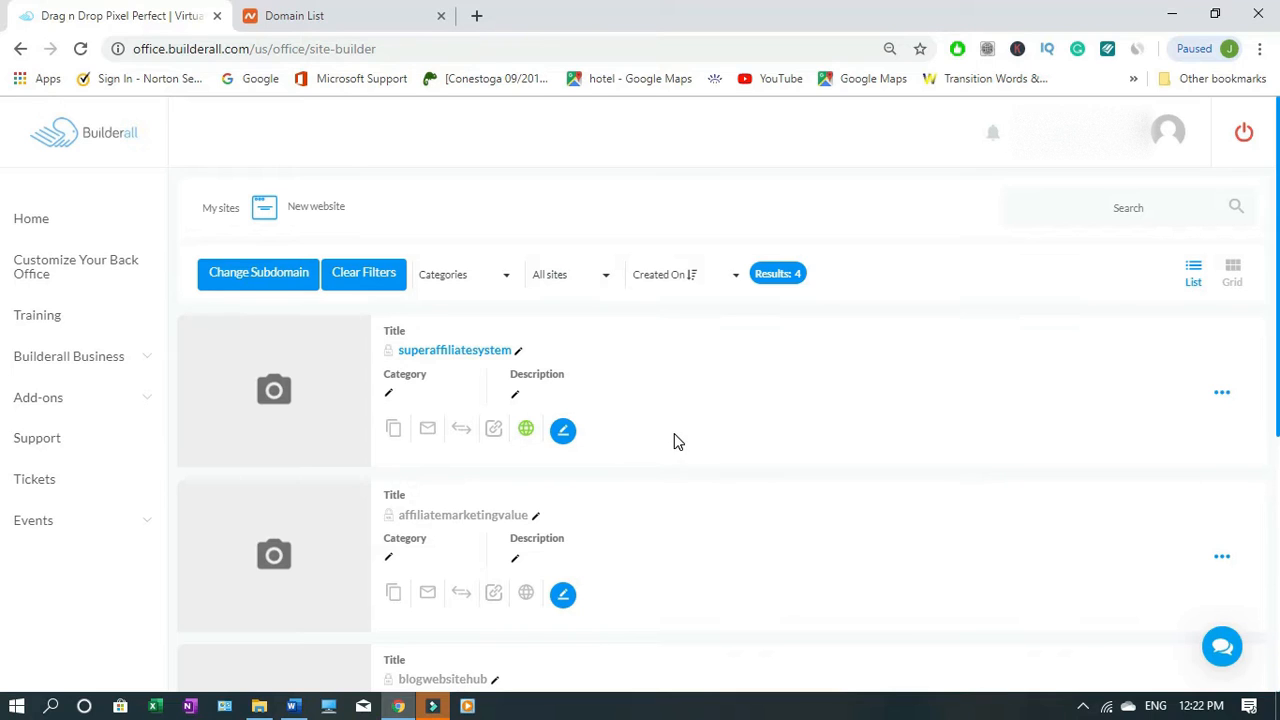
mouse_move(1237, 442)
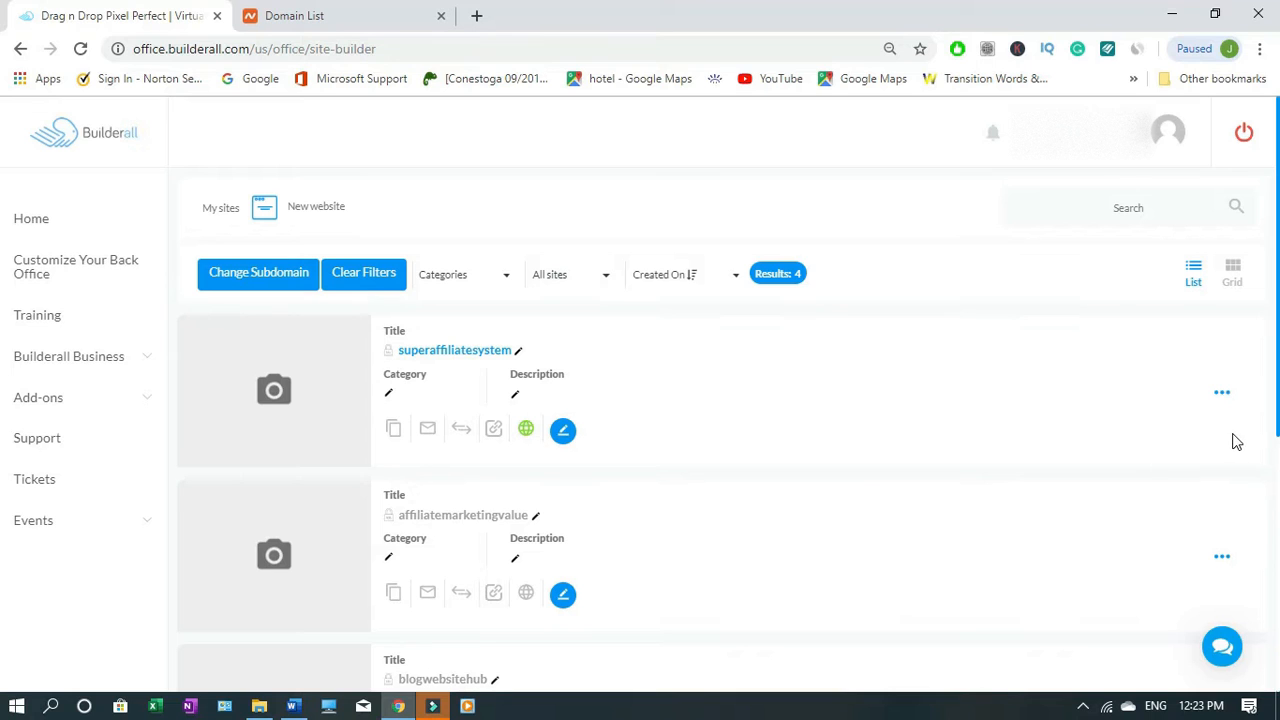
mouse_move(1255, 399)
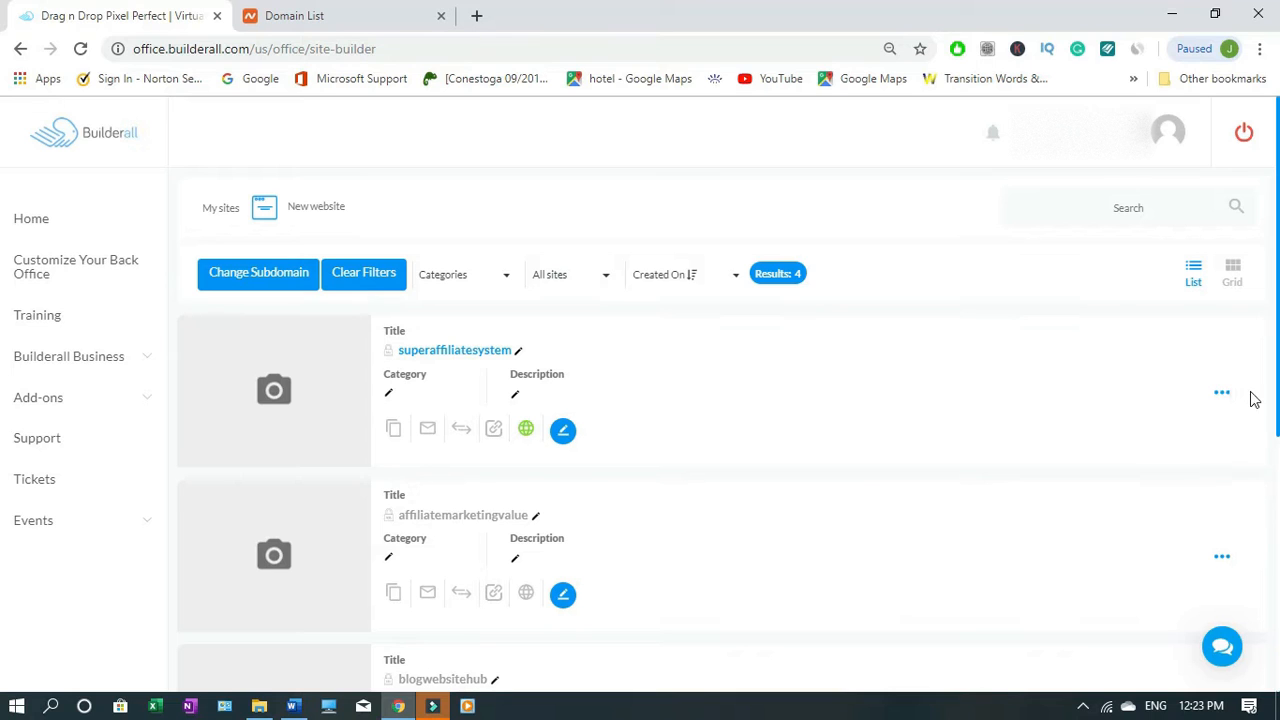
- Connect affiliateleadsales.com to superaffiliatesystem as its custom domain, hosted in North America (USA)
click(1221, 392)
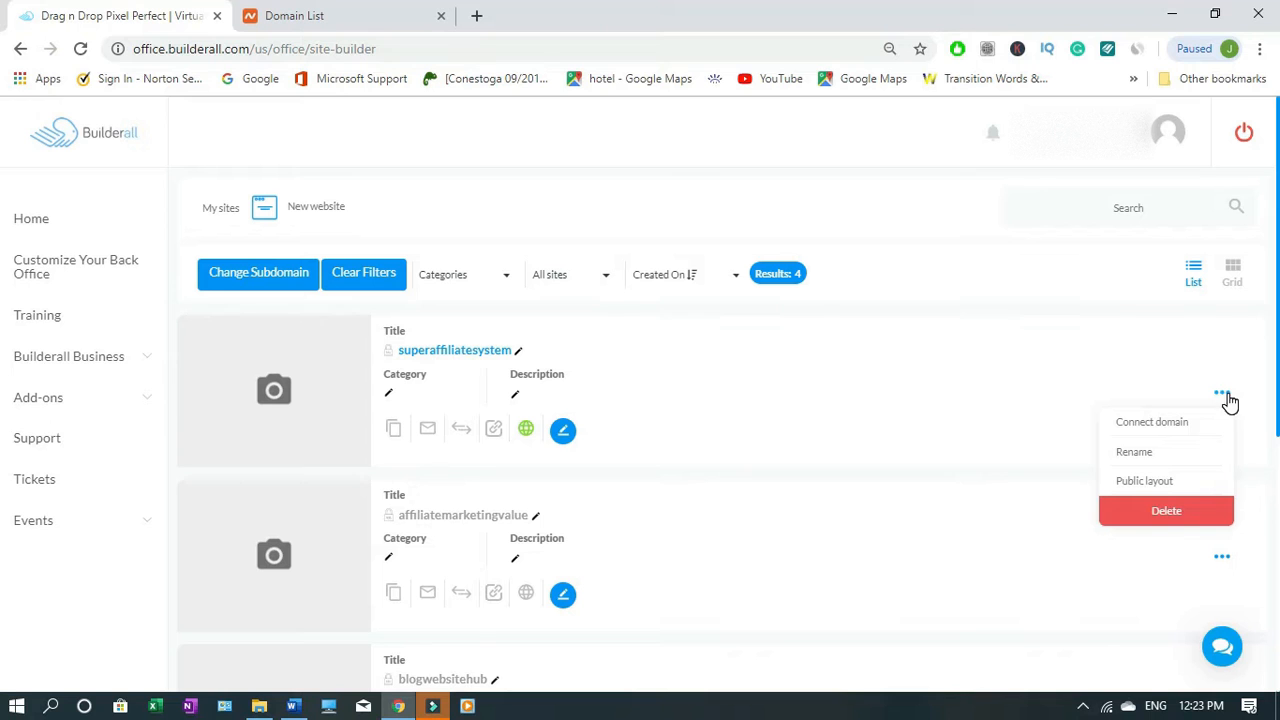
mouse_move(1152, 421)
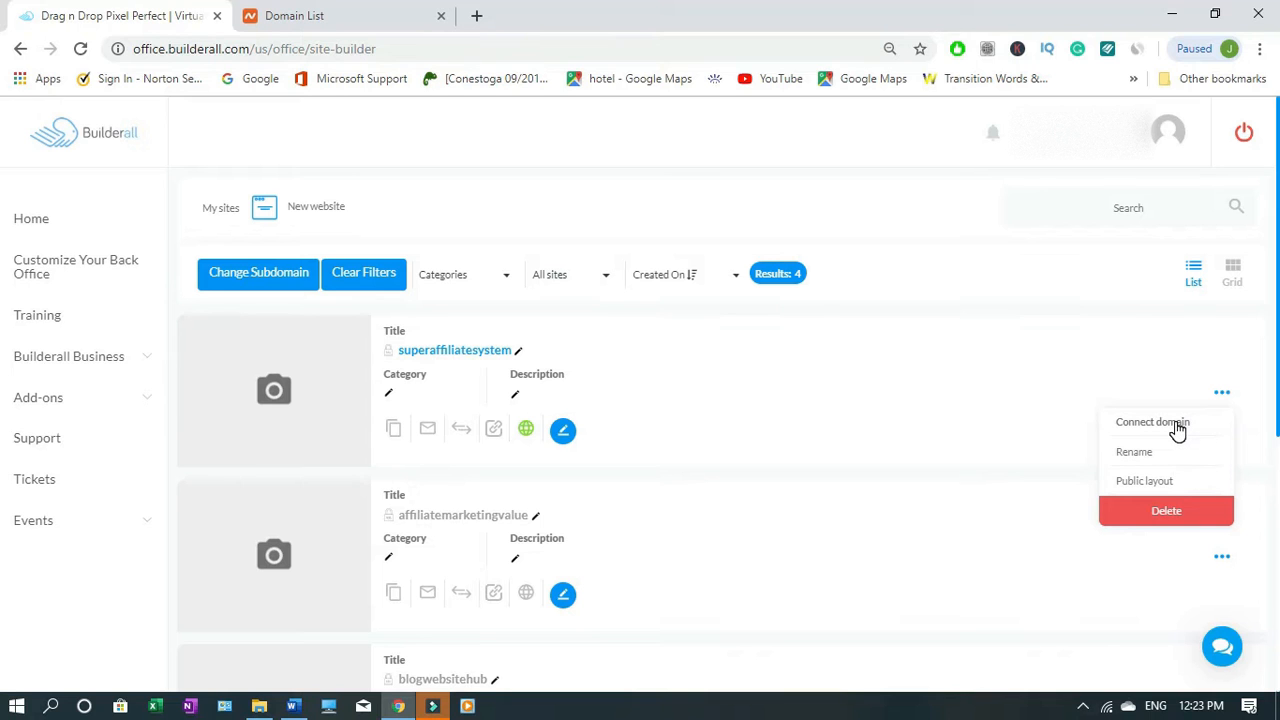
click(1152, 421)
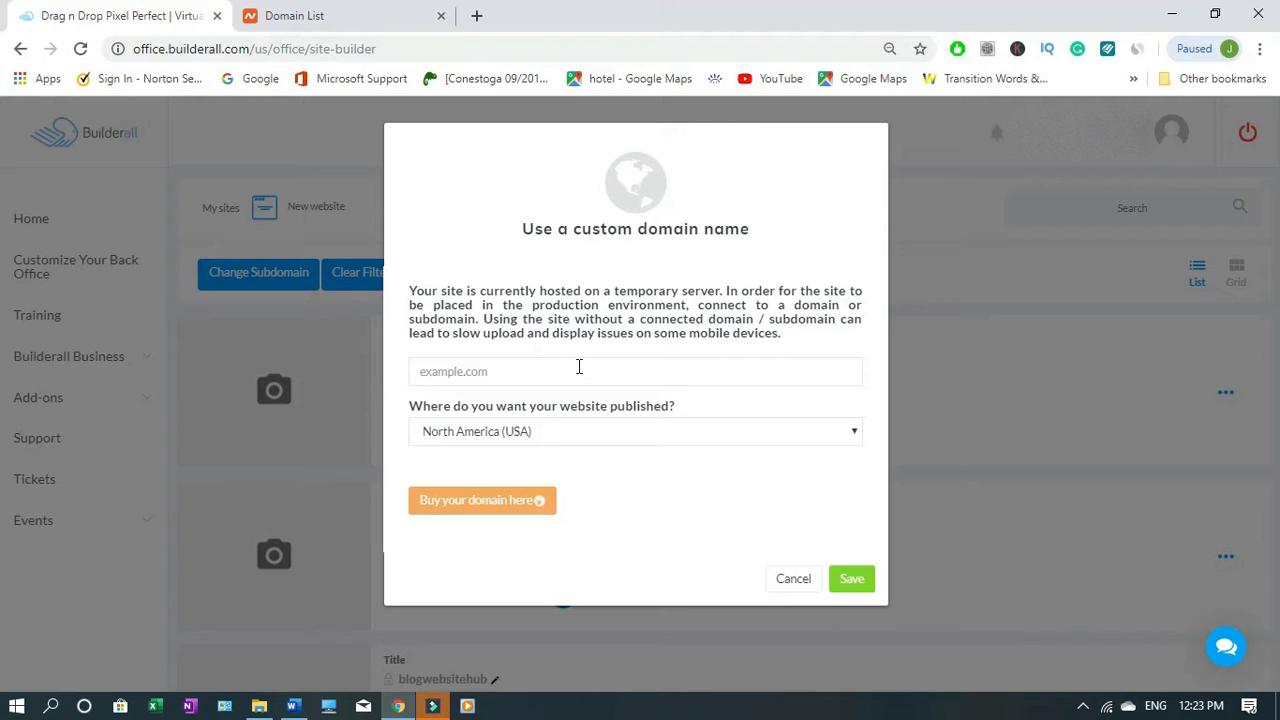
text(affiliateleadsales.com)
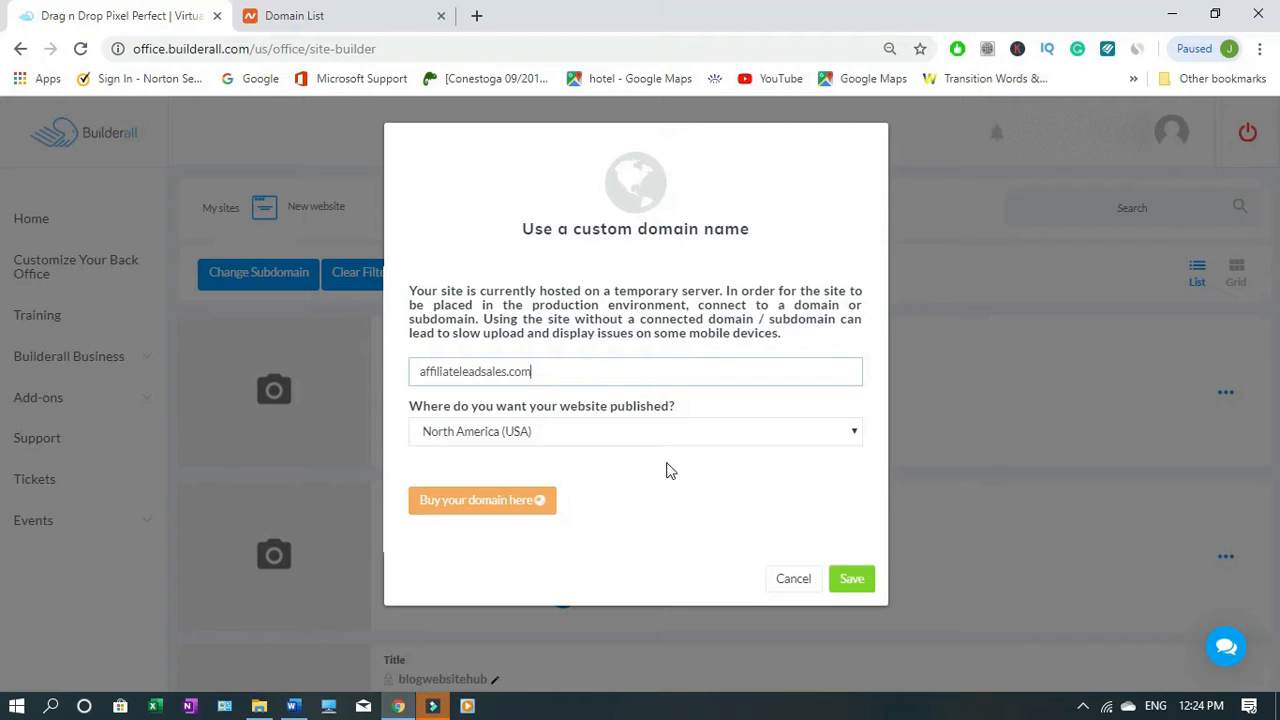
mouse_move(575, 421)
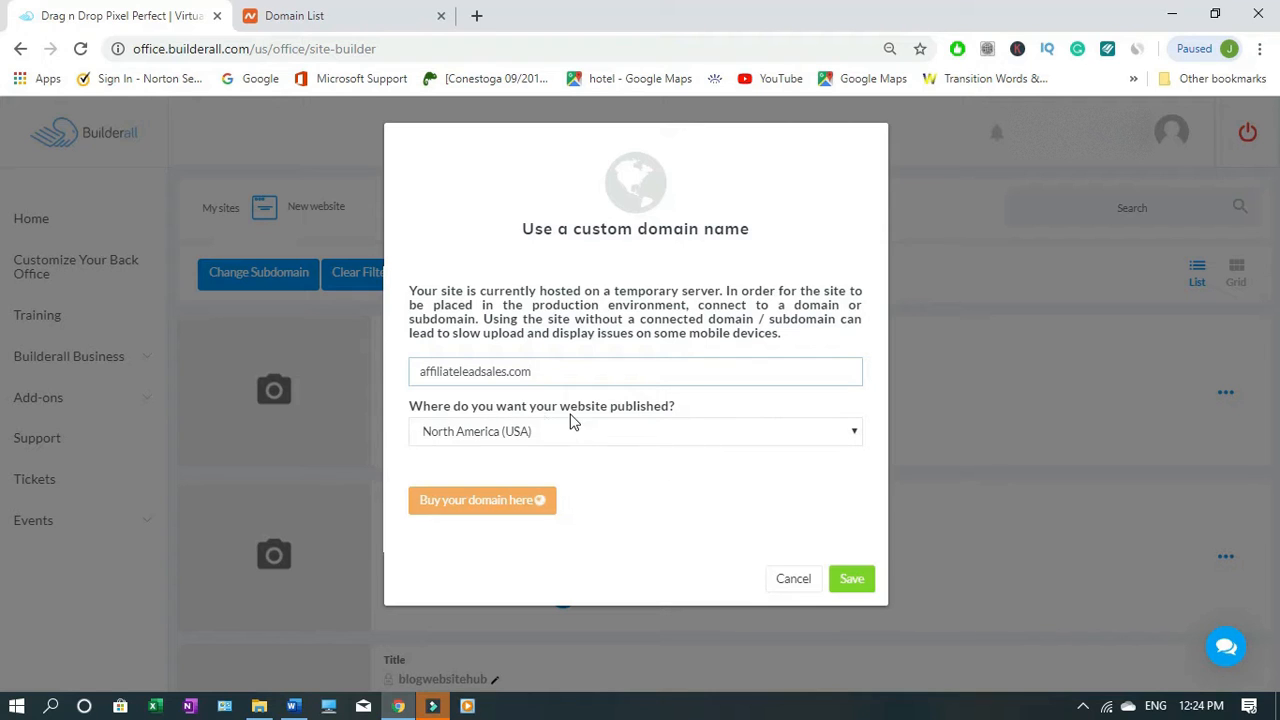
mouse_move(643, 418)
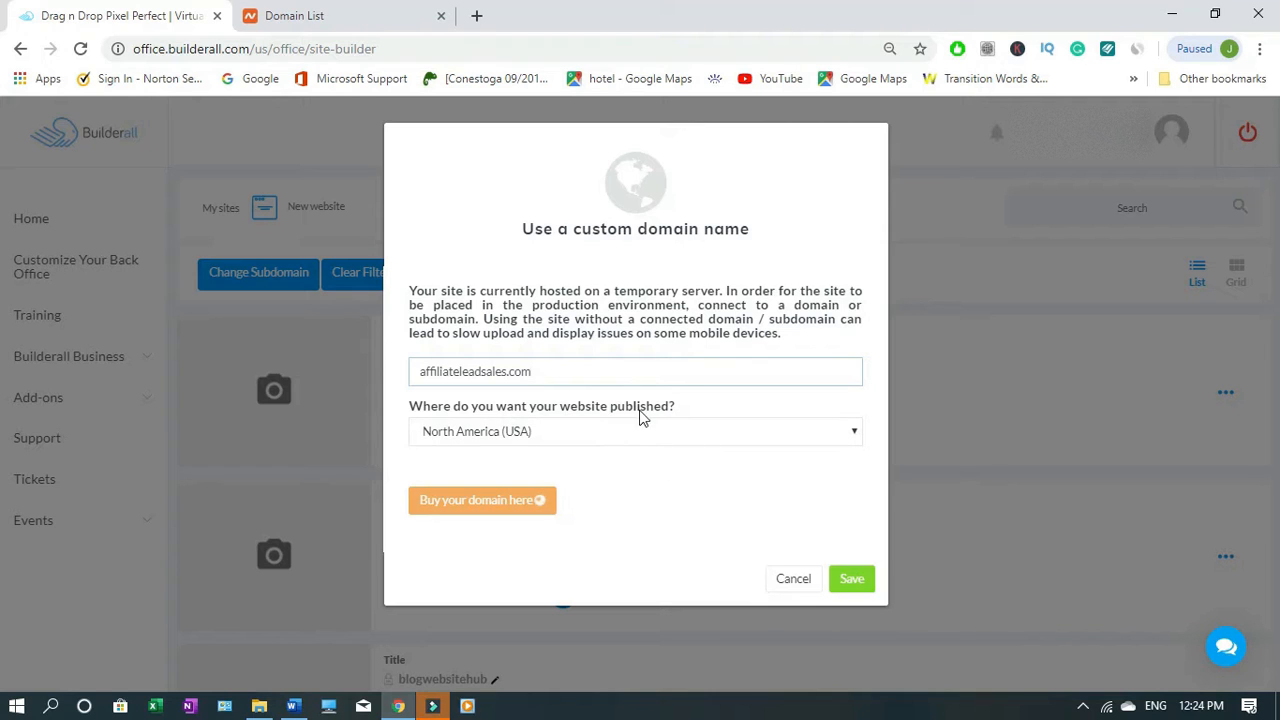
mouse_move(478, 448)
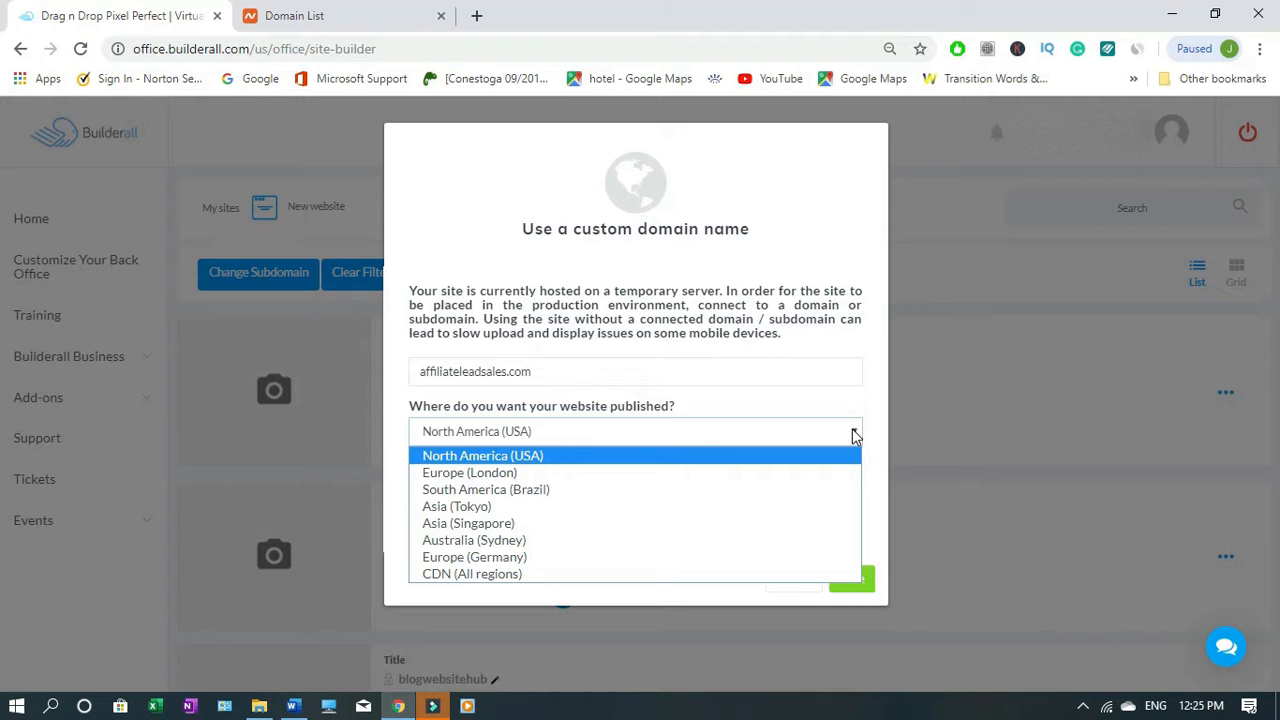
mouse_move(468, 523)
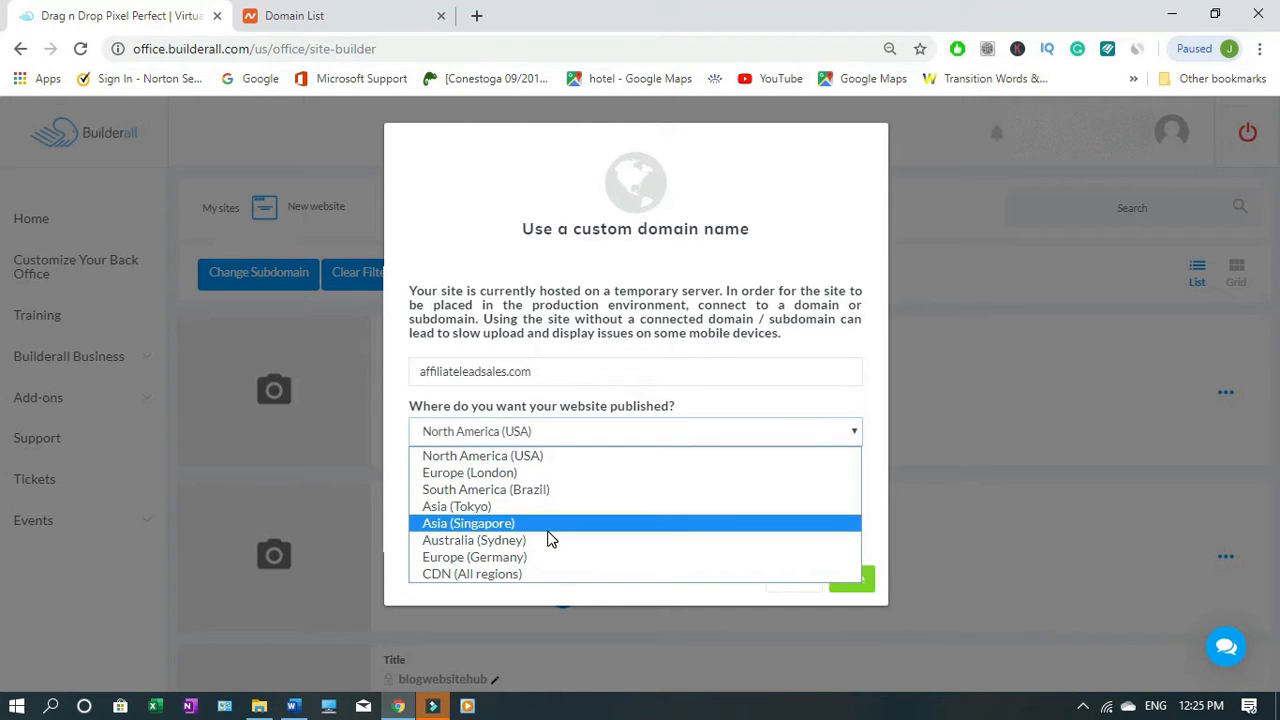
mouse_move(612, 489)
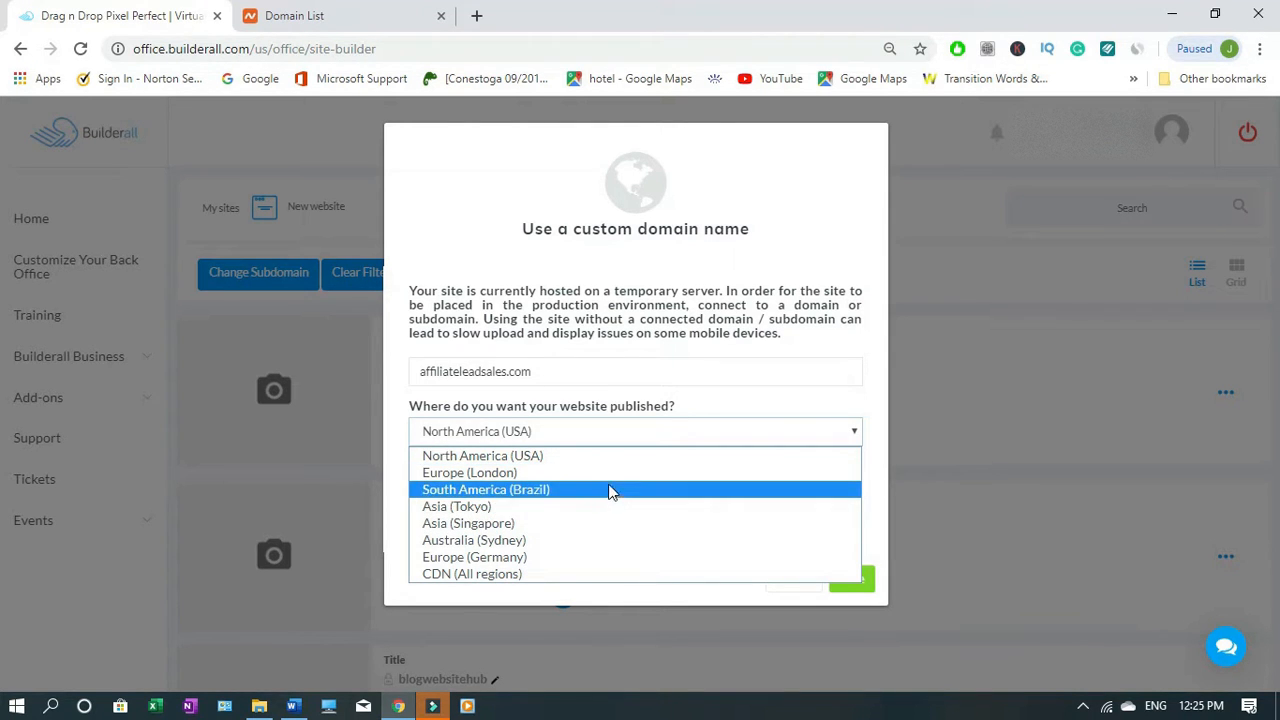
mouse_move(668, 498)
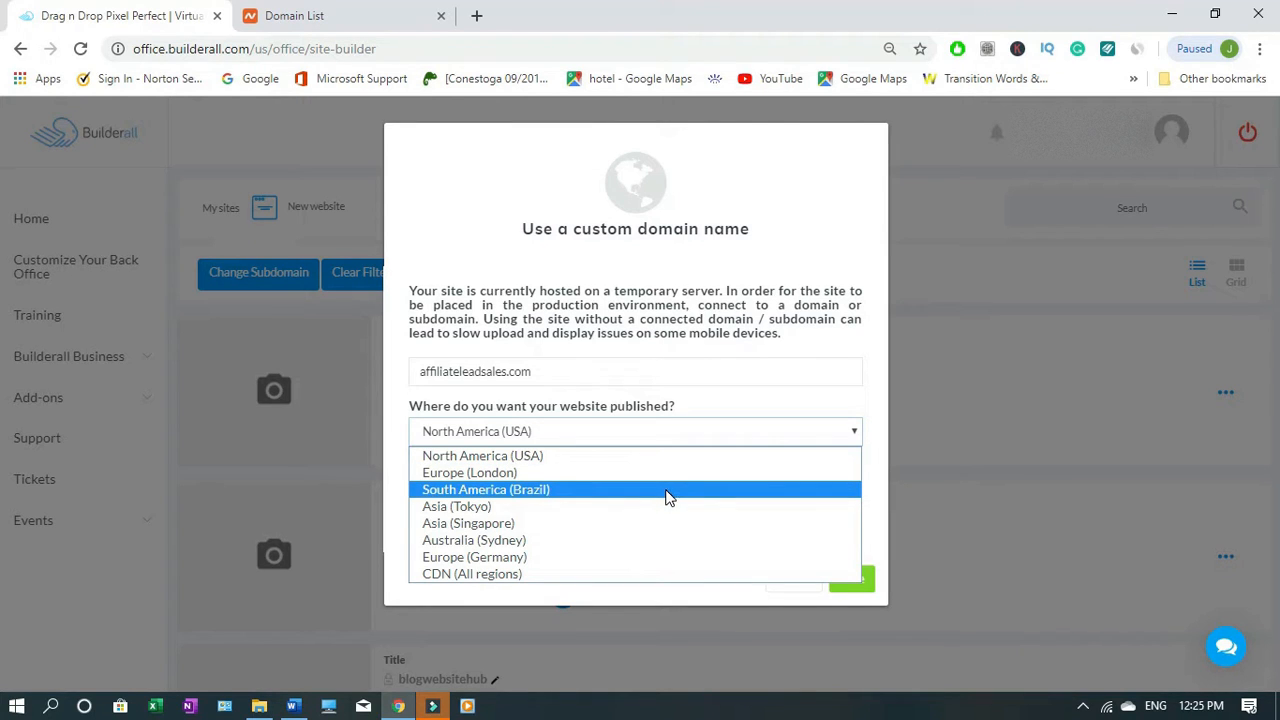
mouse_move(728, 502)
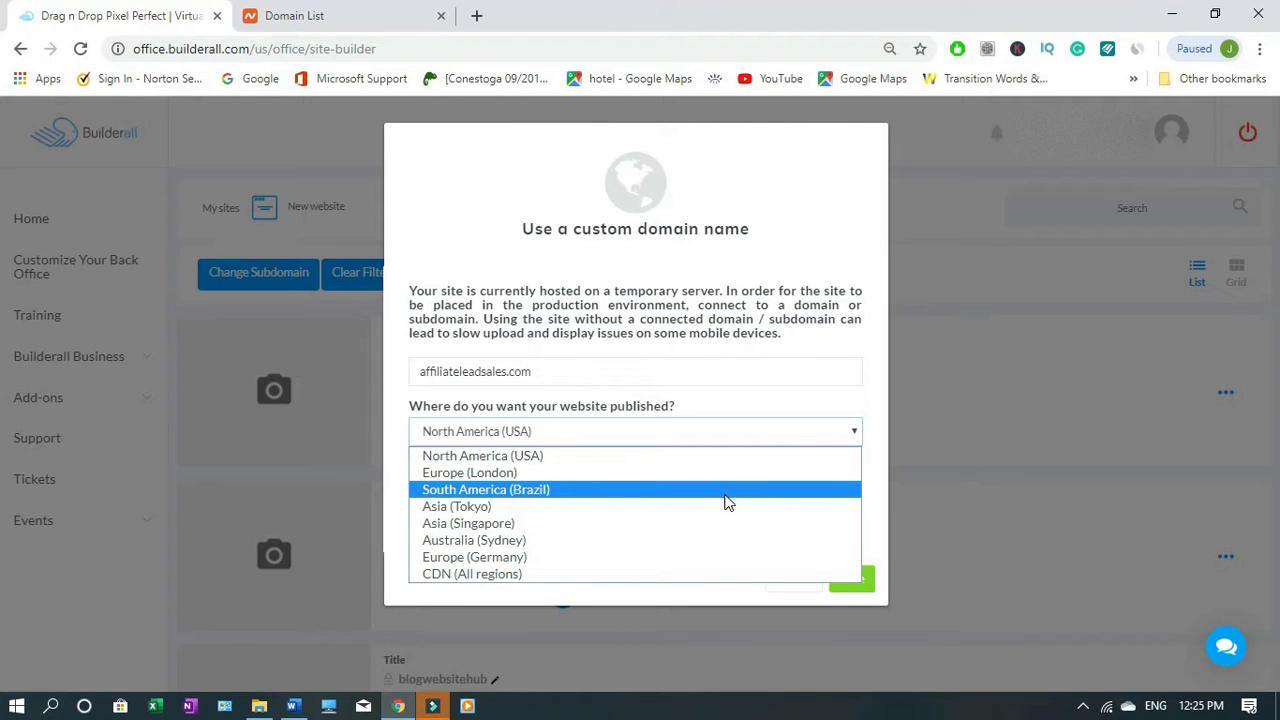
mouse_move(781, 503)
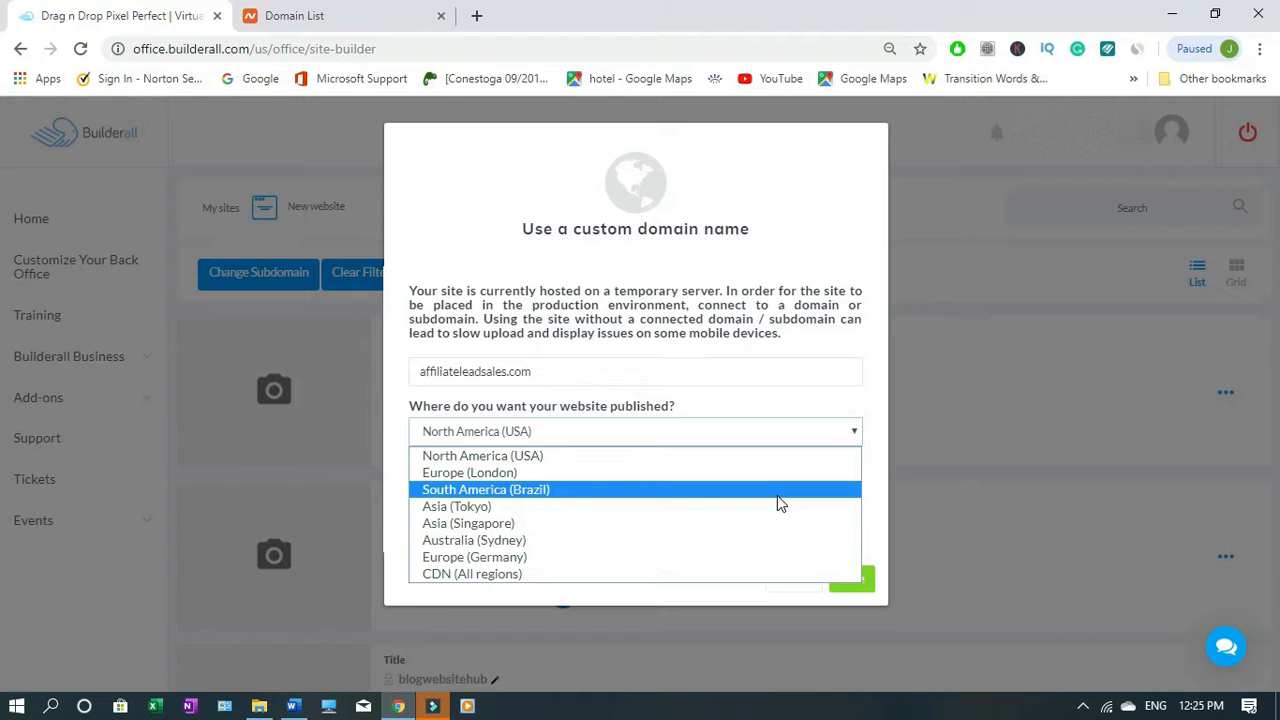
mouse_move(757, 503)
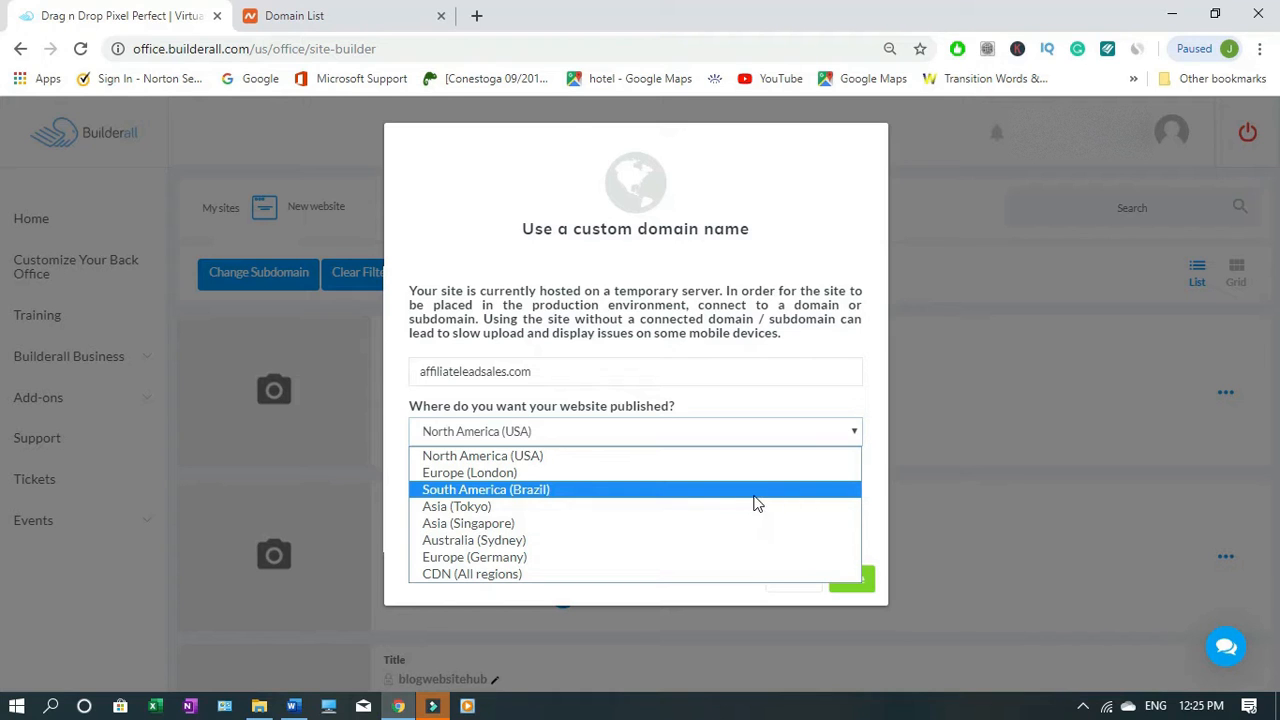
mouse_move(820, 494)
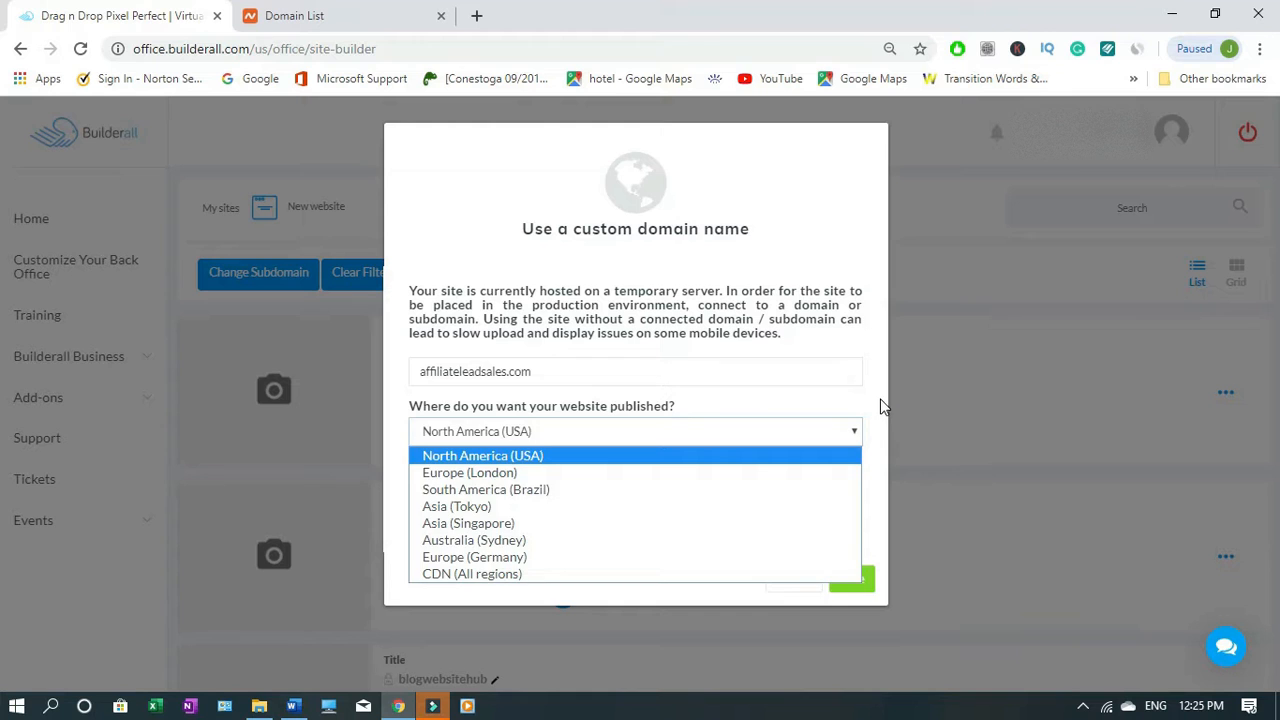
click(482, 455)
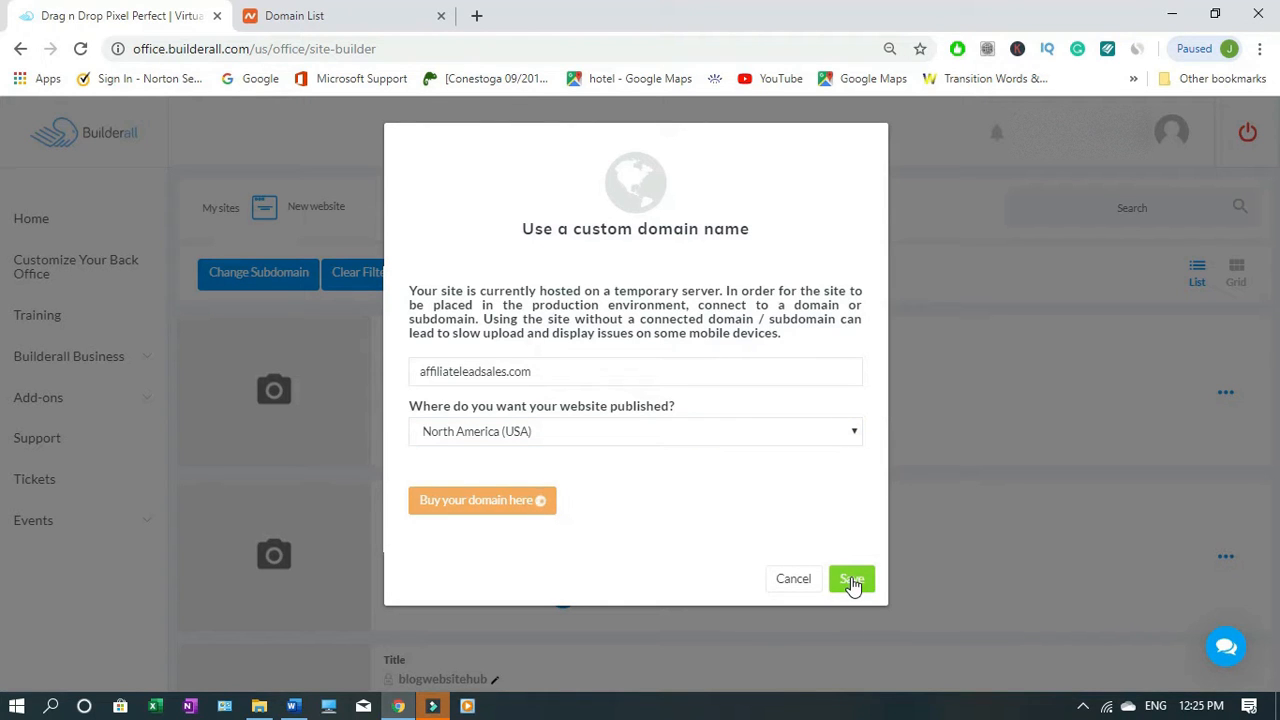
click(849, 579)
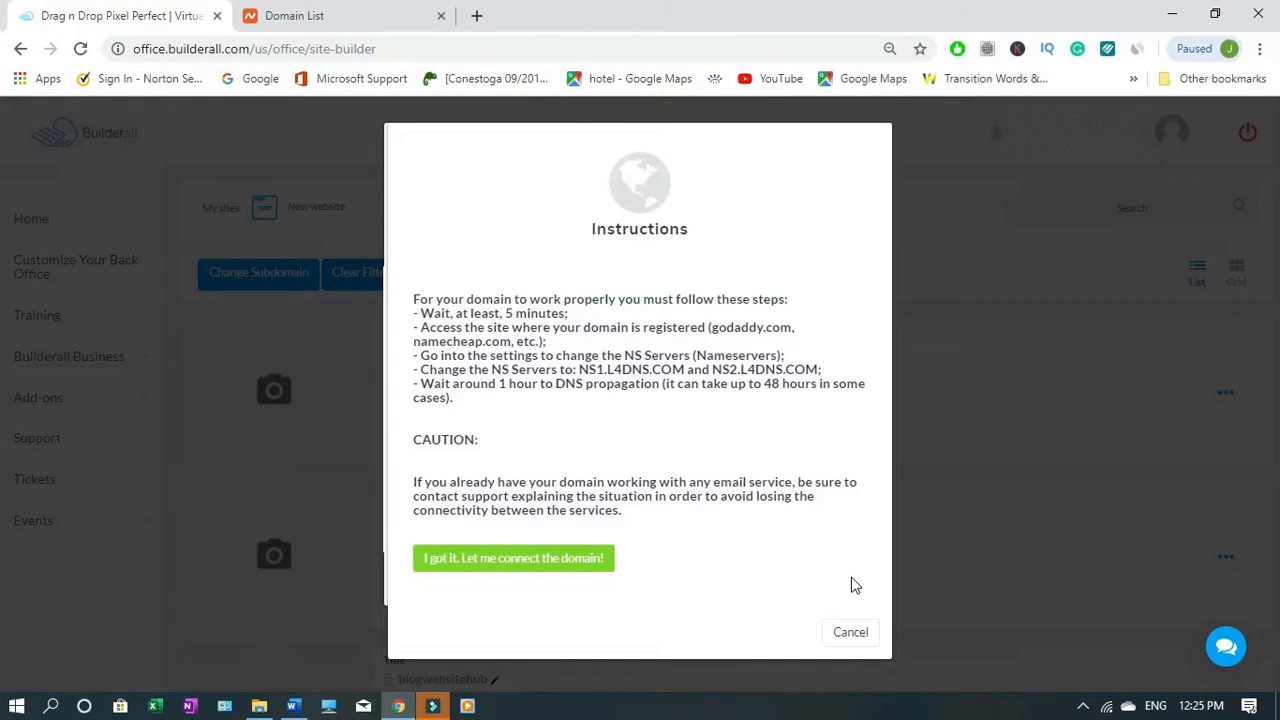
mouse_move(237, 146)
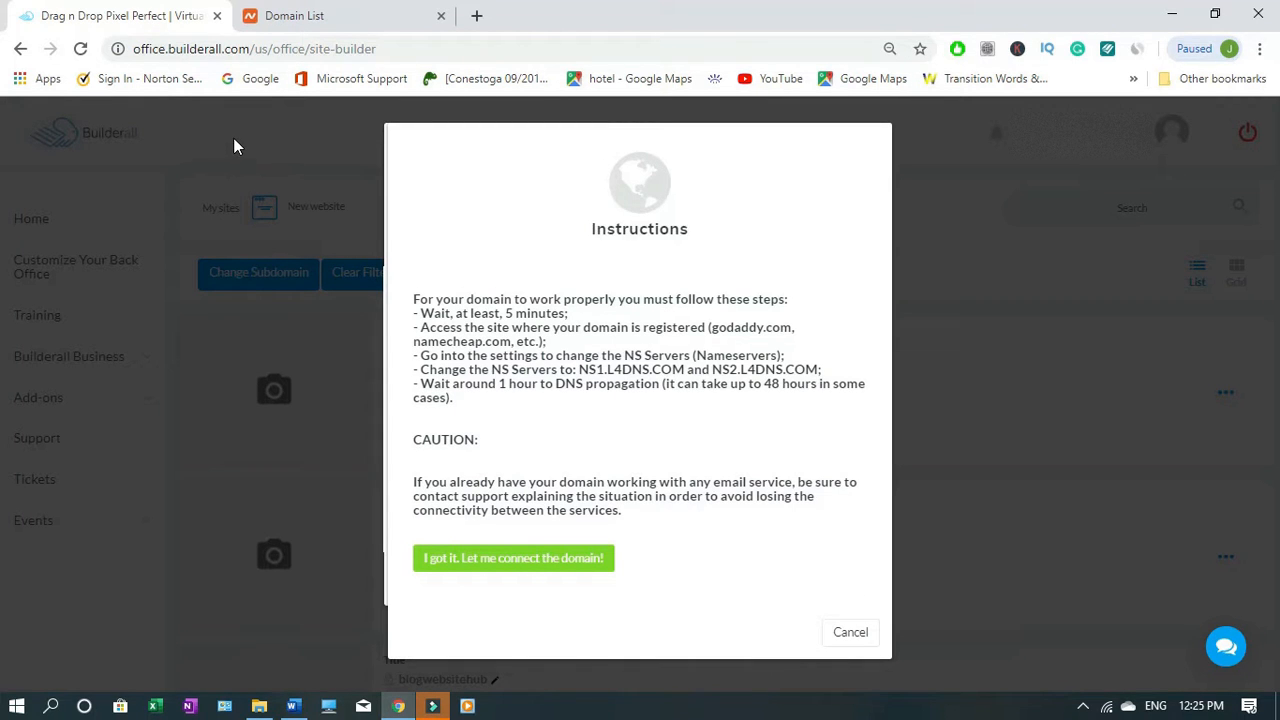
mouse_move(252, 119)
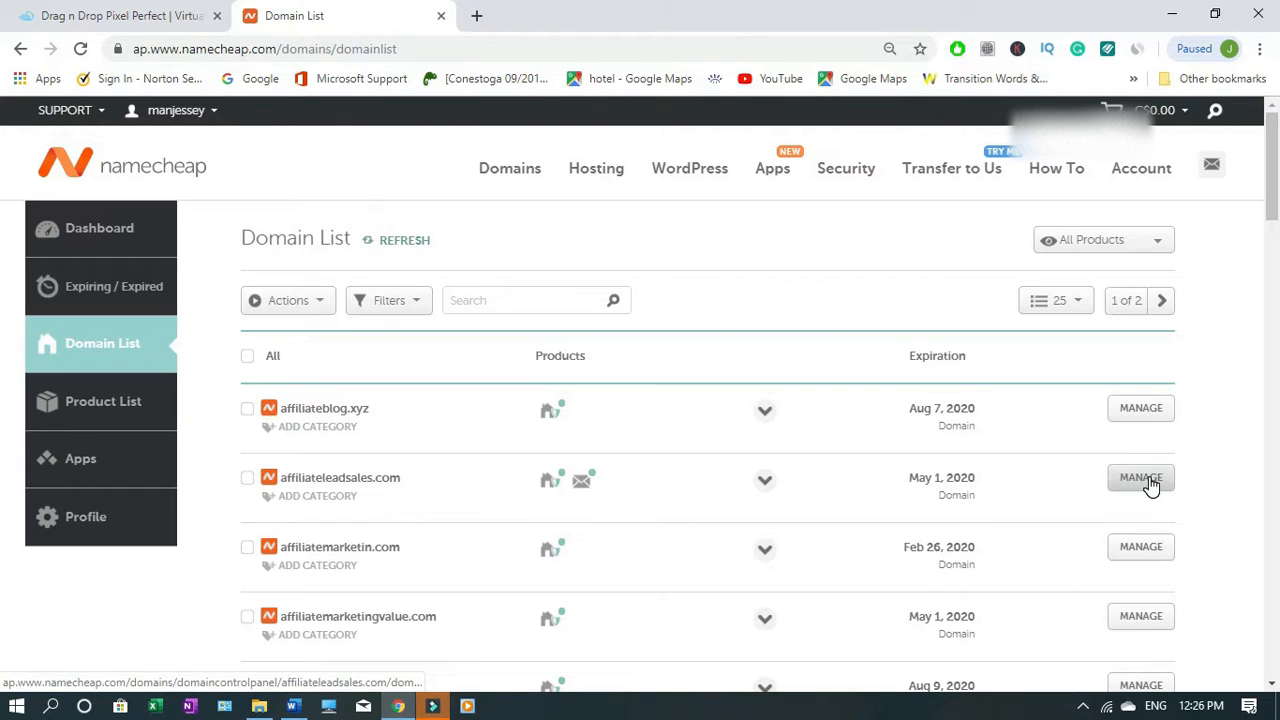
- Open affiliateleadsales.com's Namecheap management page and switch its nameservers to Custom DNS
click(1141, 477)
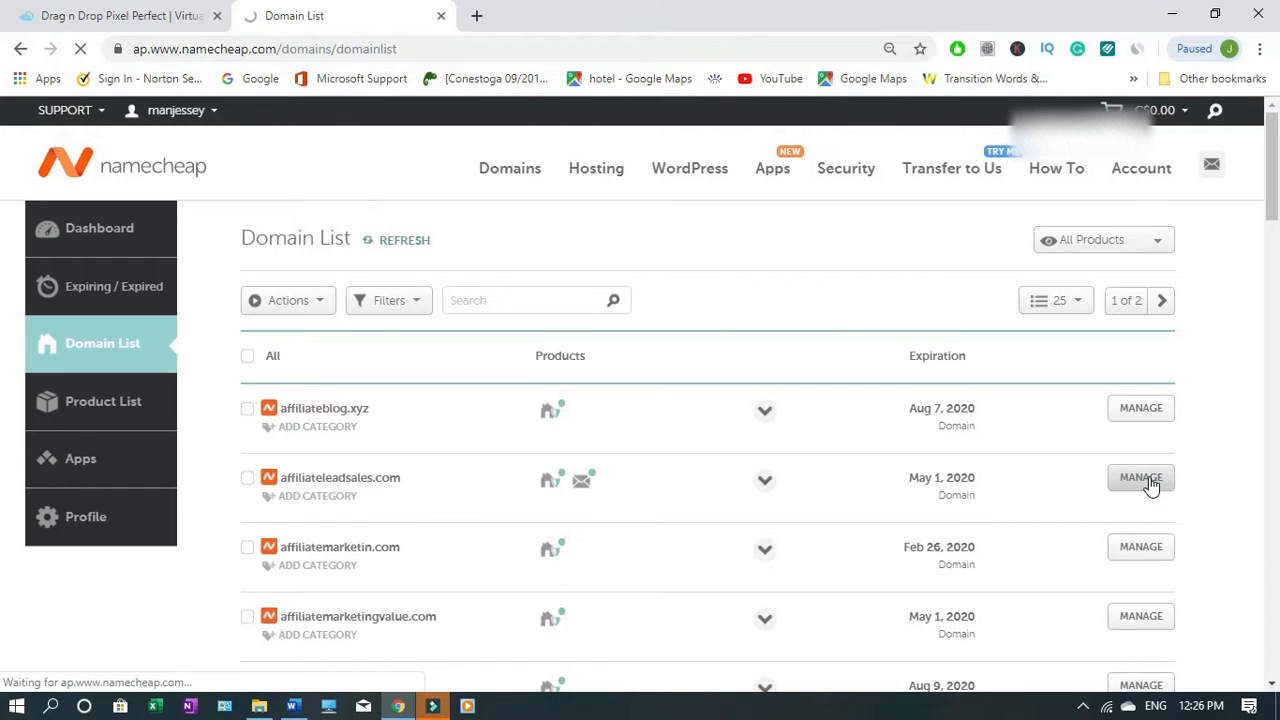
click(1140, 477)
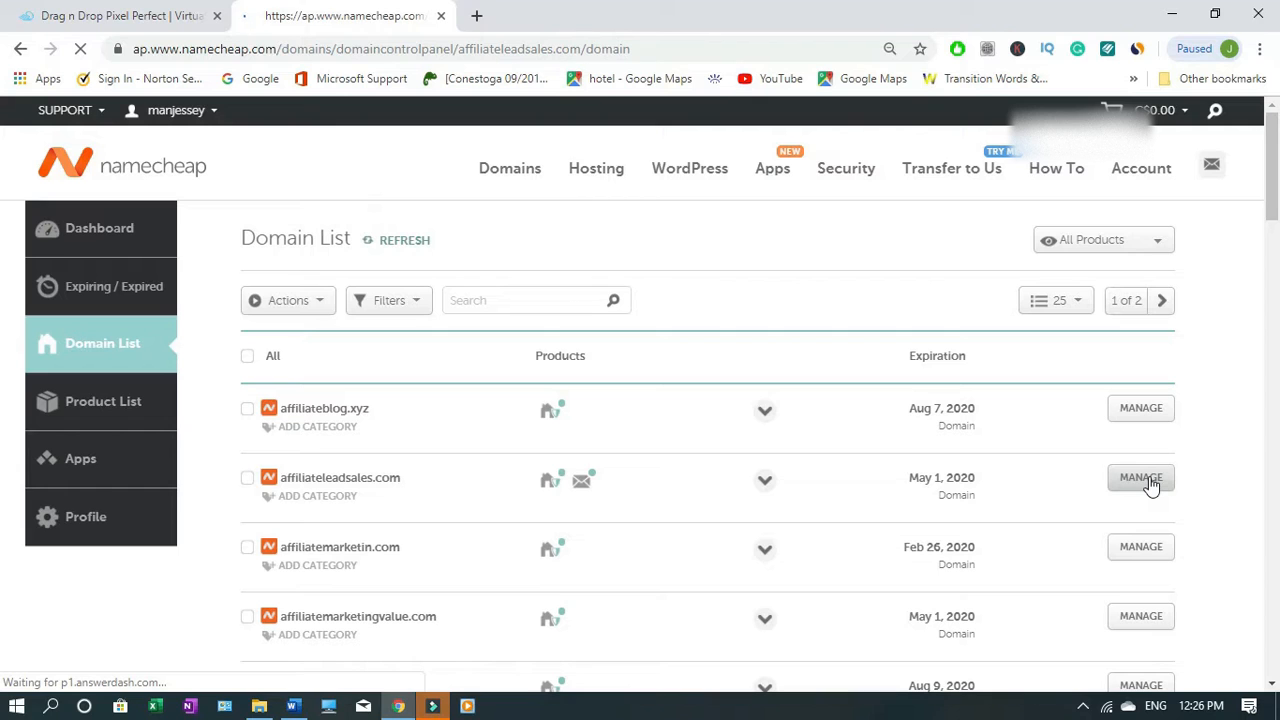
click(1140, 477)
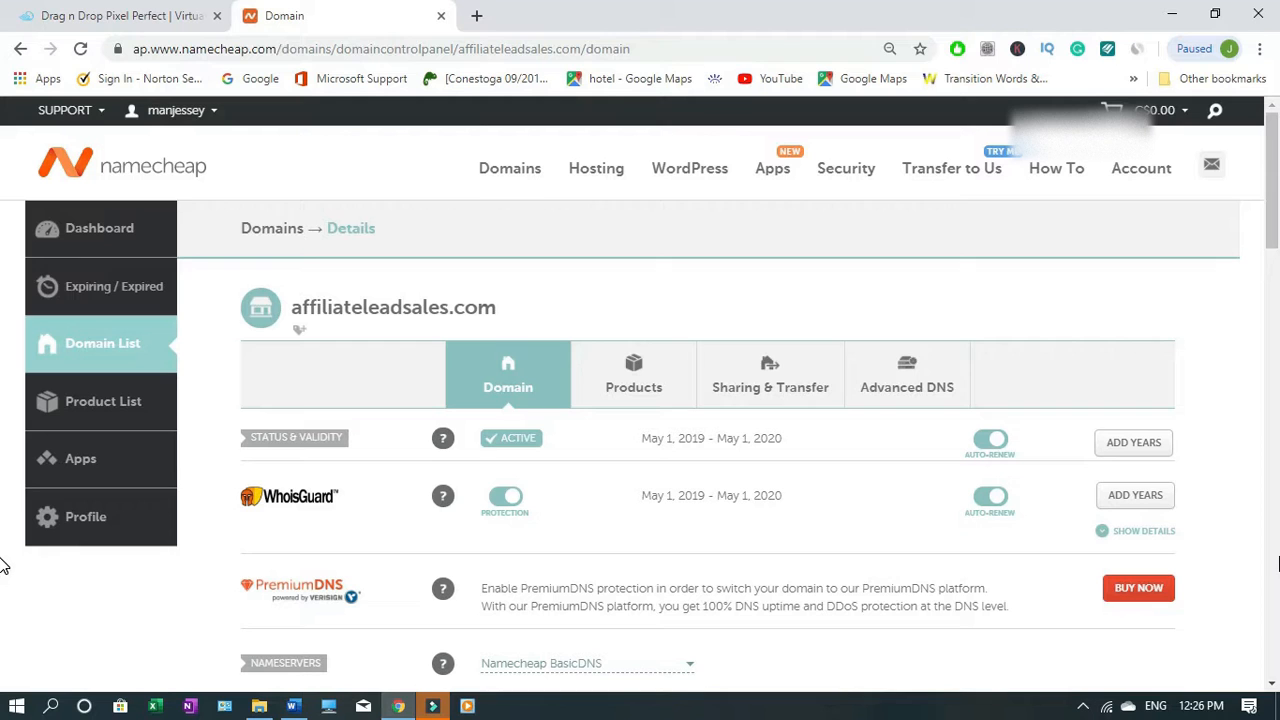
scroll(down, 3)
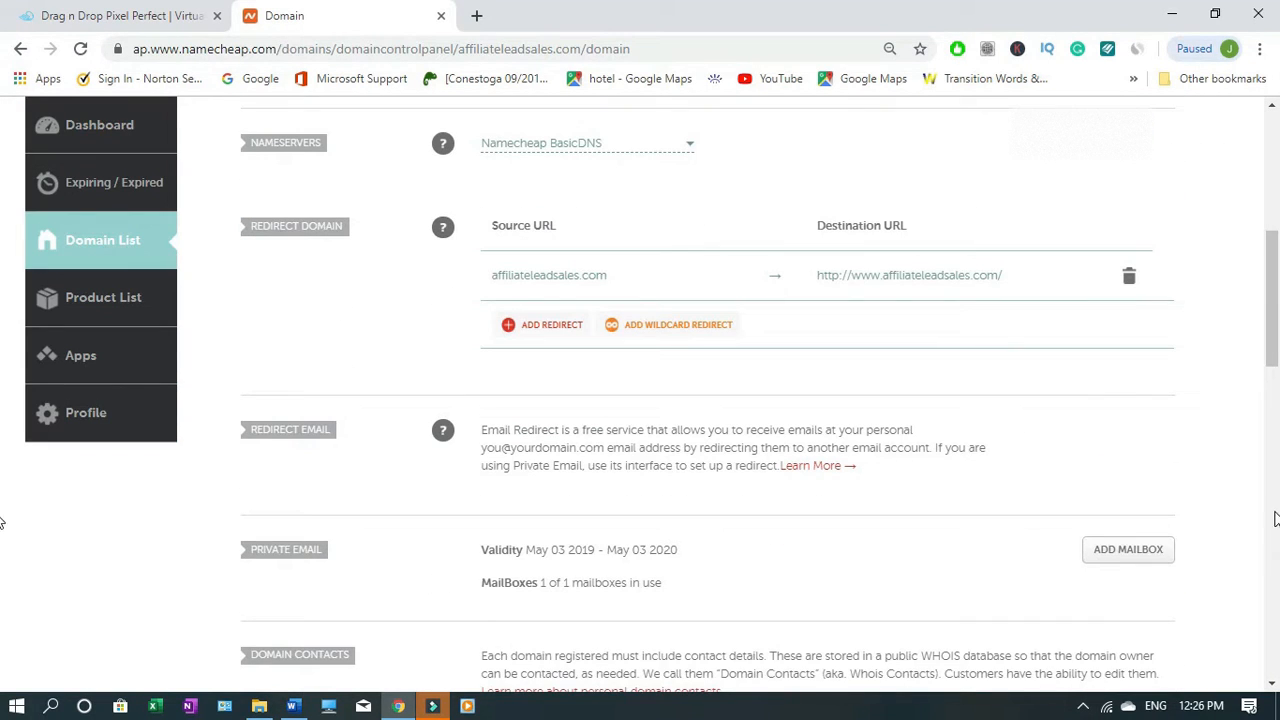
scroll(up, 3)
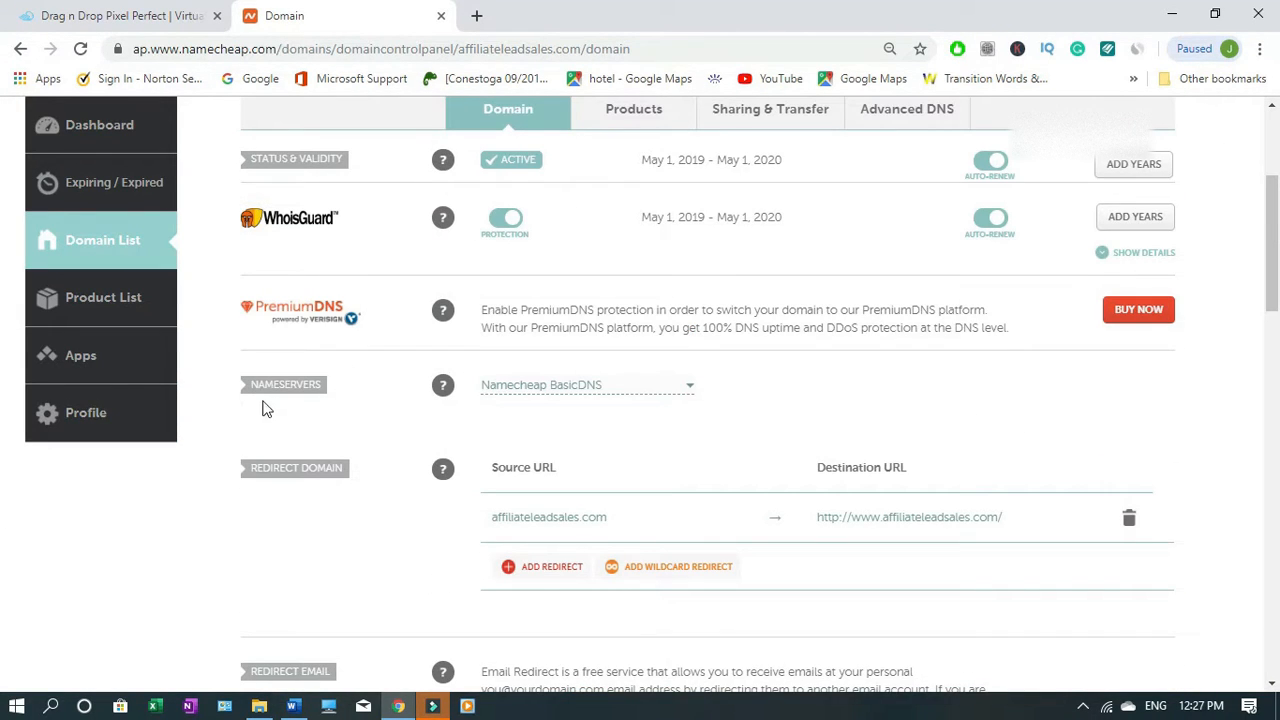
mouse_move(694, 396)
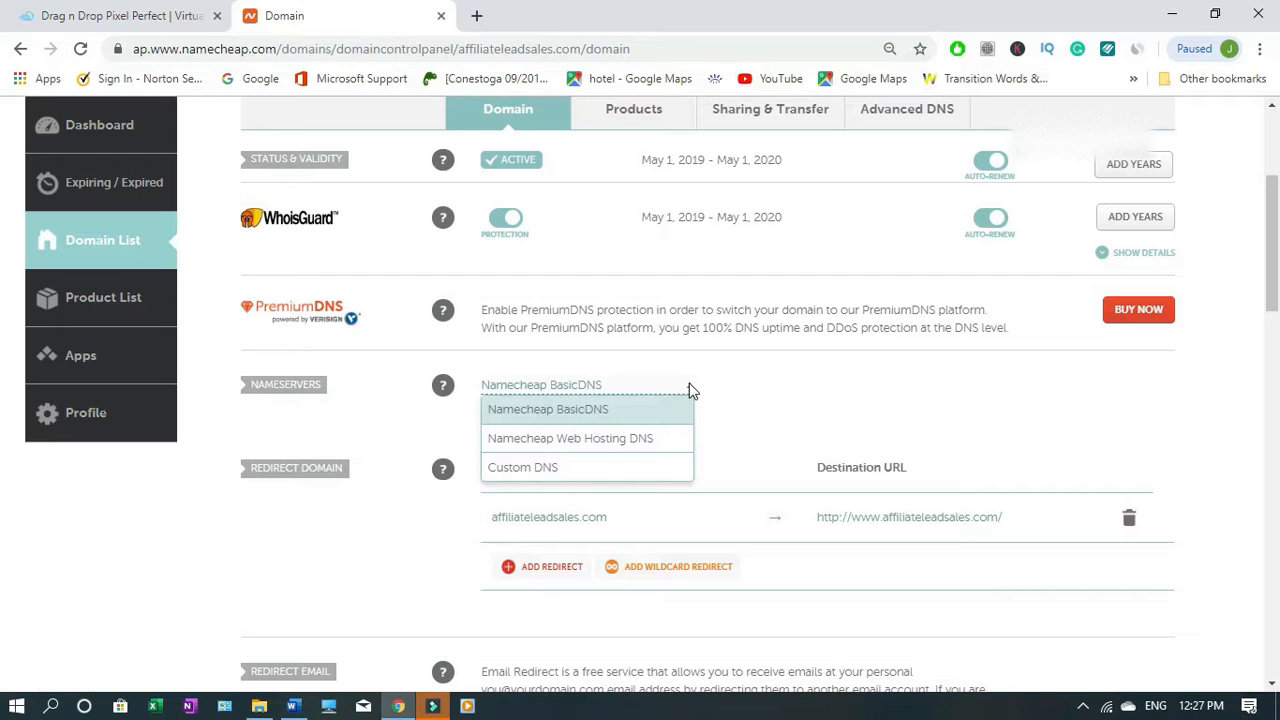
mouse_move(555, 467)
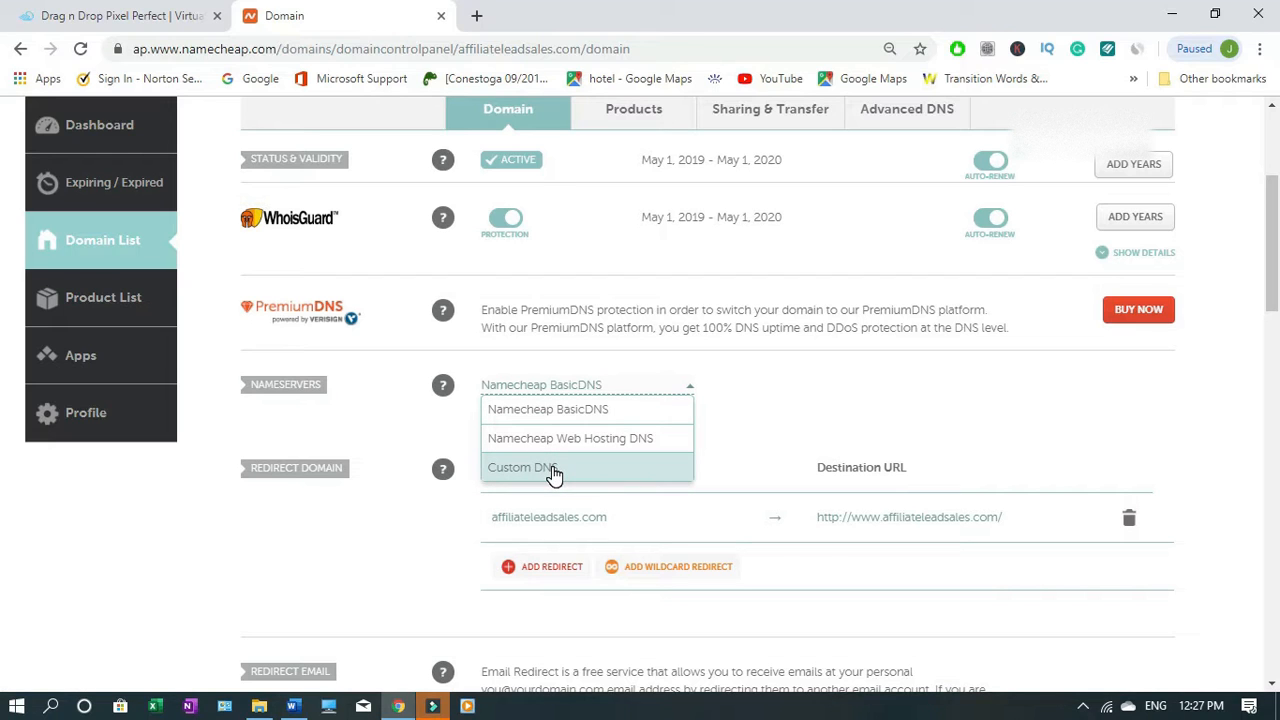
click(523, 467)
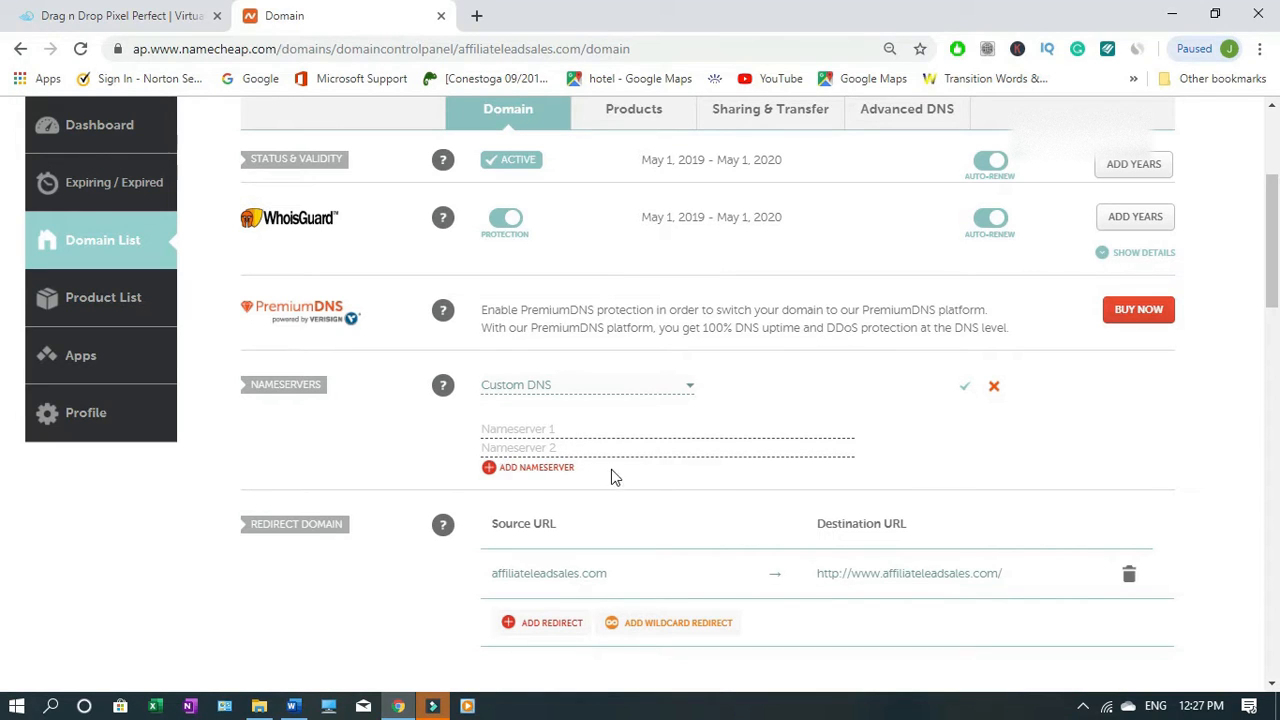
mouse_move(120, 15)
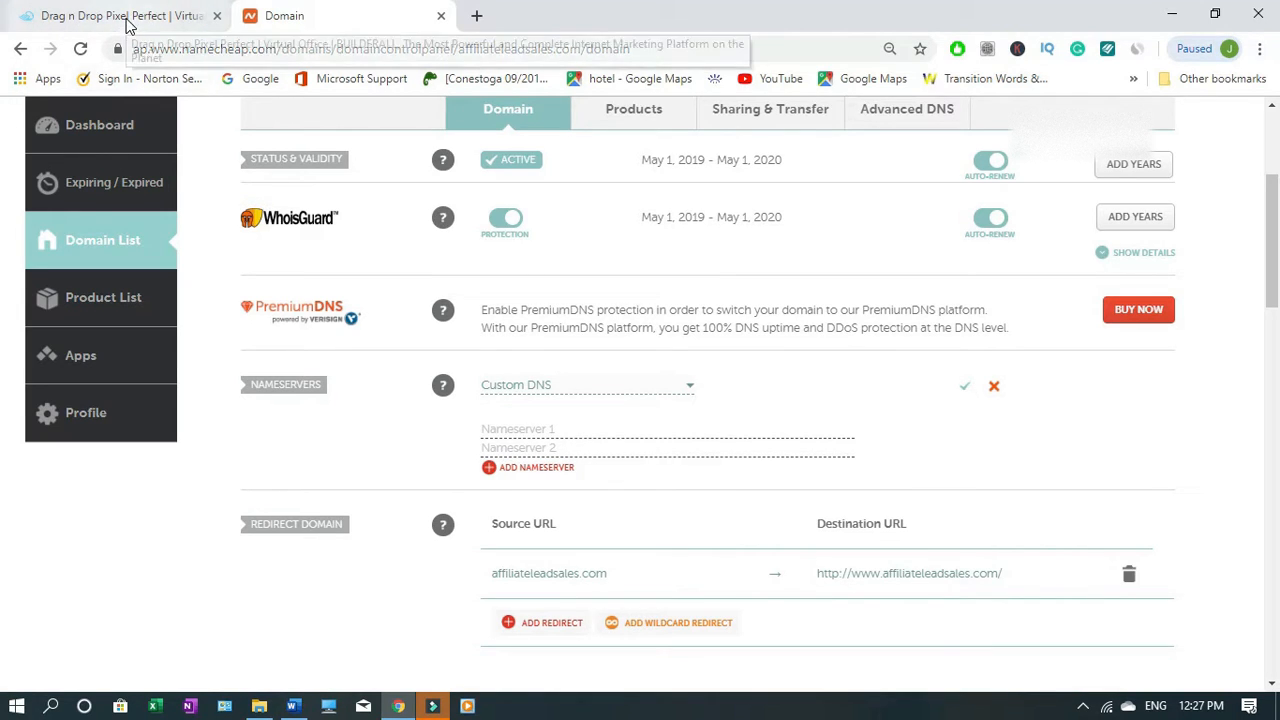
- Enter Builderall's NS1.L4DNS.COM and NS2.L4DNS.COM as Namecheap nameservers and save
click(120, 15)
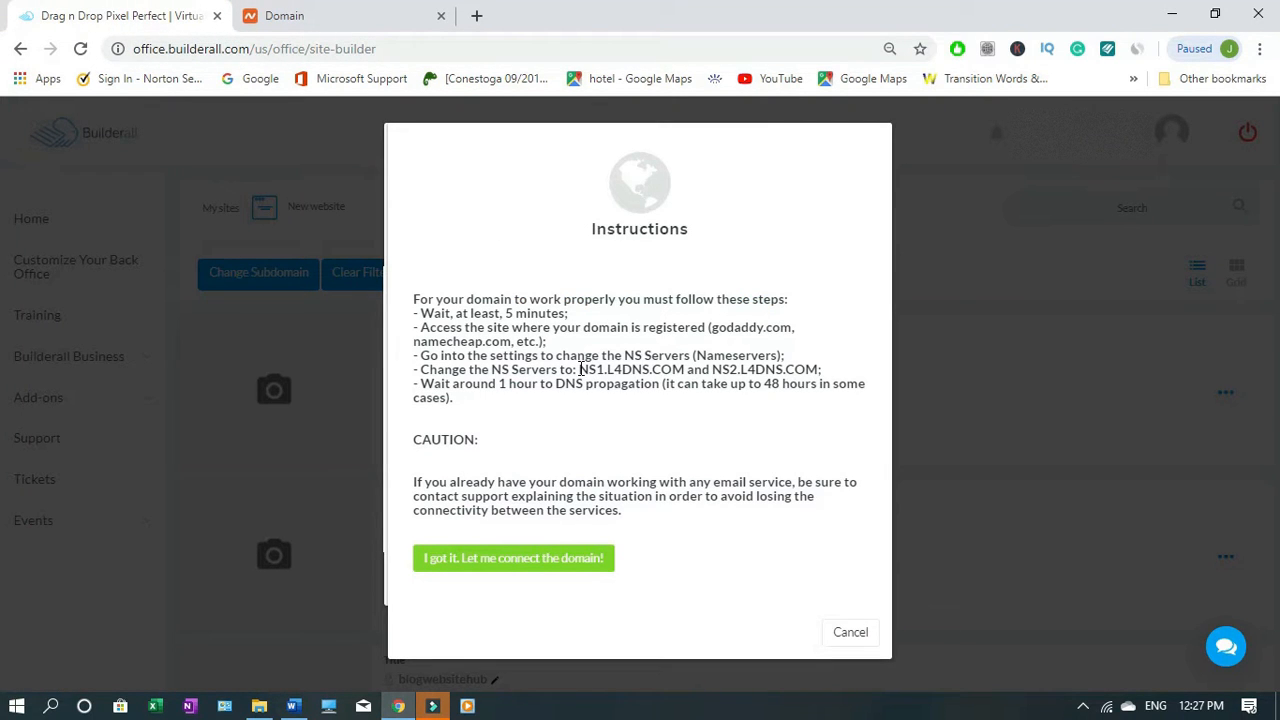
double_click(600, 369)
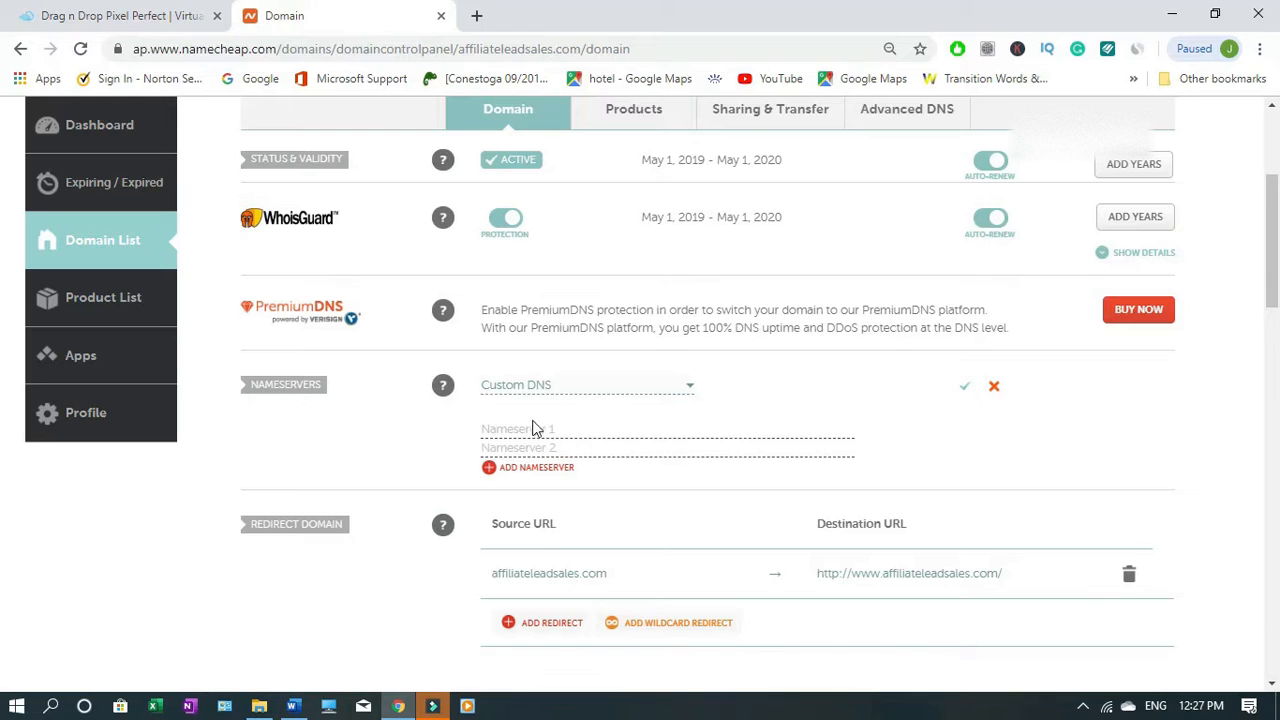
click(530, 428)
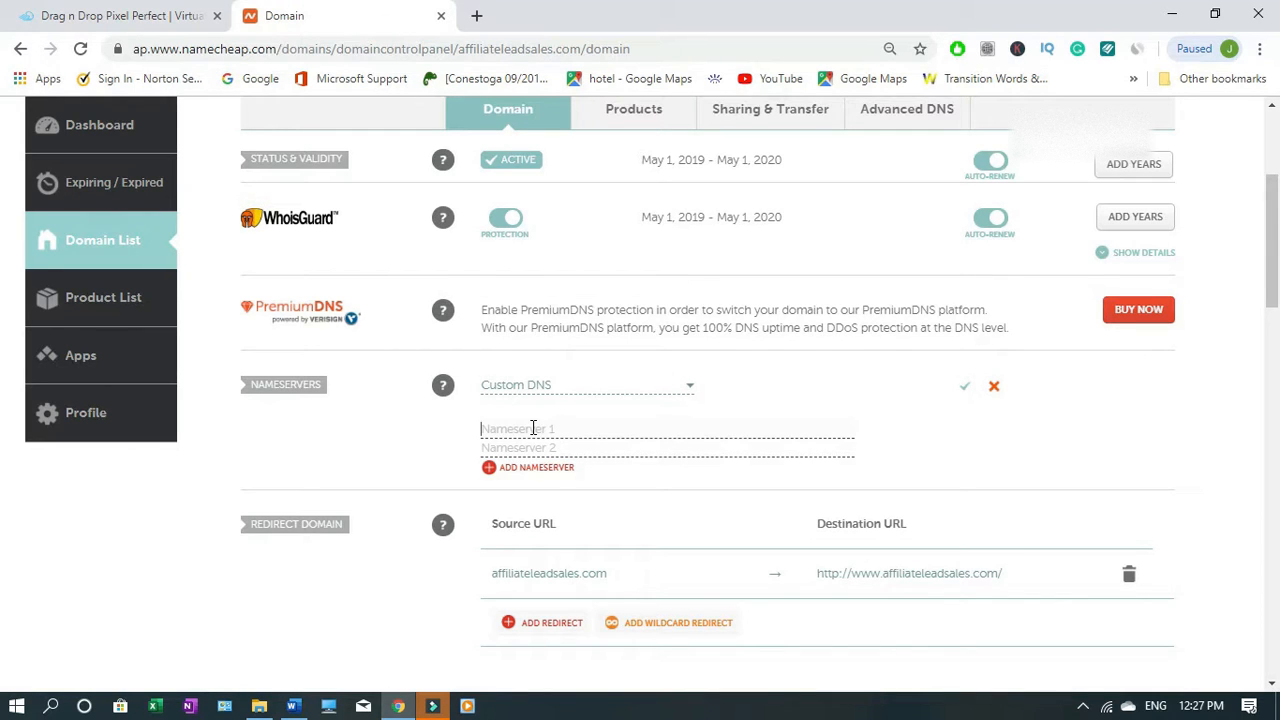
text(NS1.L4DNS.COM)
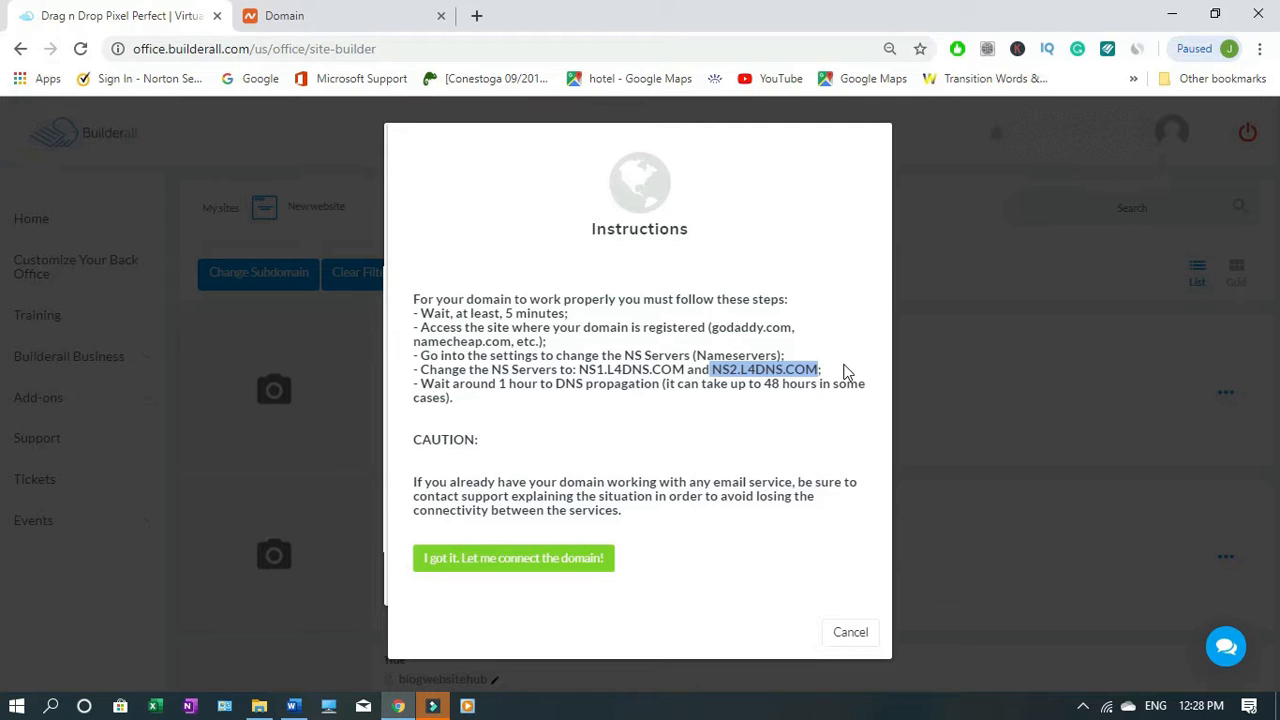
mouse_move(452, 197)
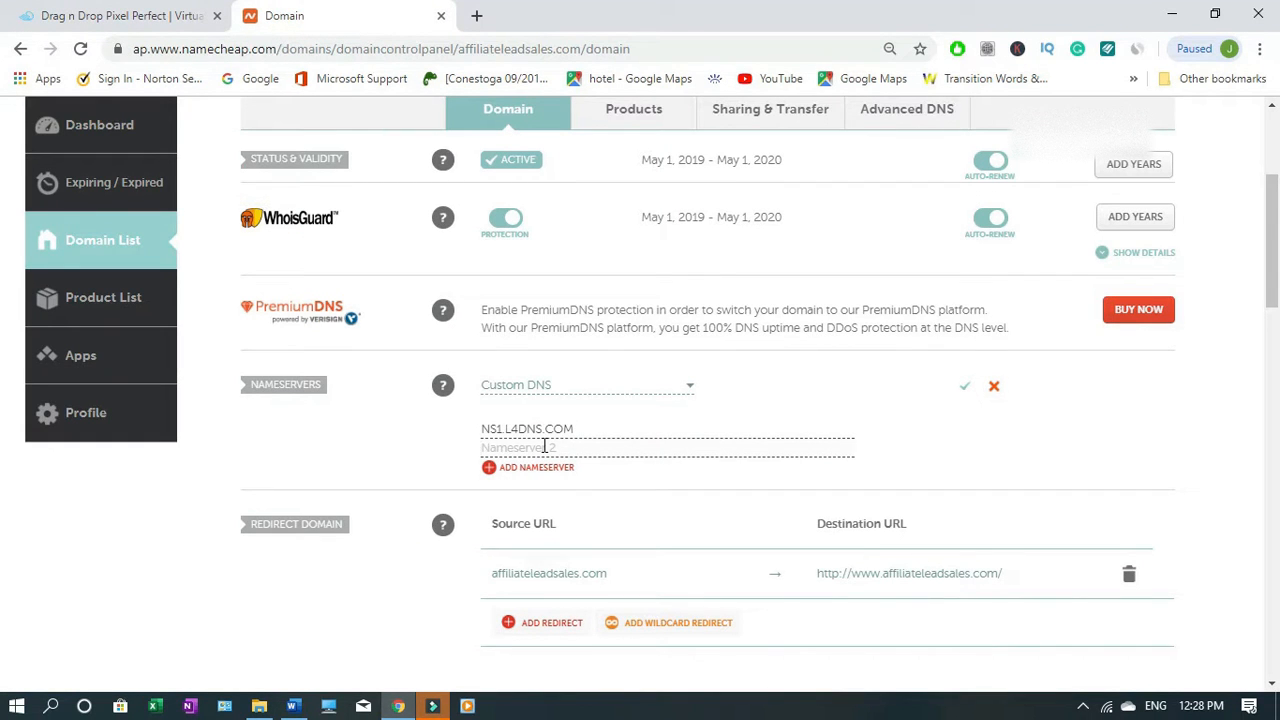
text(NS2.L4DNS.COM)
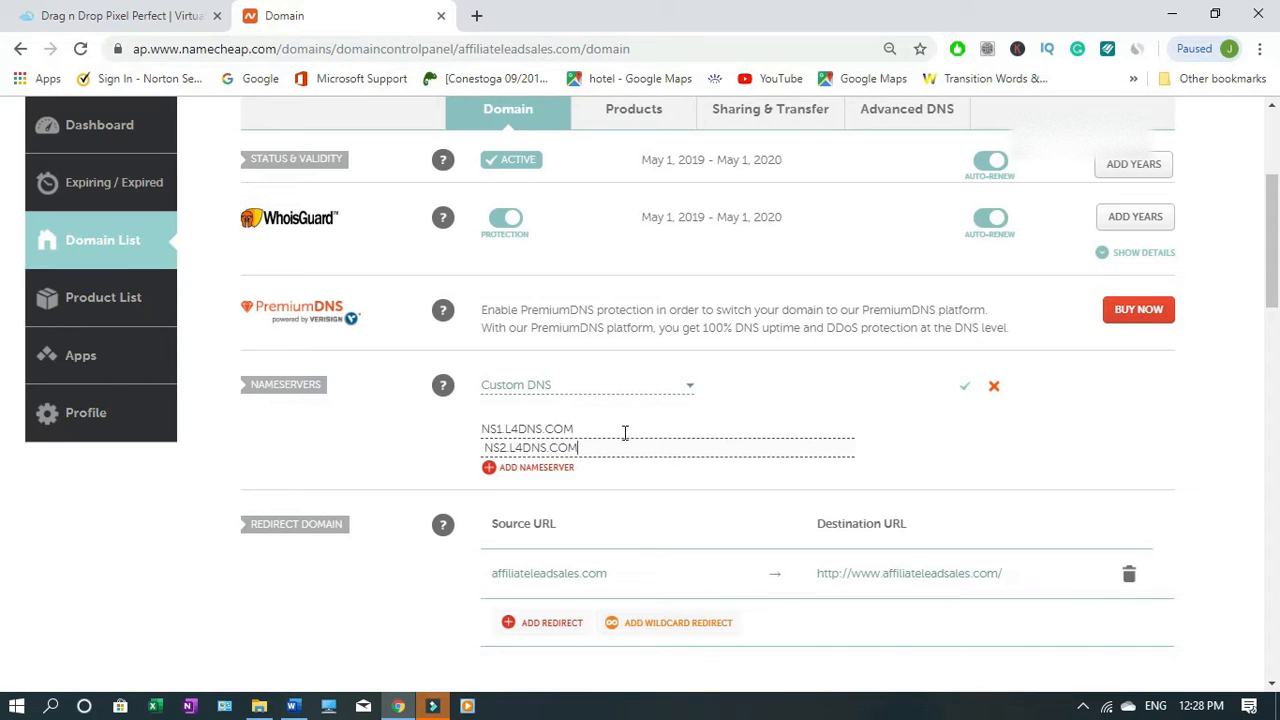
mouse_move(967, 405)
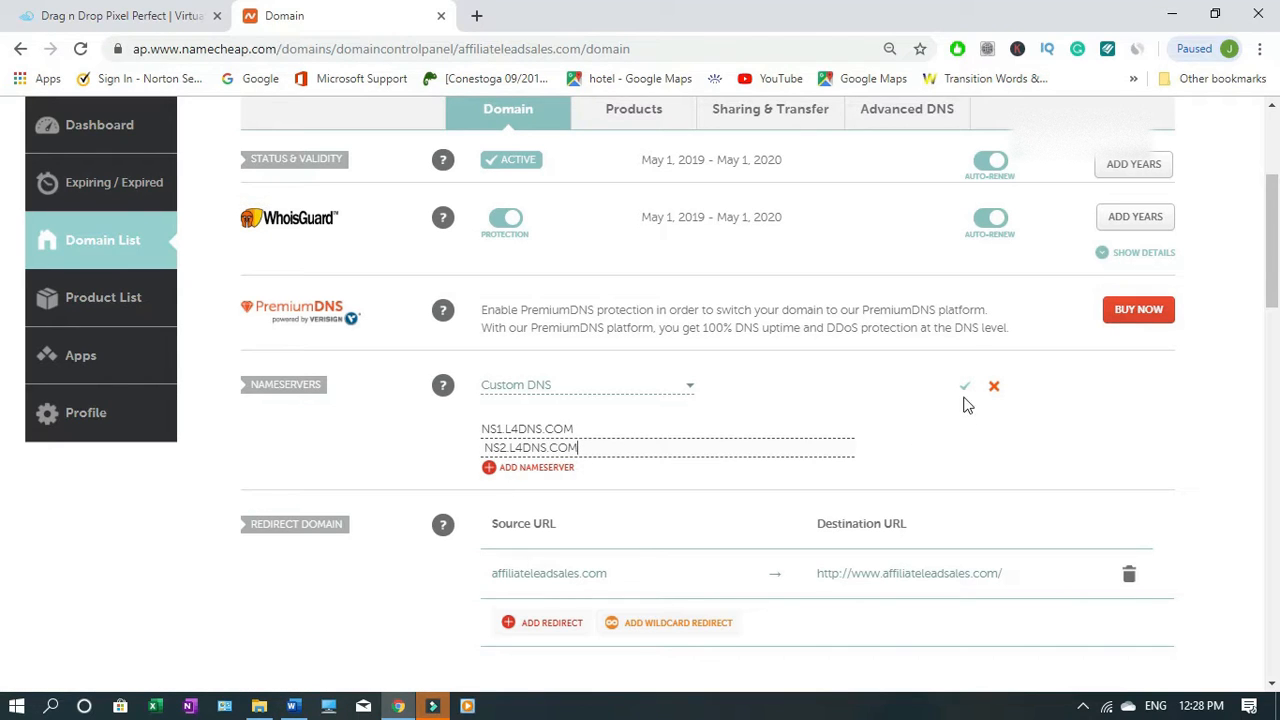
mouse_move(964, 386)
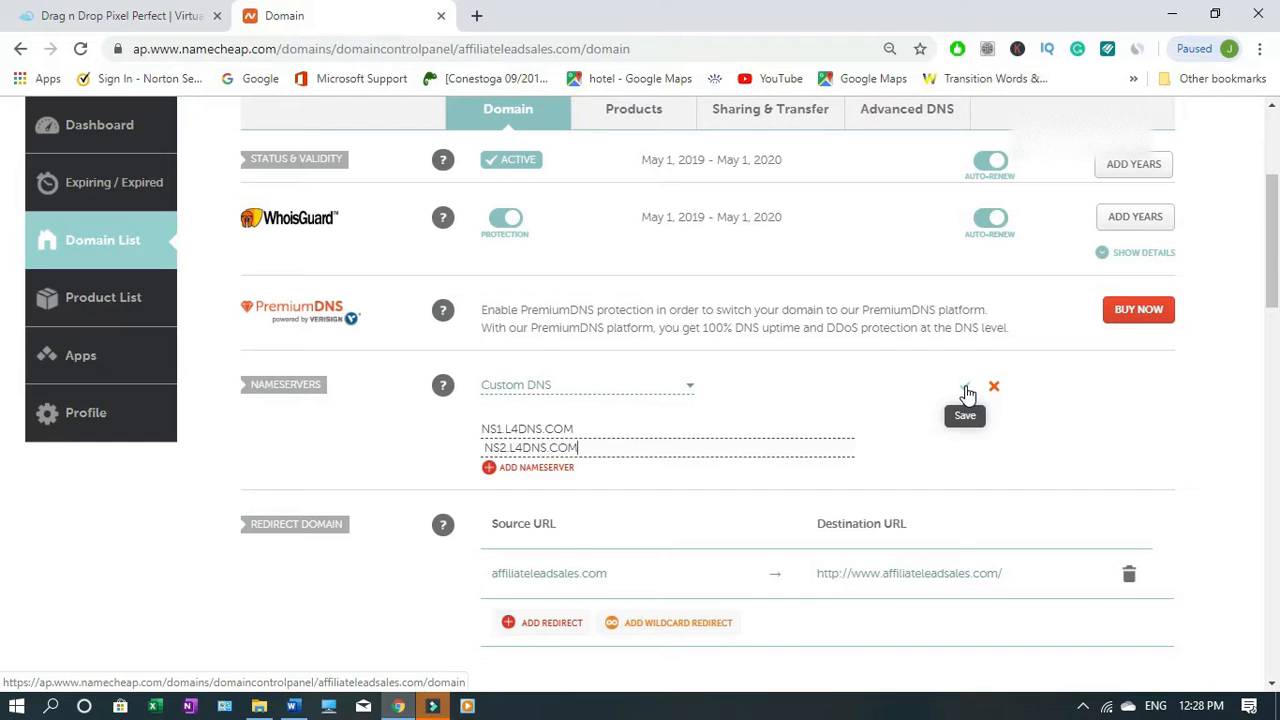
click(964, 415)
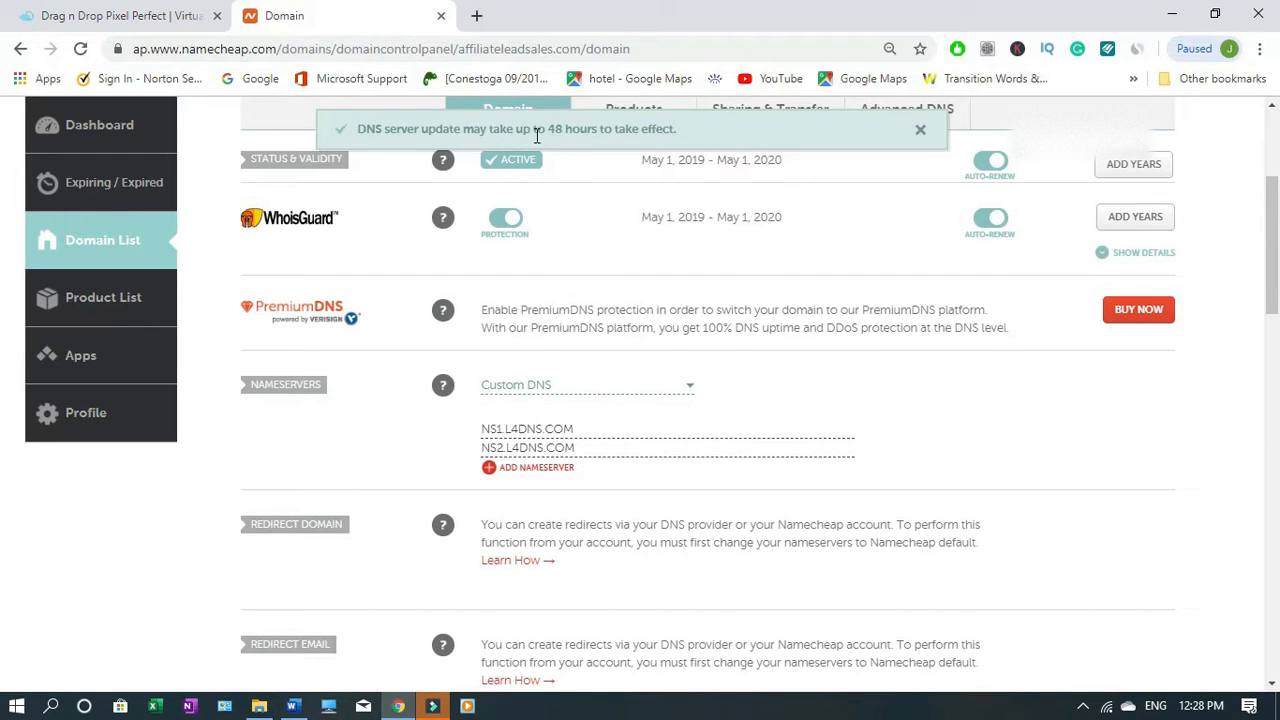
mouse_move(622, 168)
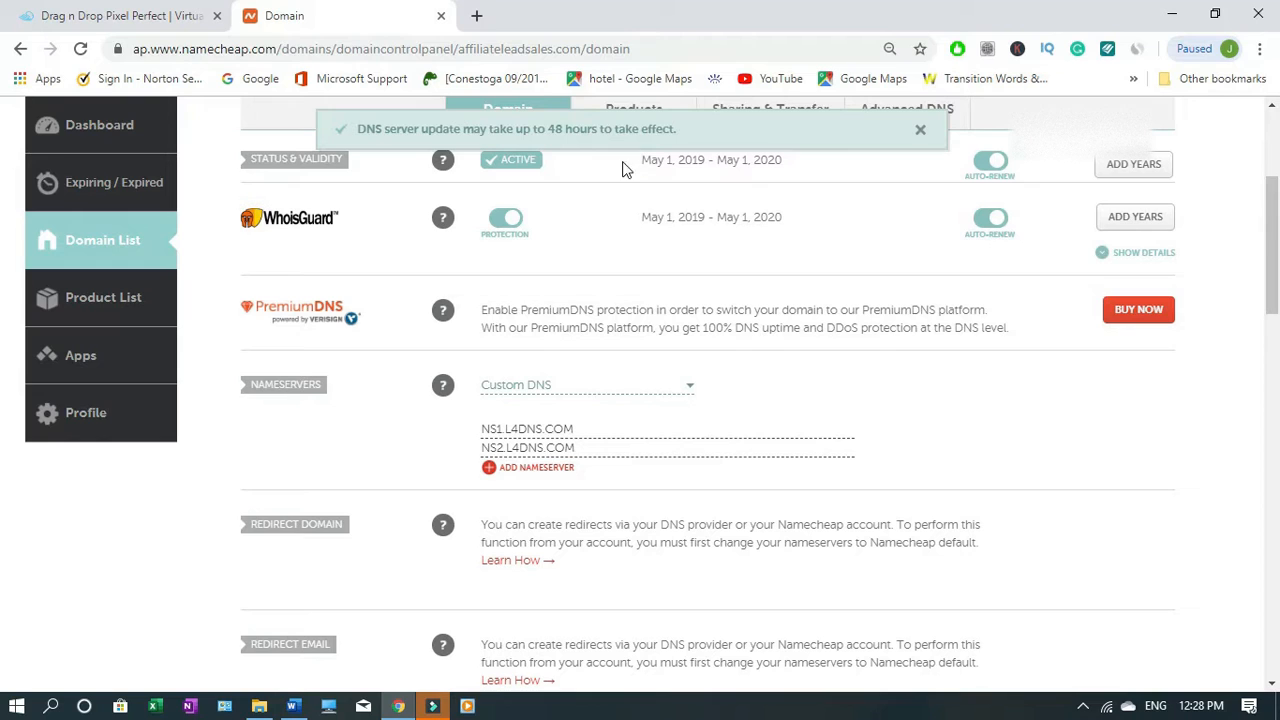
mouse_move(615, 247)
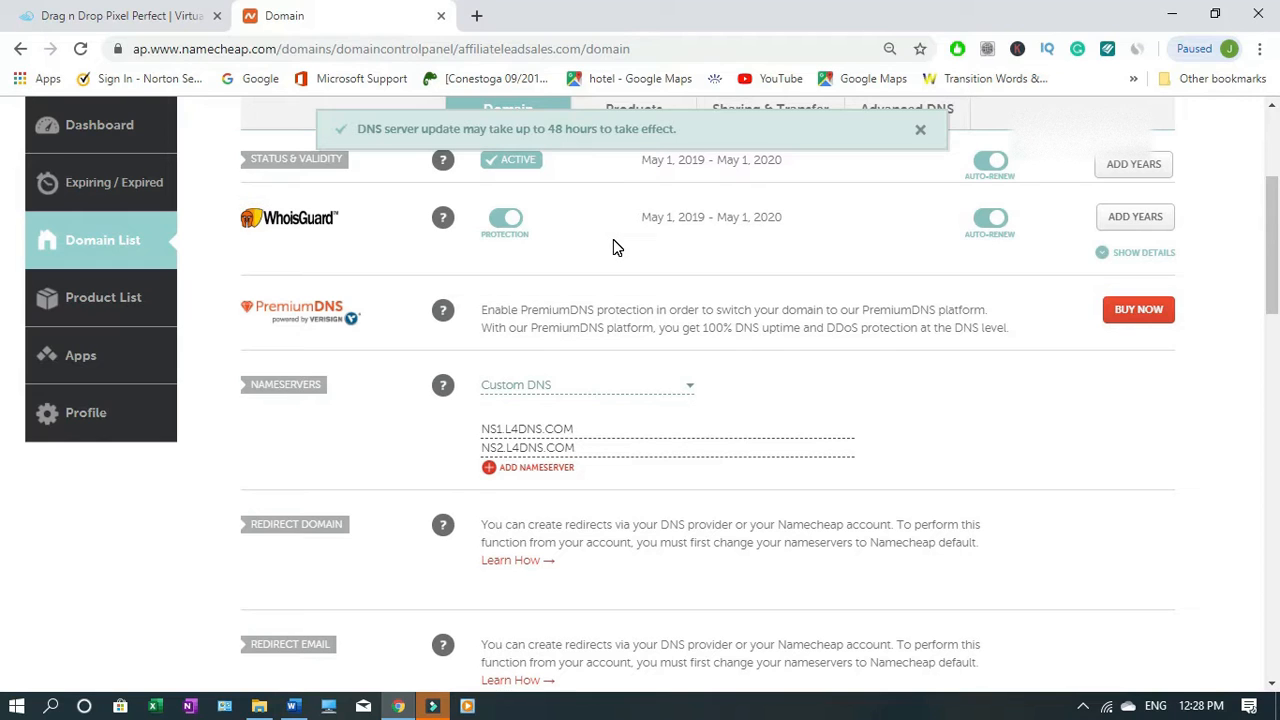
- Check the saved Namecheap nameservers, then acknowledge Builderall's instructions to proceed connecting the domain
click(920, 129)
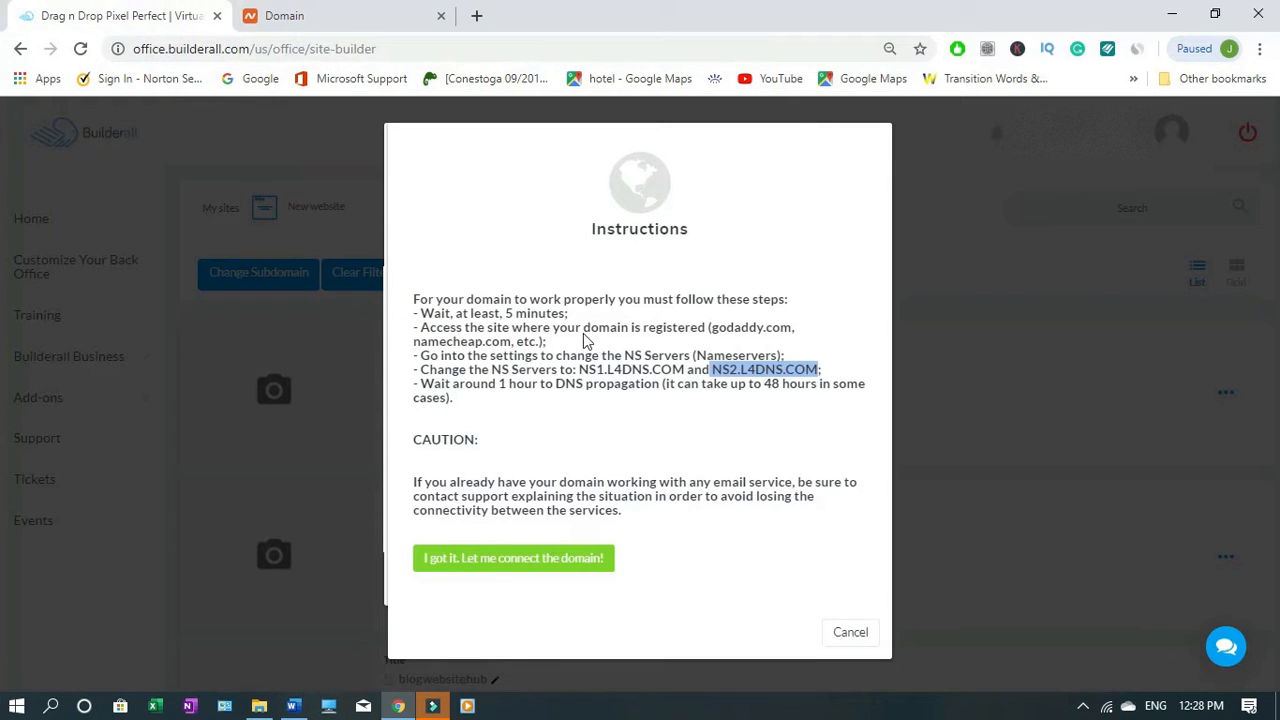
mouse_move(590, 414)
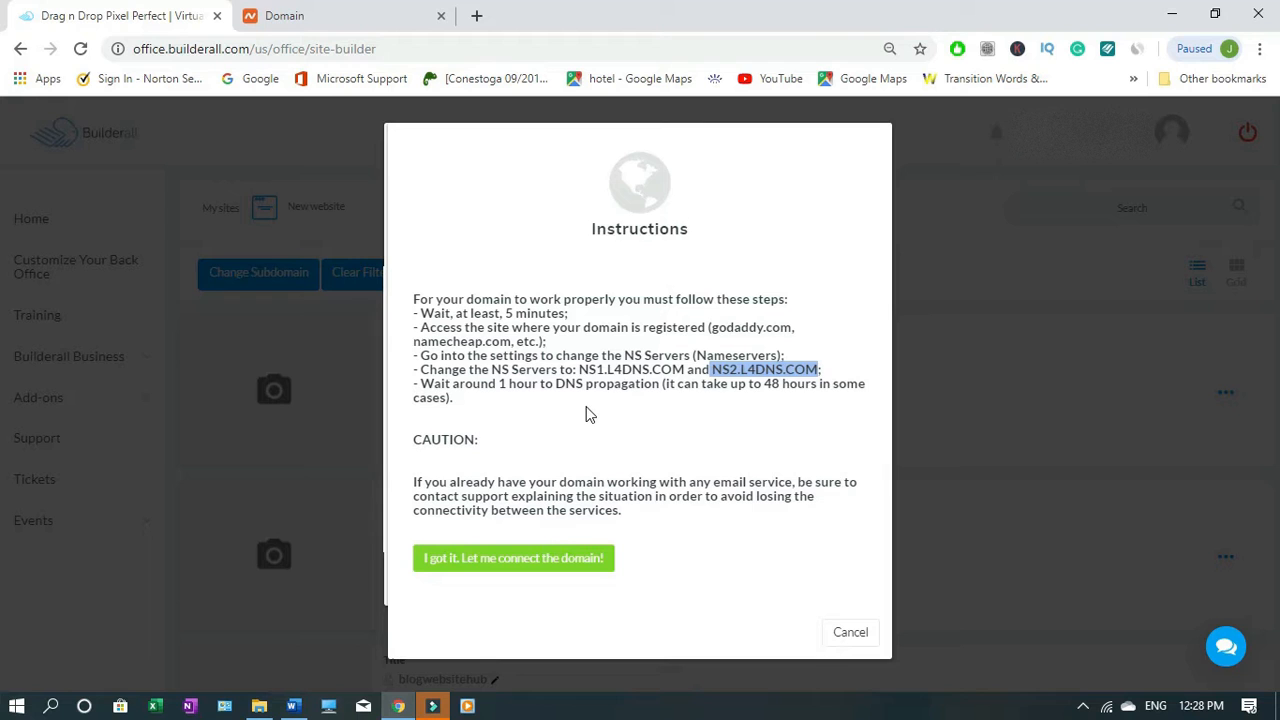
click(340, 15)
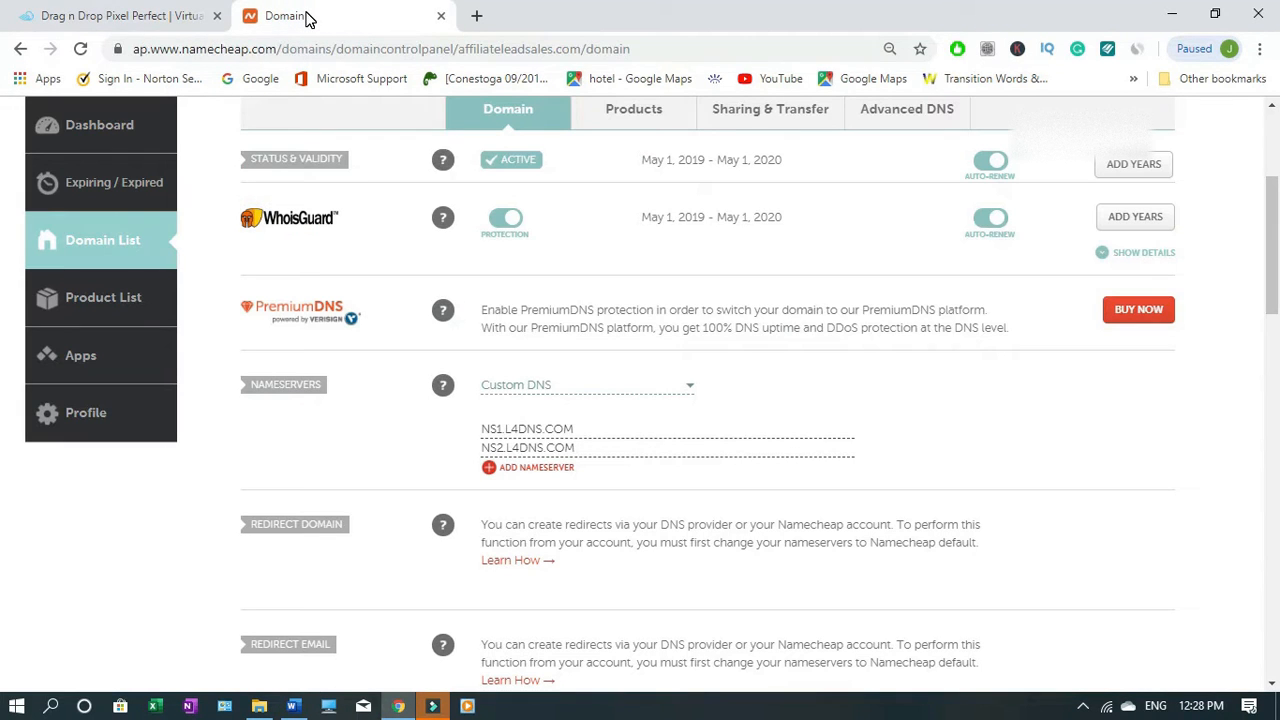
click(110, 15)
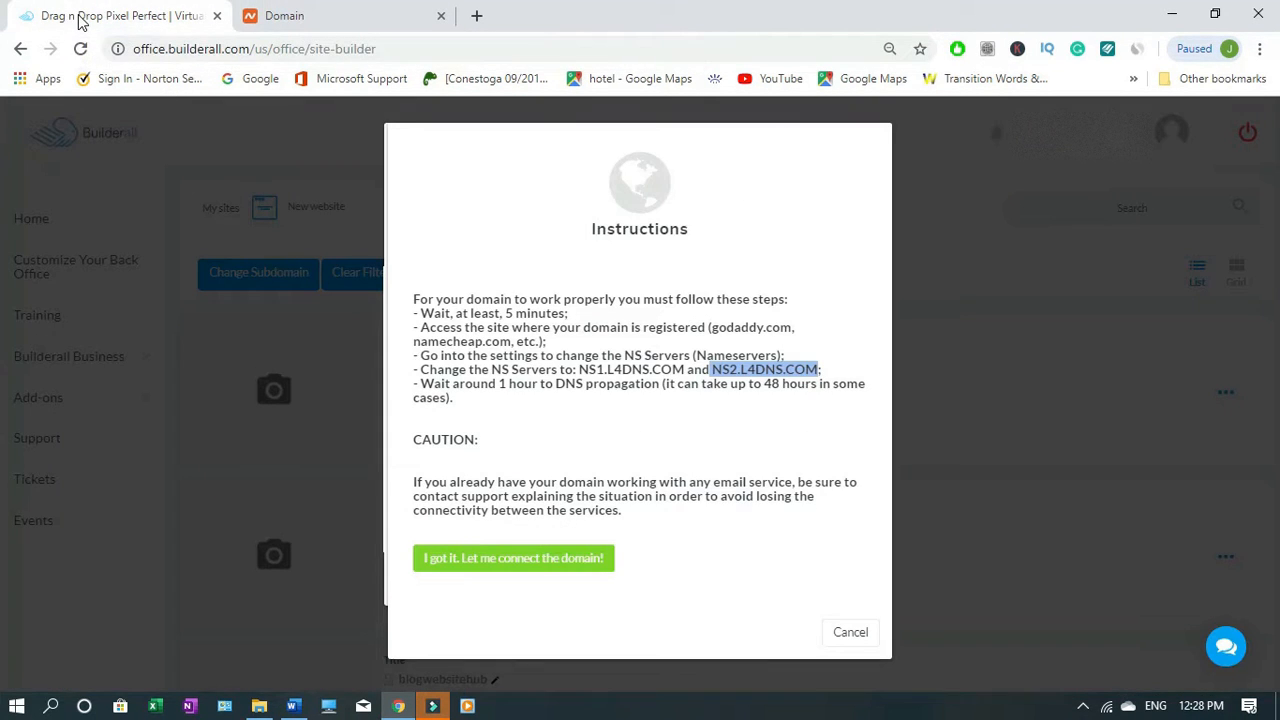
mouse_move(735, 526)
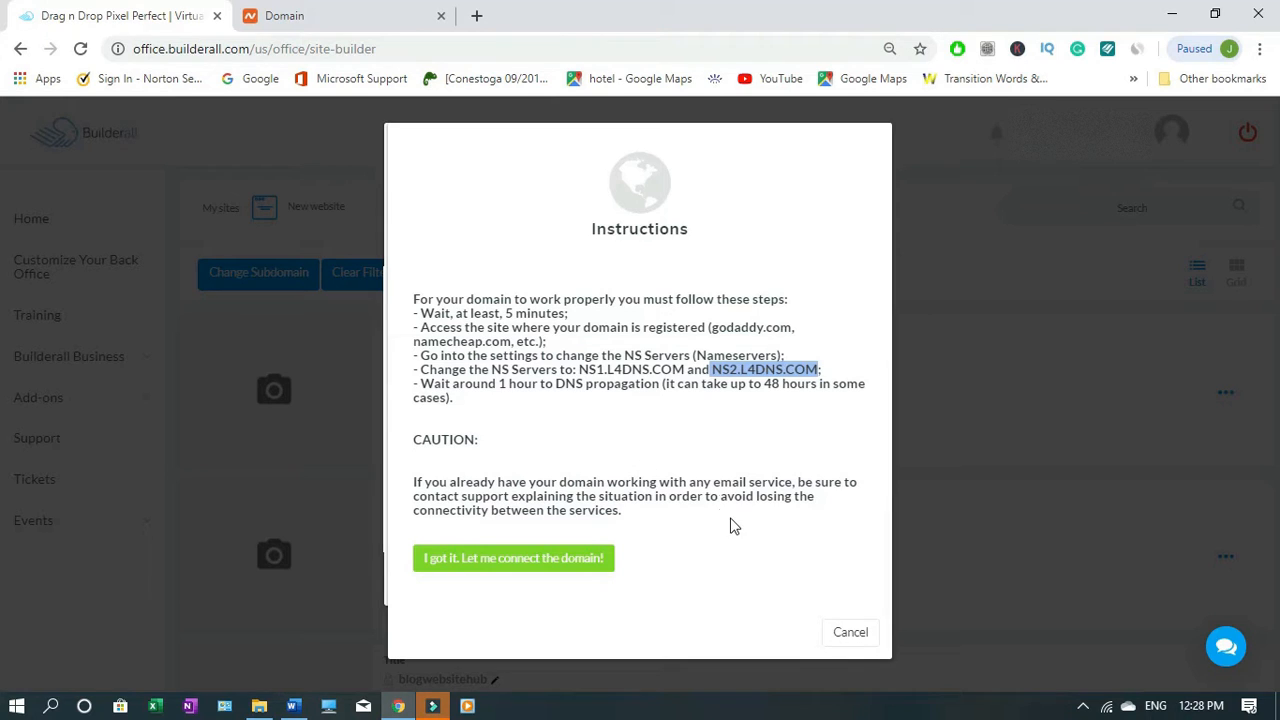
mouse_move(700, 408)
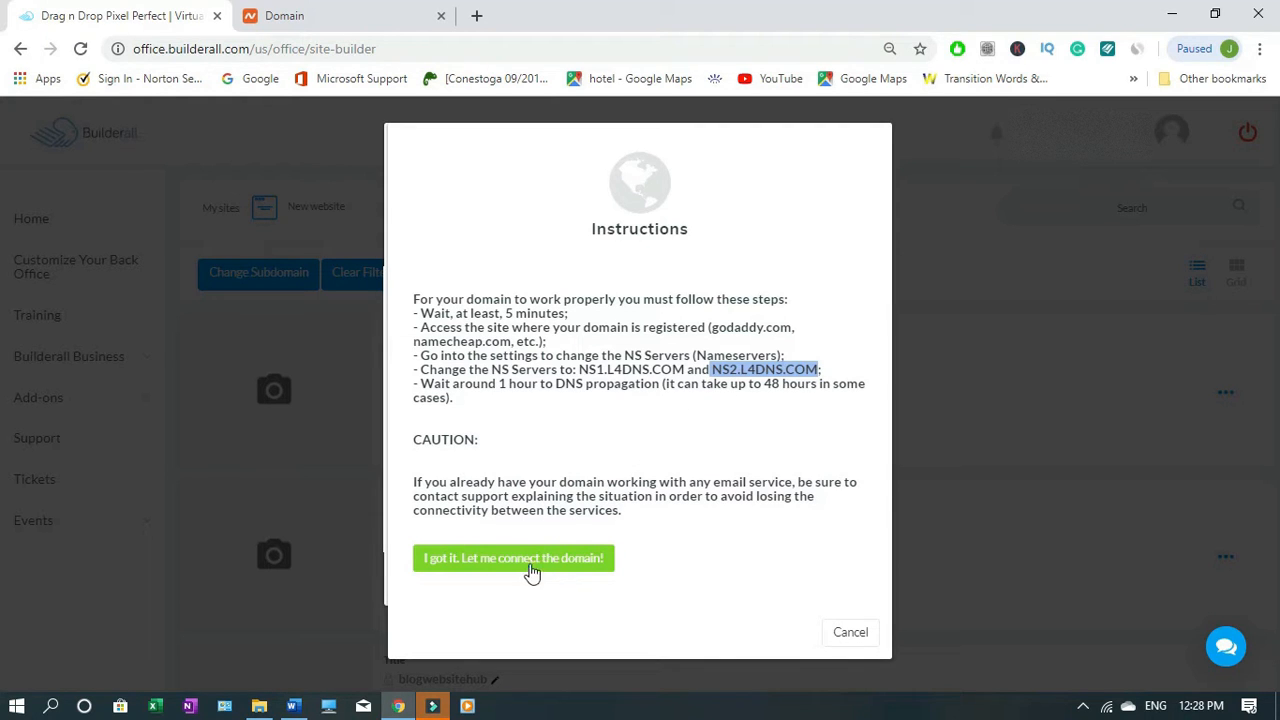
mouse_move(557, 568)
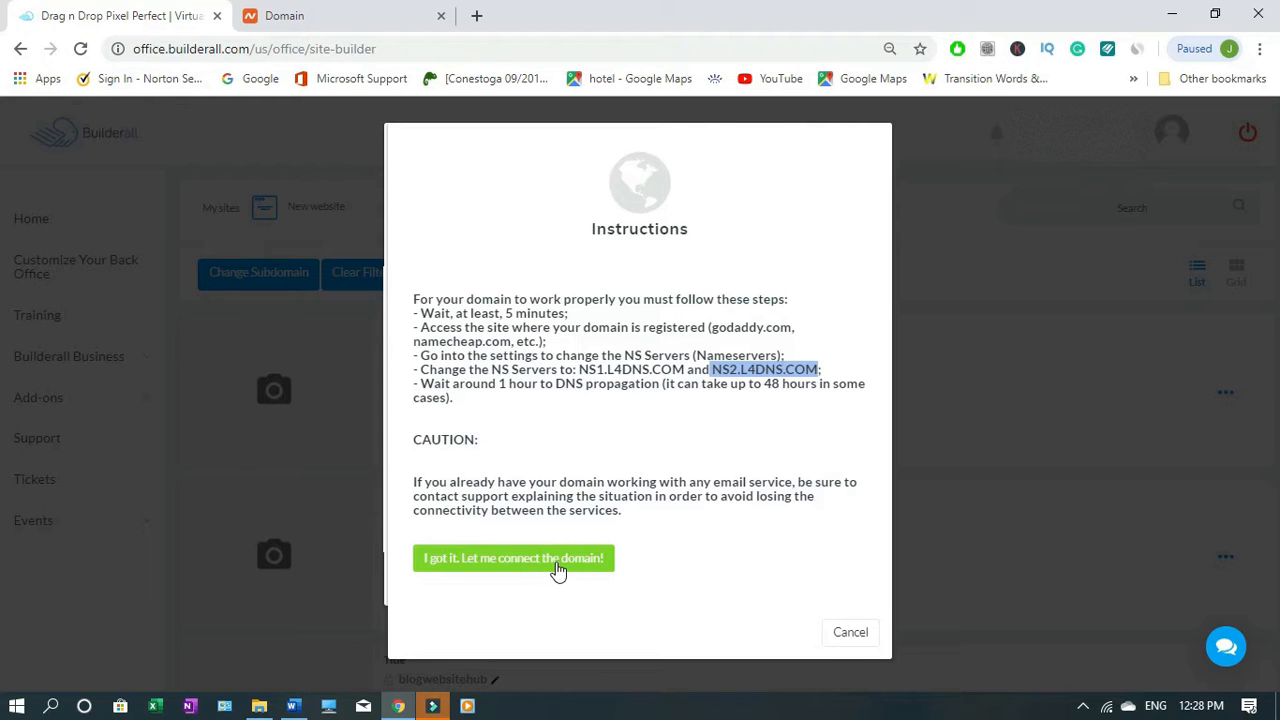
click(513, 558)
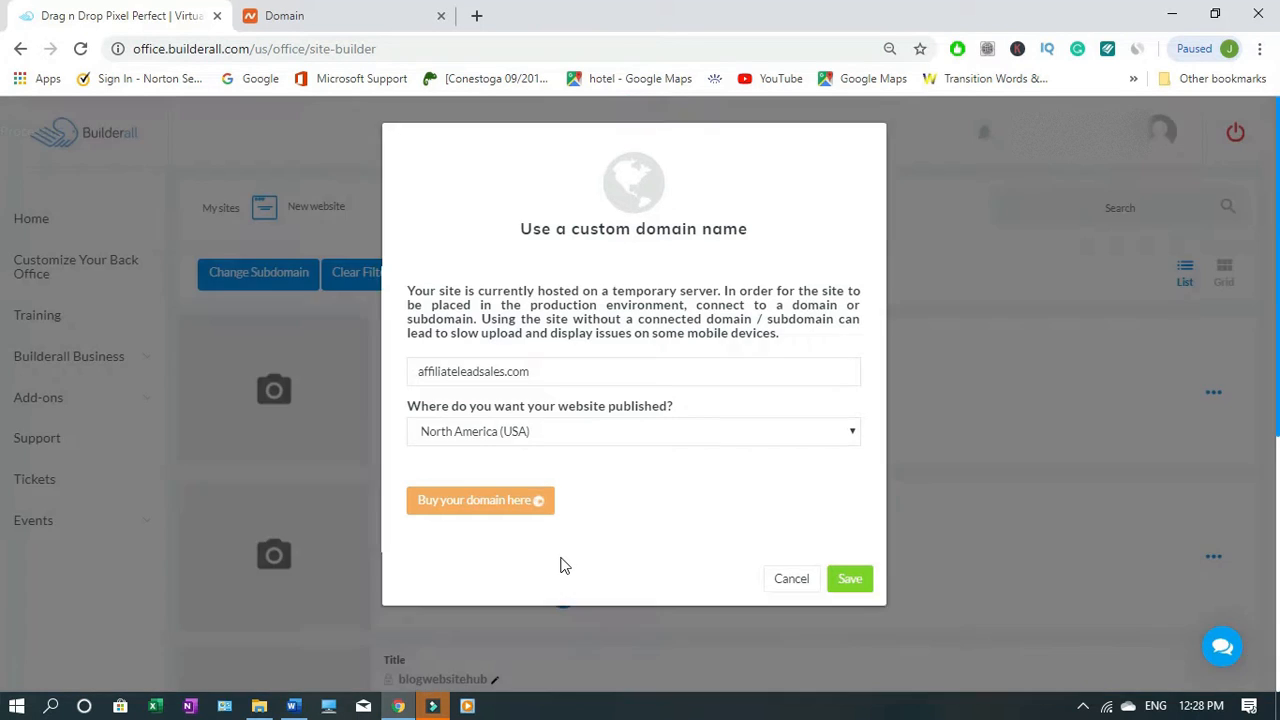
- Save affiliateleadsales.com with North America (USA) as the site's custom domain
click(849, 578)
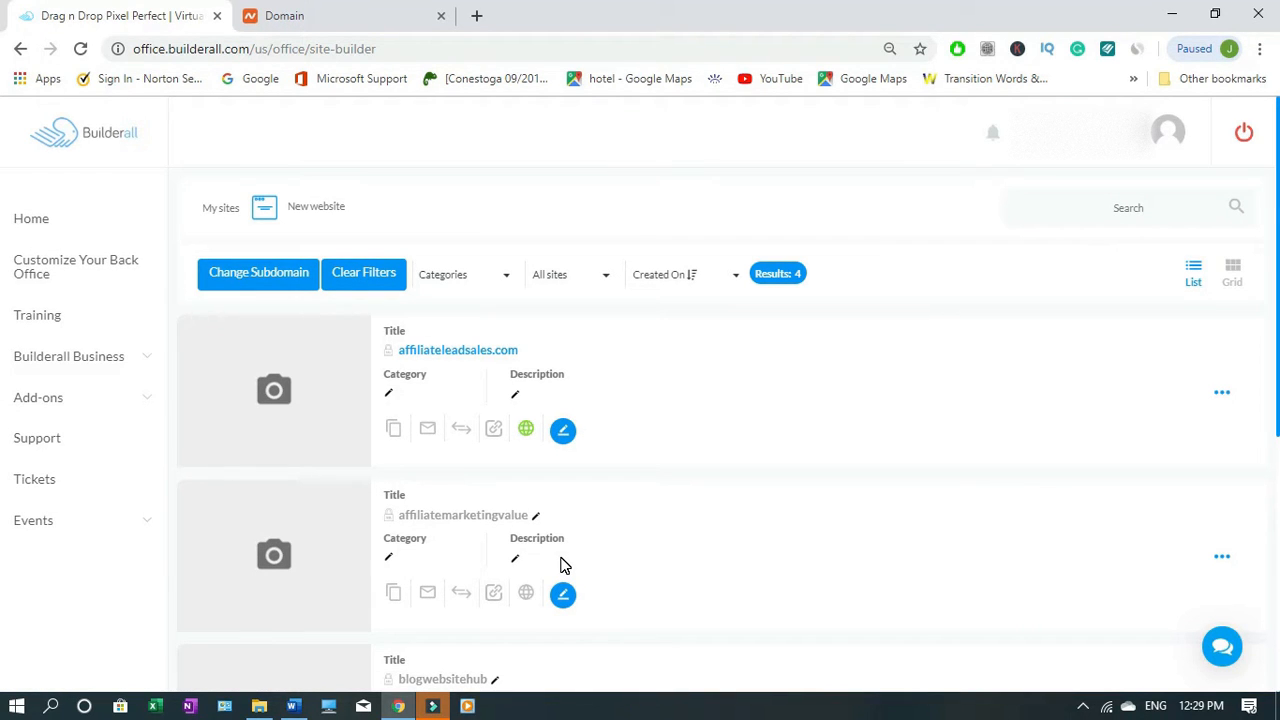
mouse_move(752, 444)
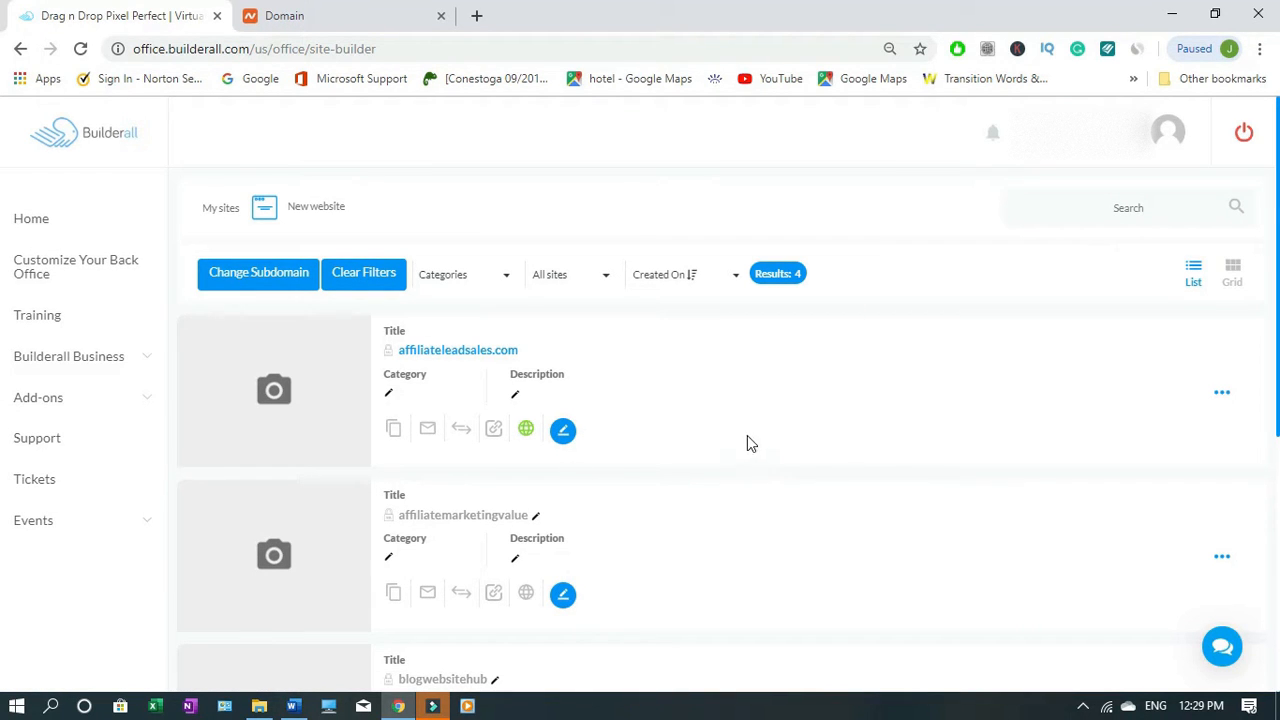
mouse_move(415, 367)
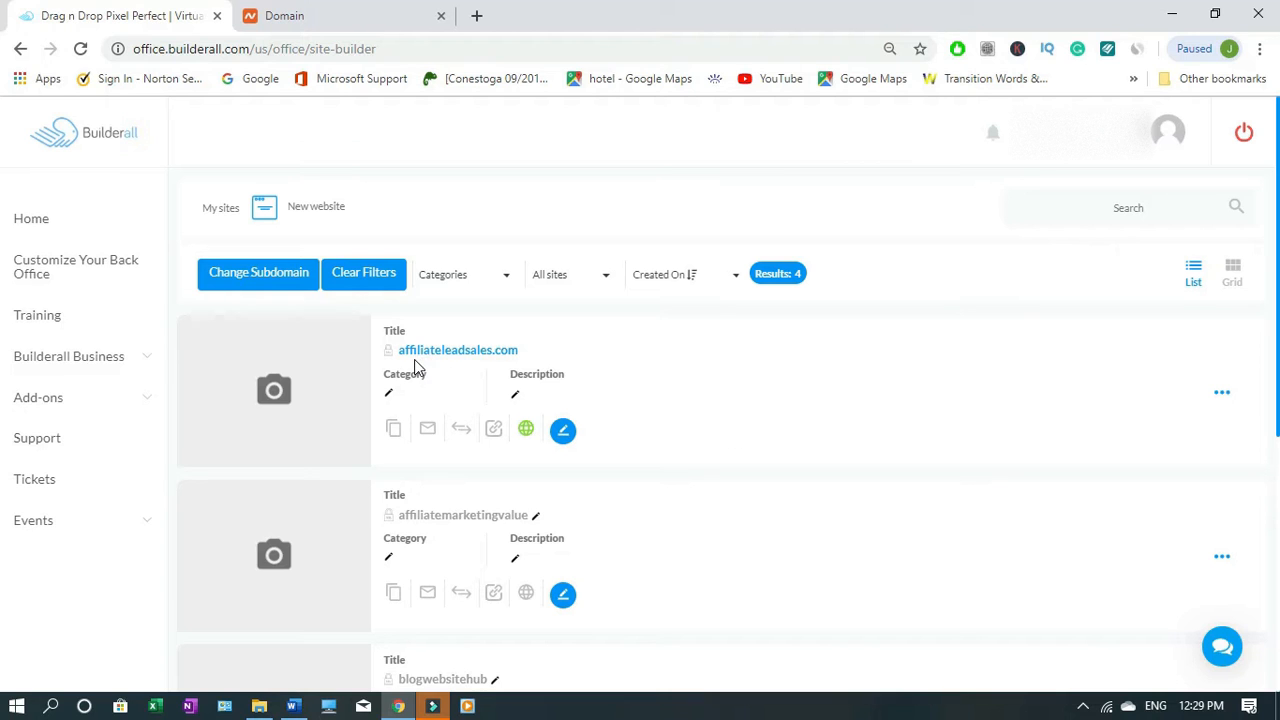
mouse_move(484, 355)
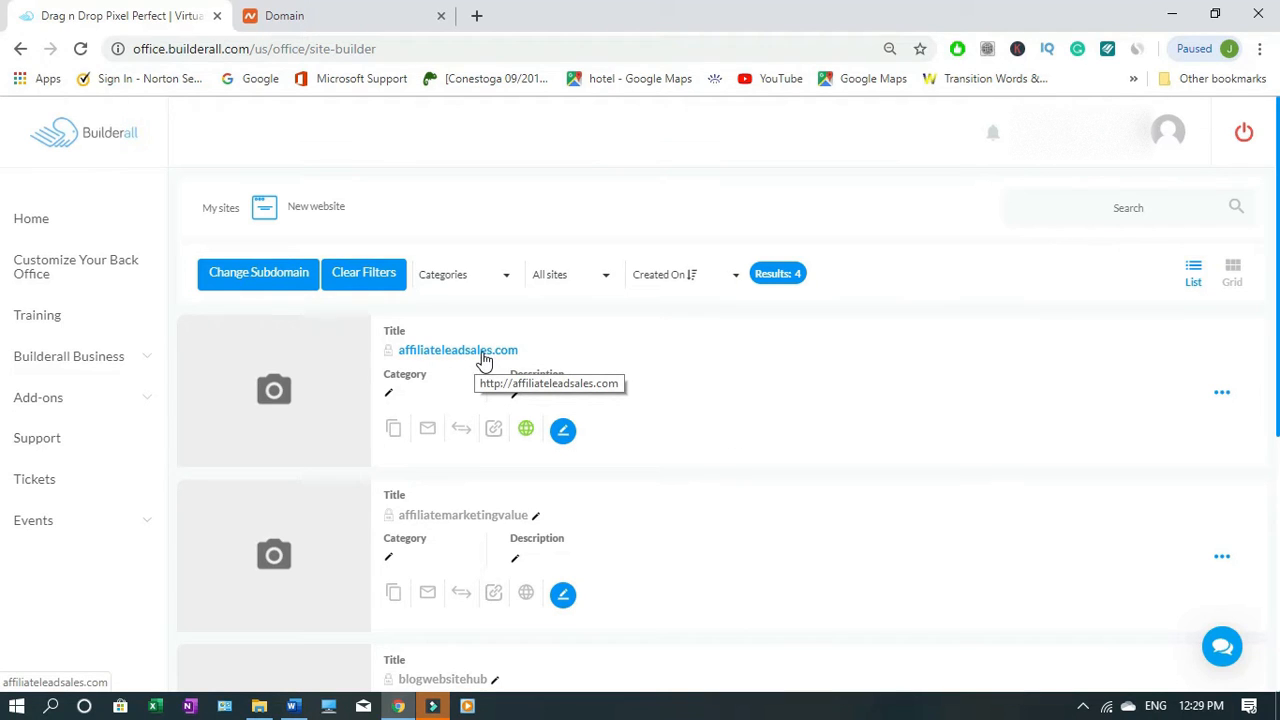
mouse_move(513, 360)
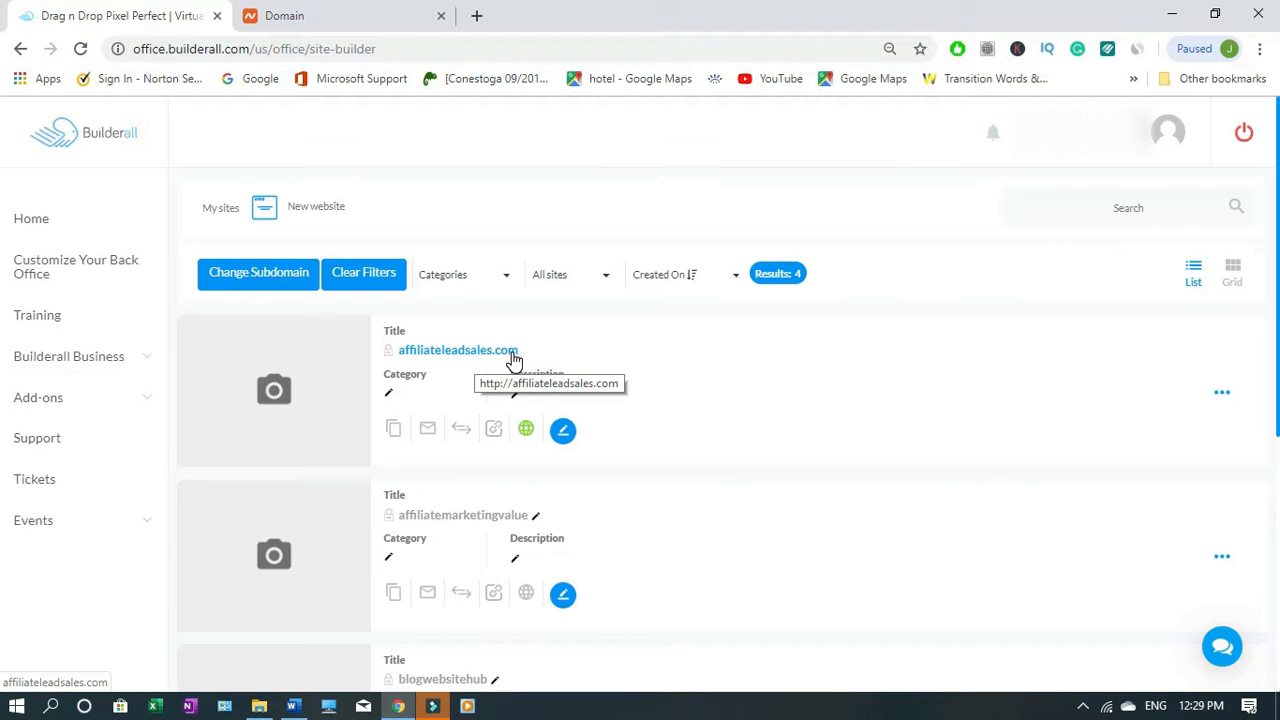
mouse_move(463, 515)
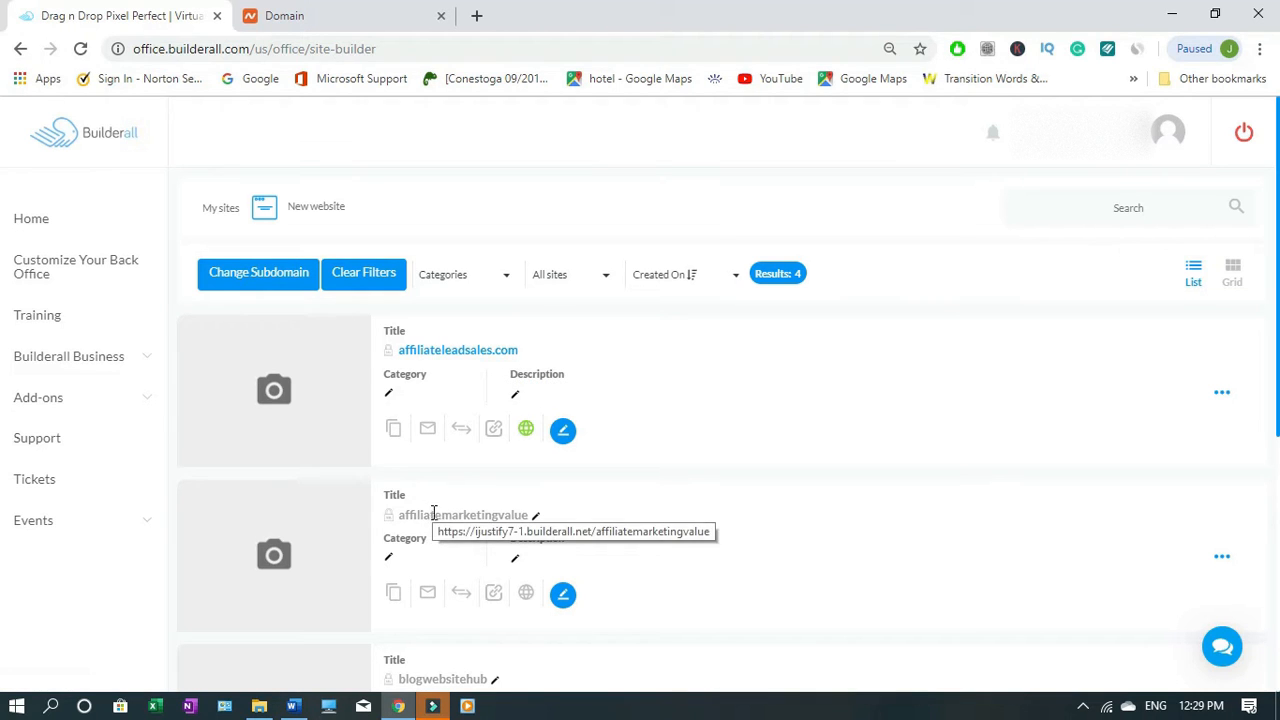
mouse_move(463, 371)
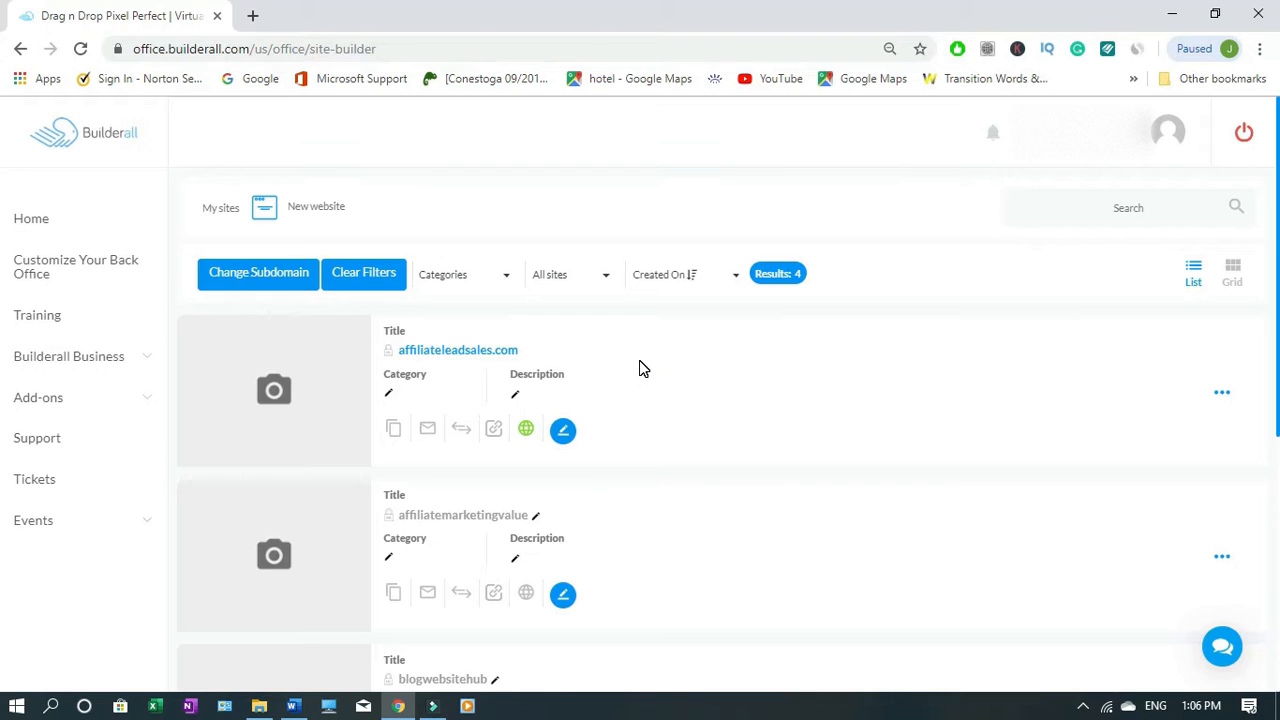
mouse_move(1221, 392)
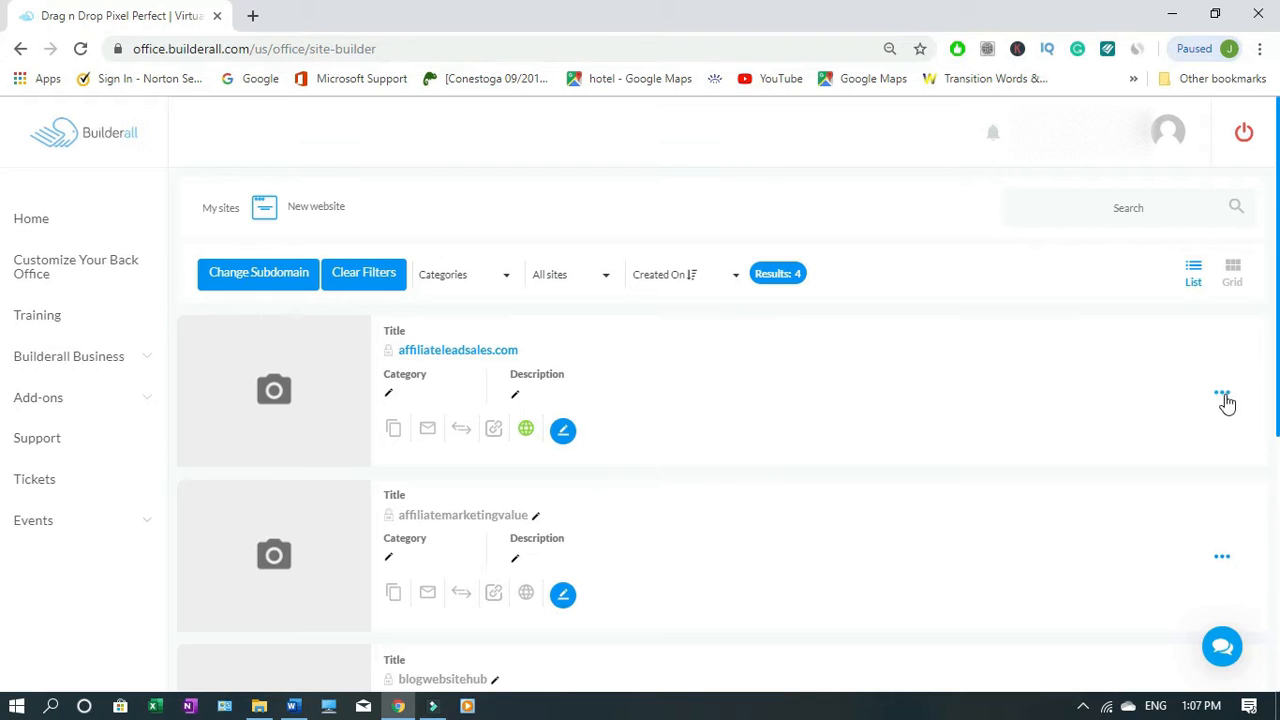
- Activate SSL for affiliateleadsales.com from its options menu and confirm the prompt
click(1221, 396)
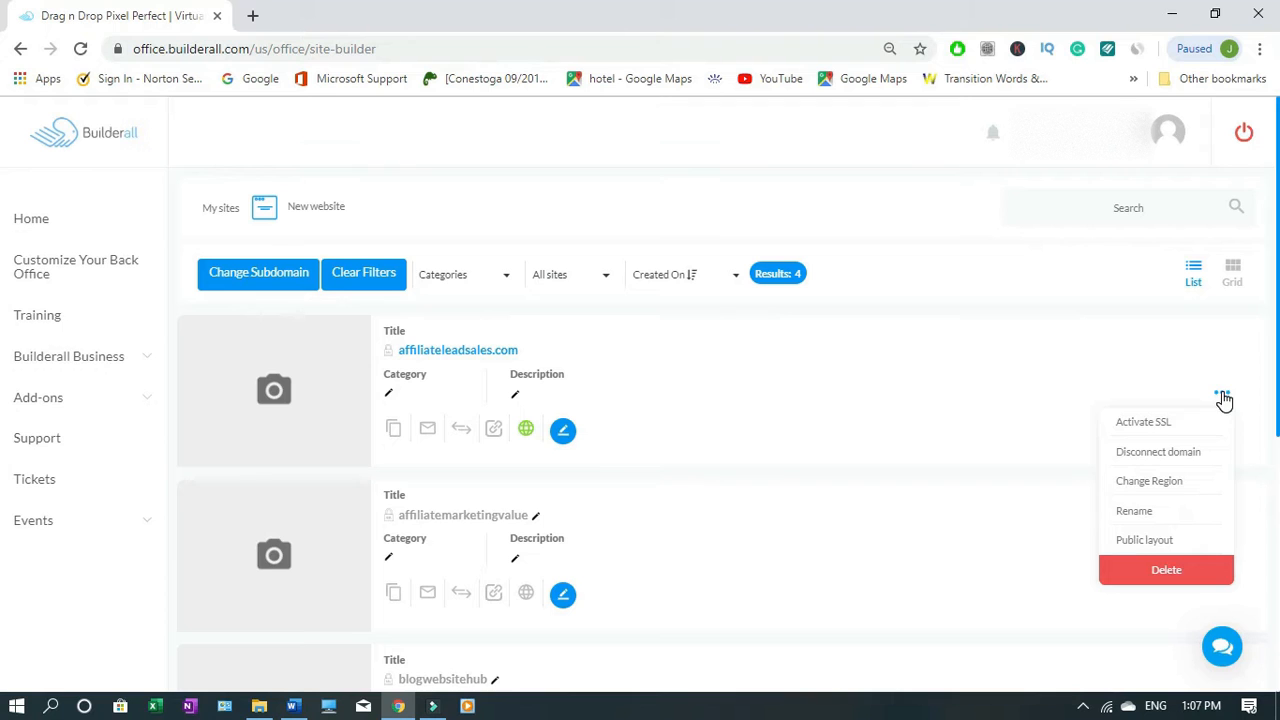
mouse_move(1163, 428)
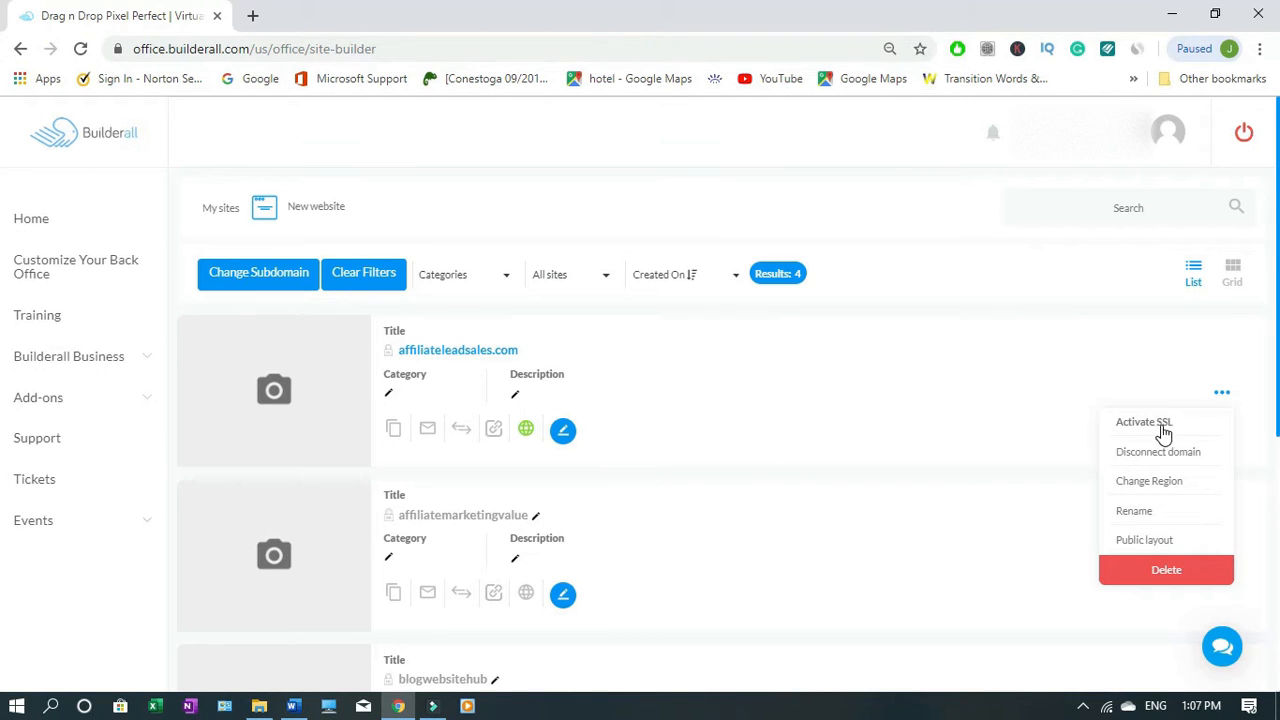
click(1143, 421)
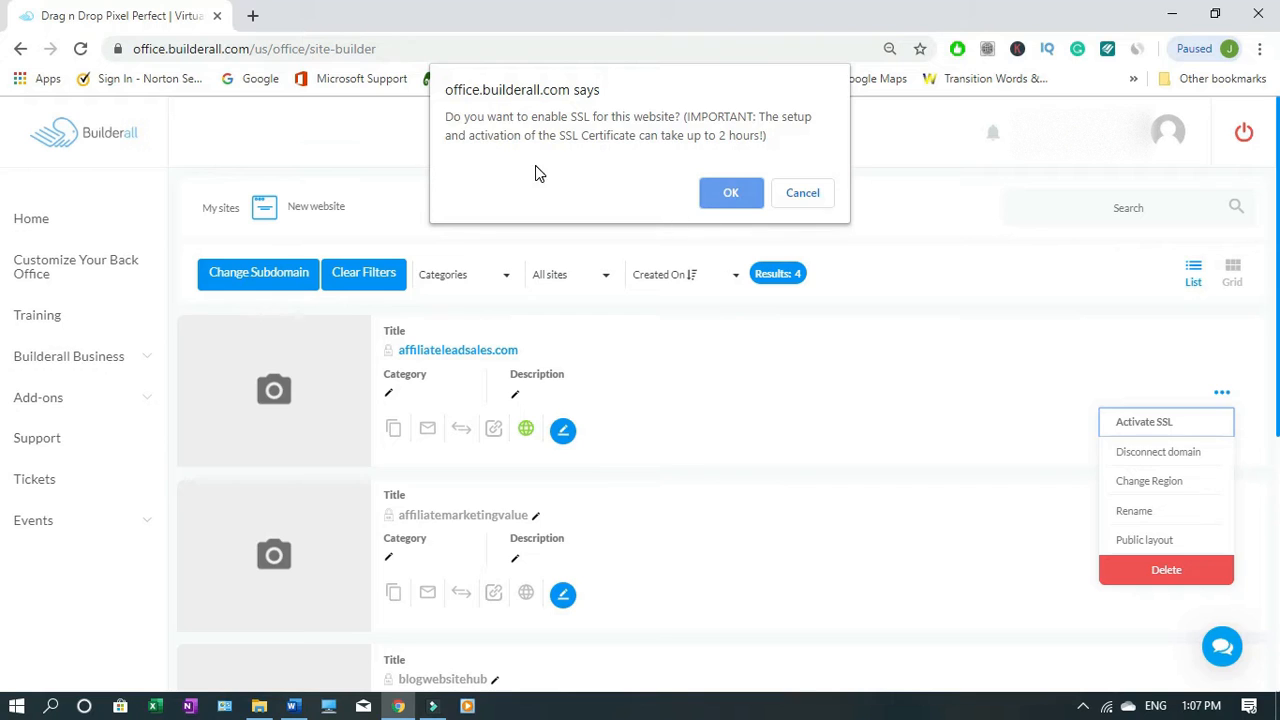
mouse_move(558, 126)
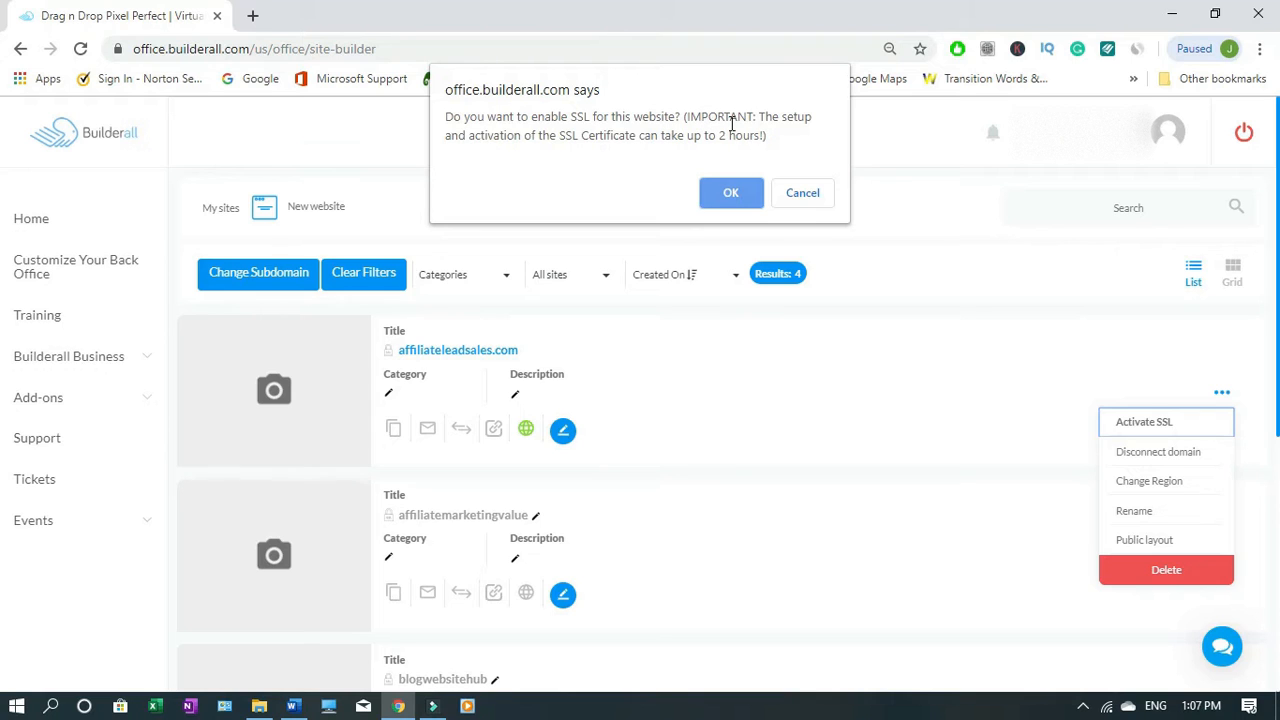
mouse_move(550, 142)
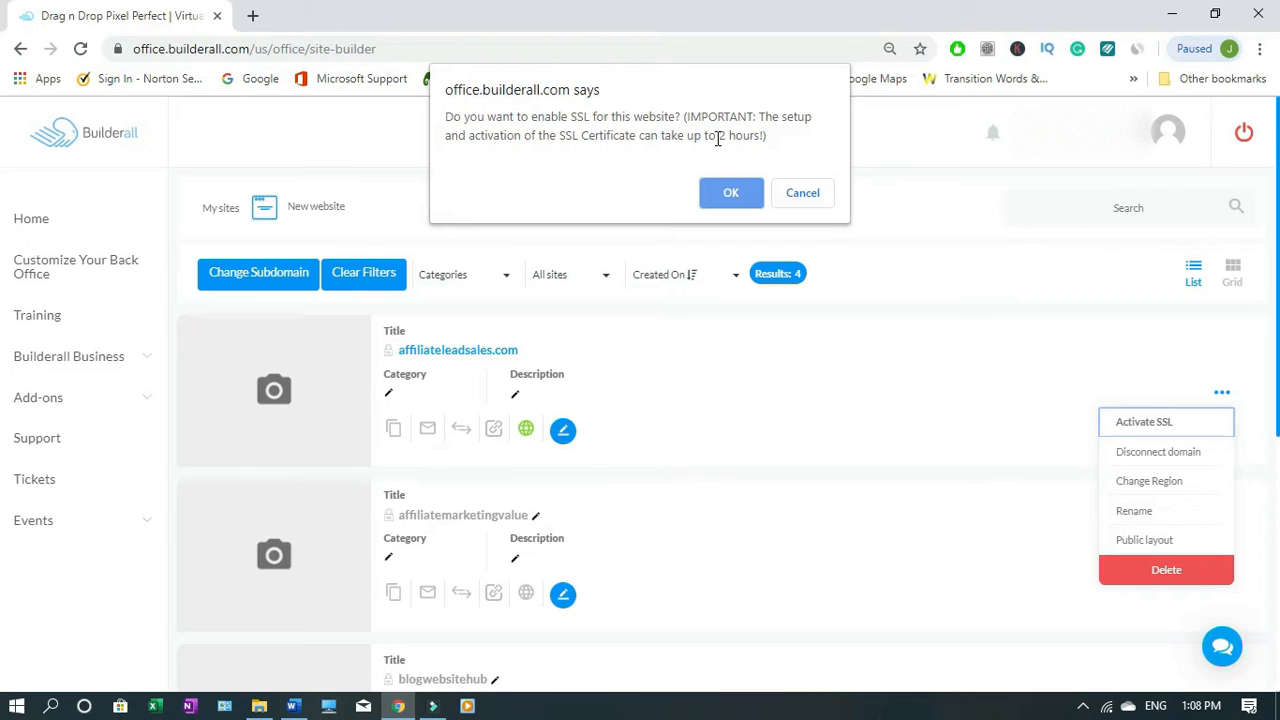
mouse_move(823, 213)
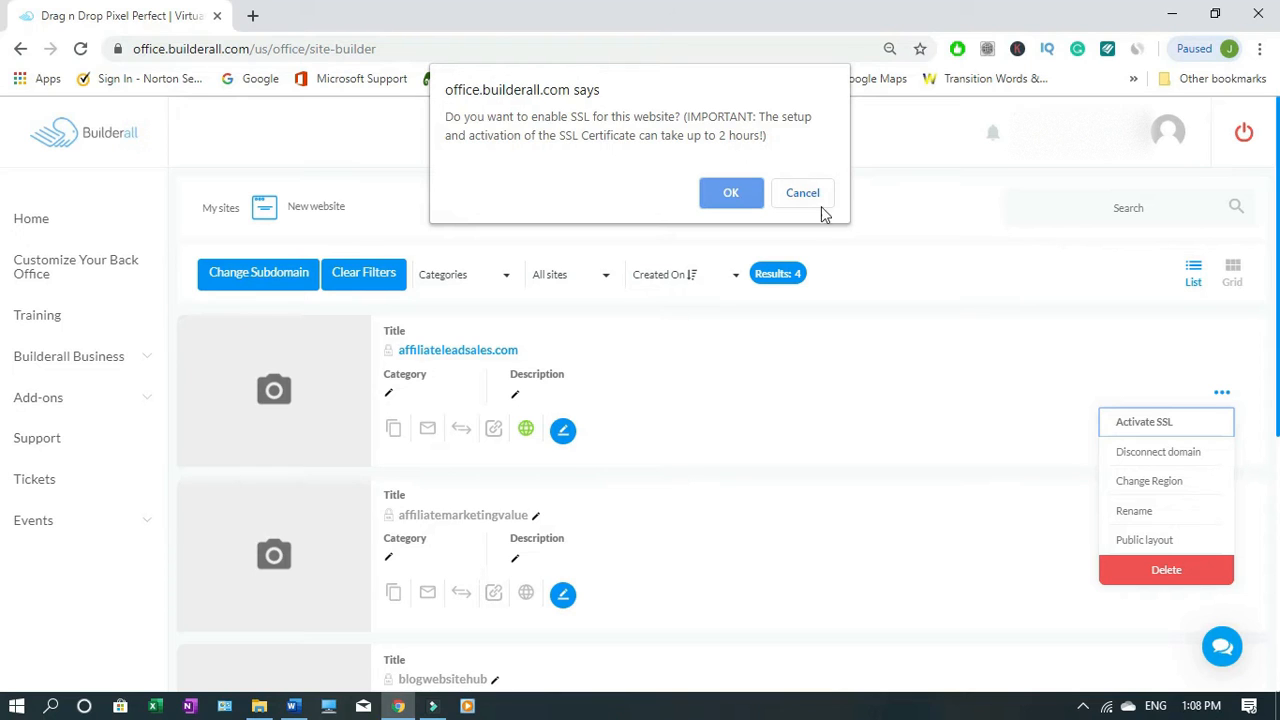
mouse_move(729, 331)
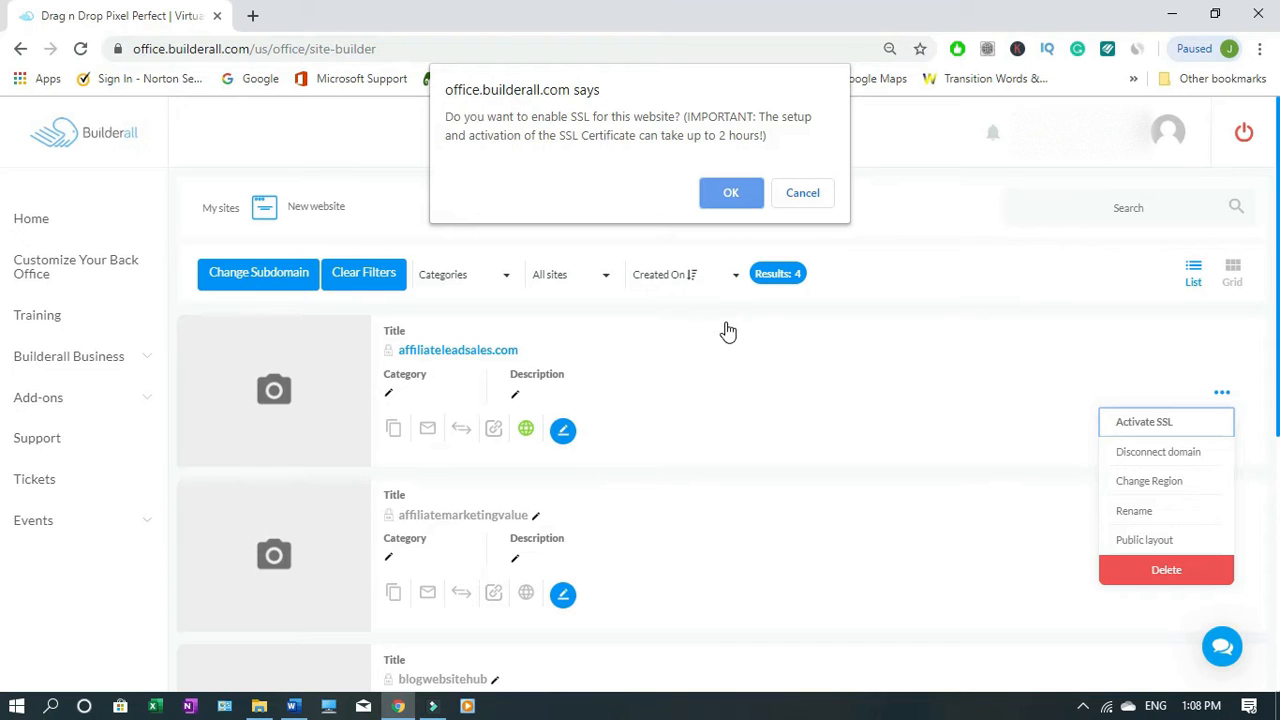
mouse_move(723, 318)
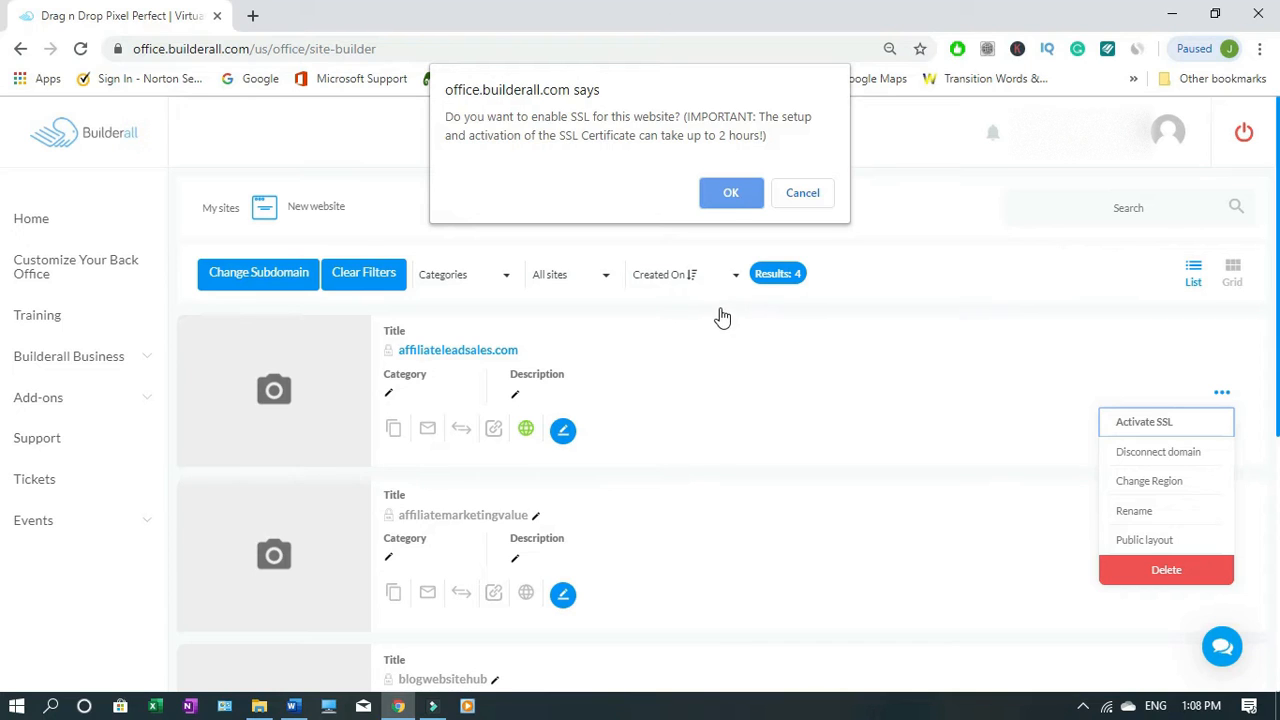
mouse_move(715, 302)
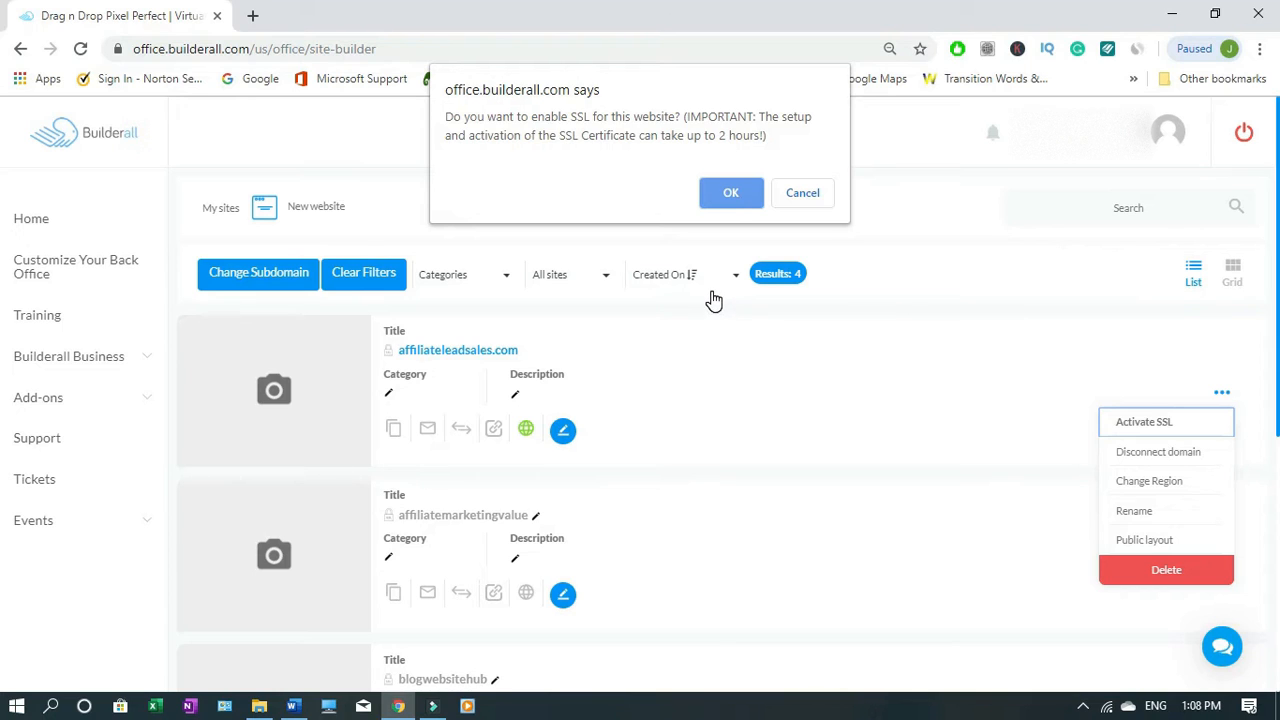
click(731, 192)
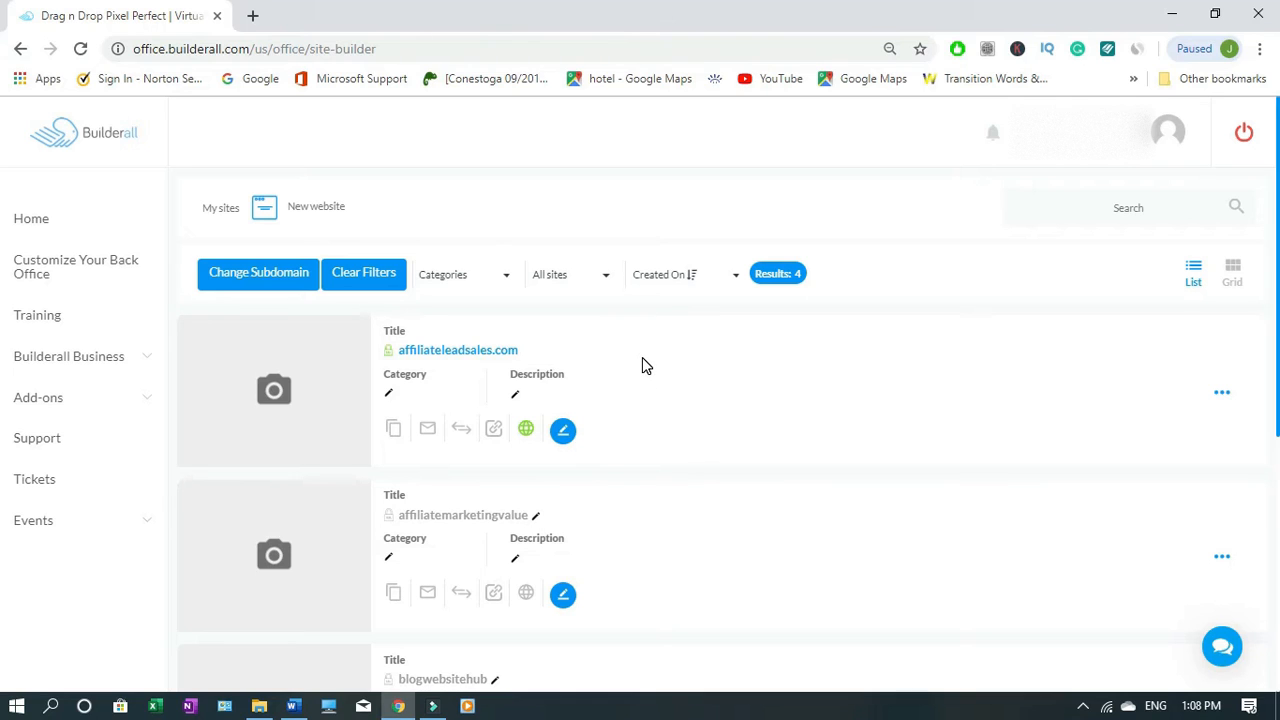
mouse_move(399, 353)
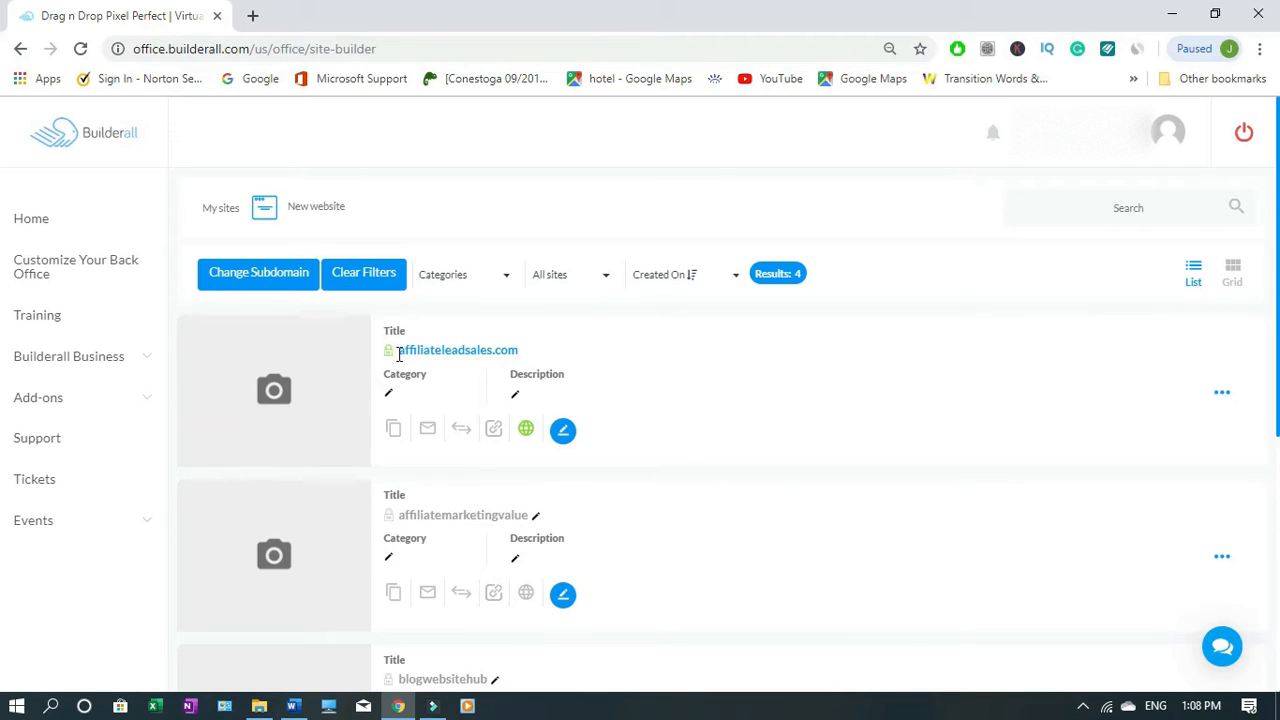
mouse_move(388, 350)
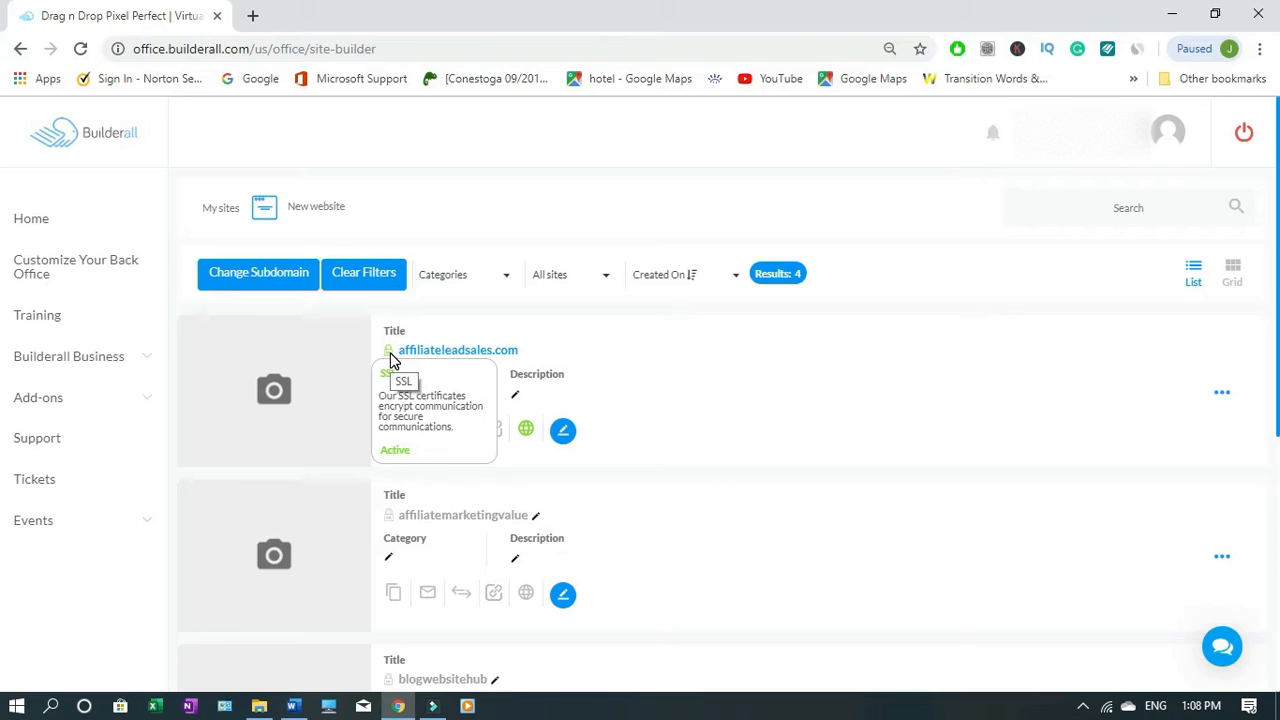
mouse_move(389, 357)
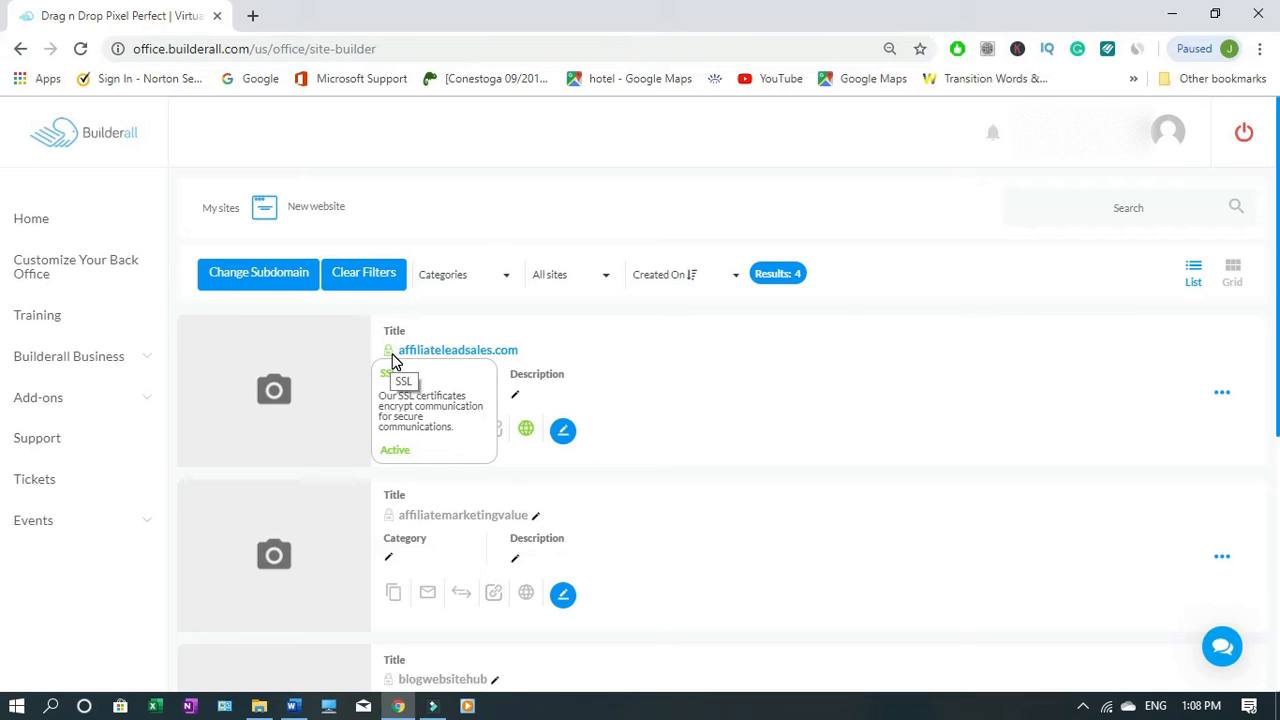
mouse_move(260, 135)
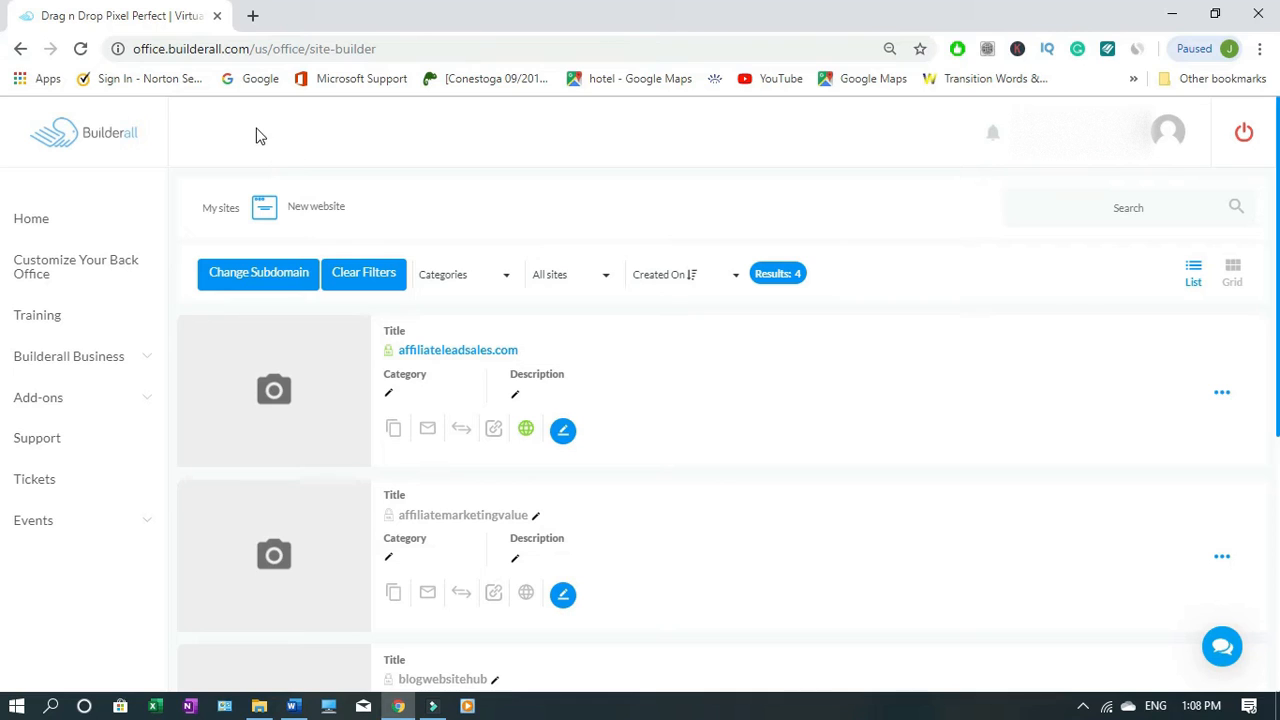
mouse_move(490, 250)
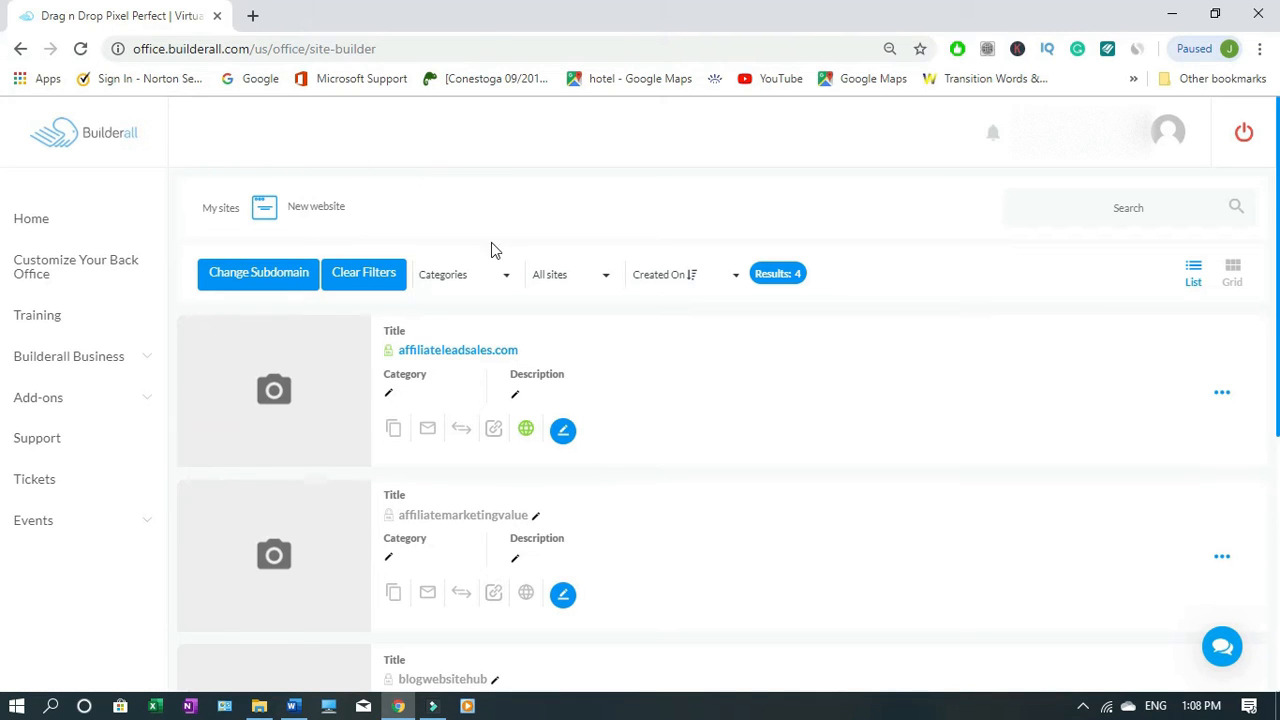
mouse_move(424, 366)
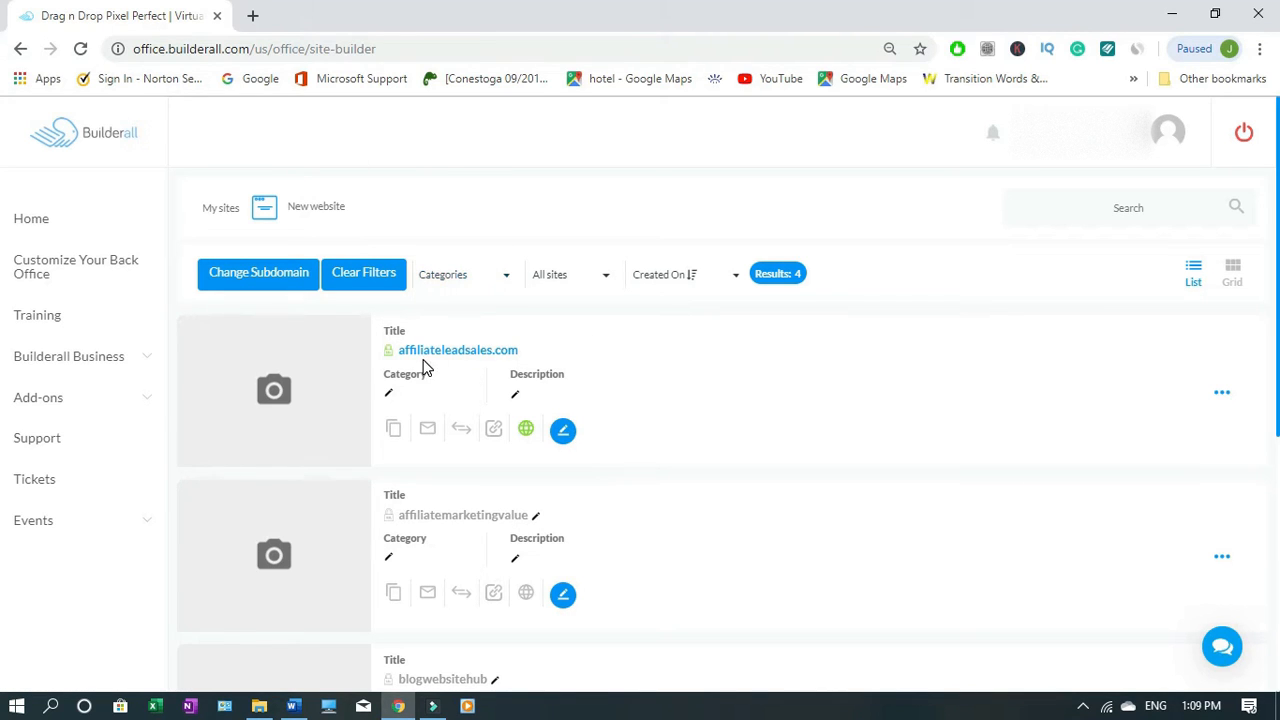
mouse_move(1115, 438)
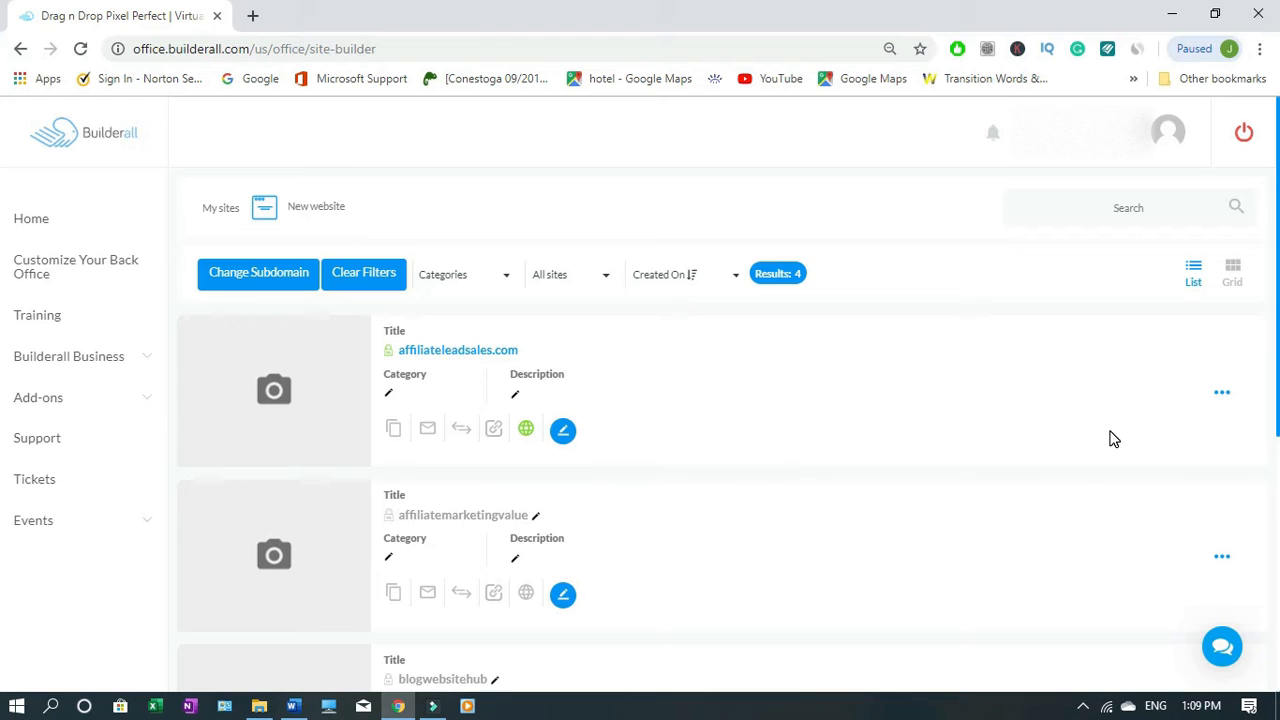
mouse_move(1223, 392)
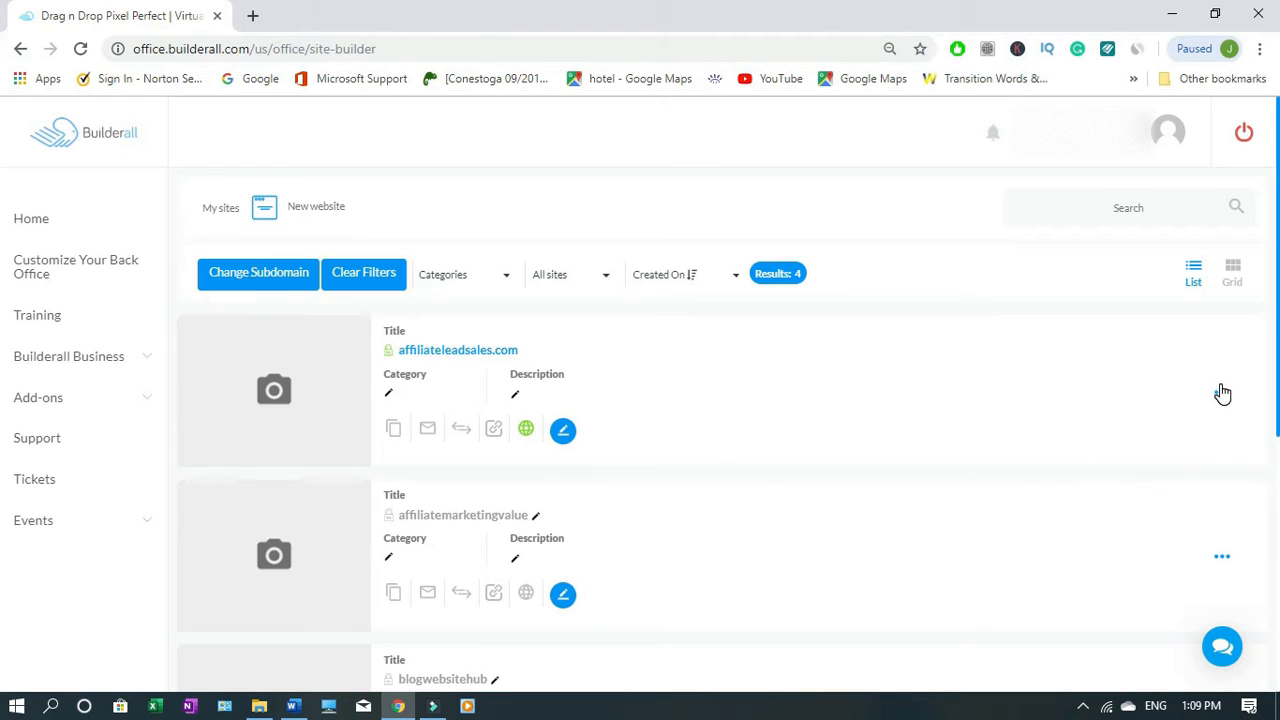
- Open affiliateleadsales.com's options to verify Deactivate SSL is now offered
click(1222, 392)
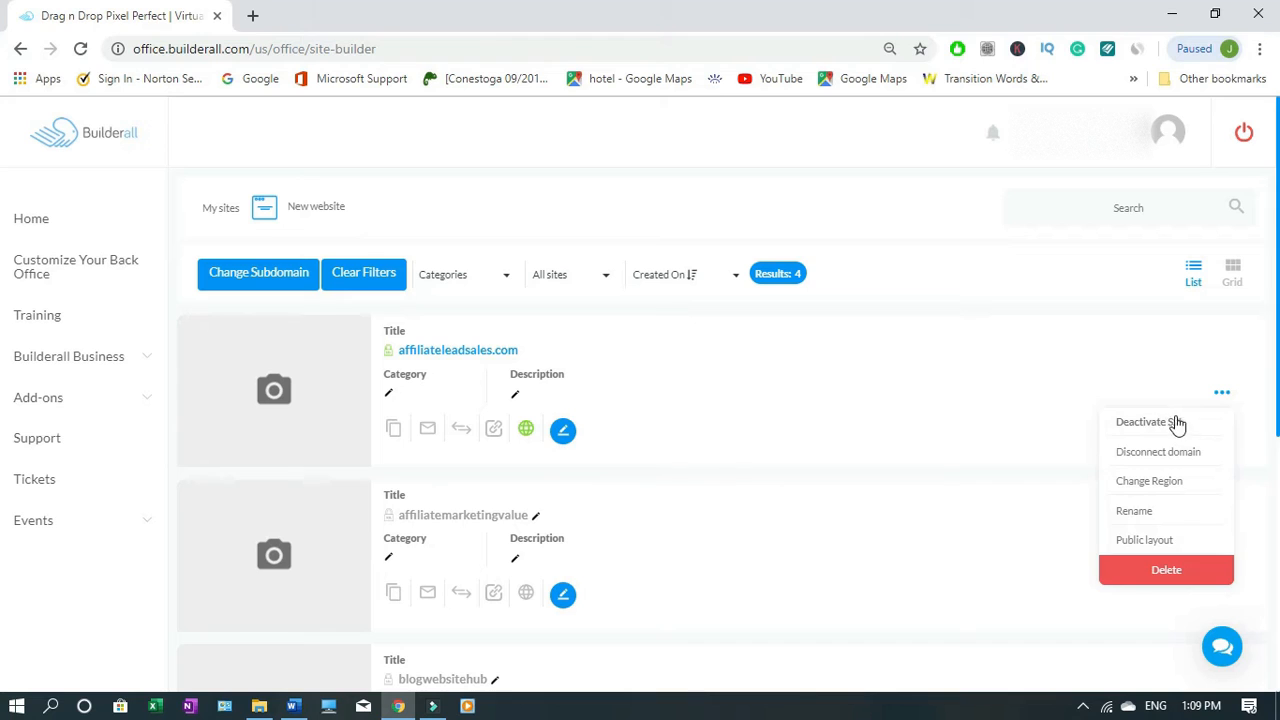
mouse_move(1170, 425)
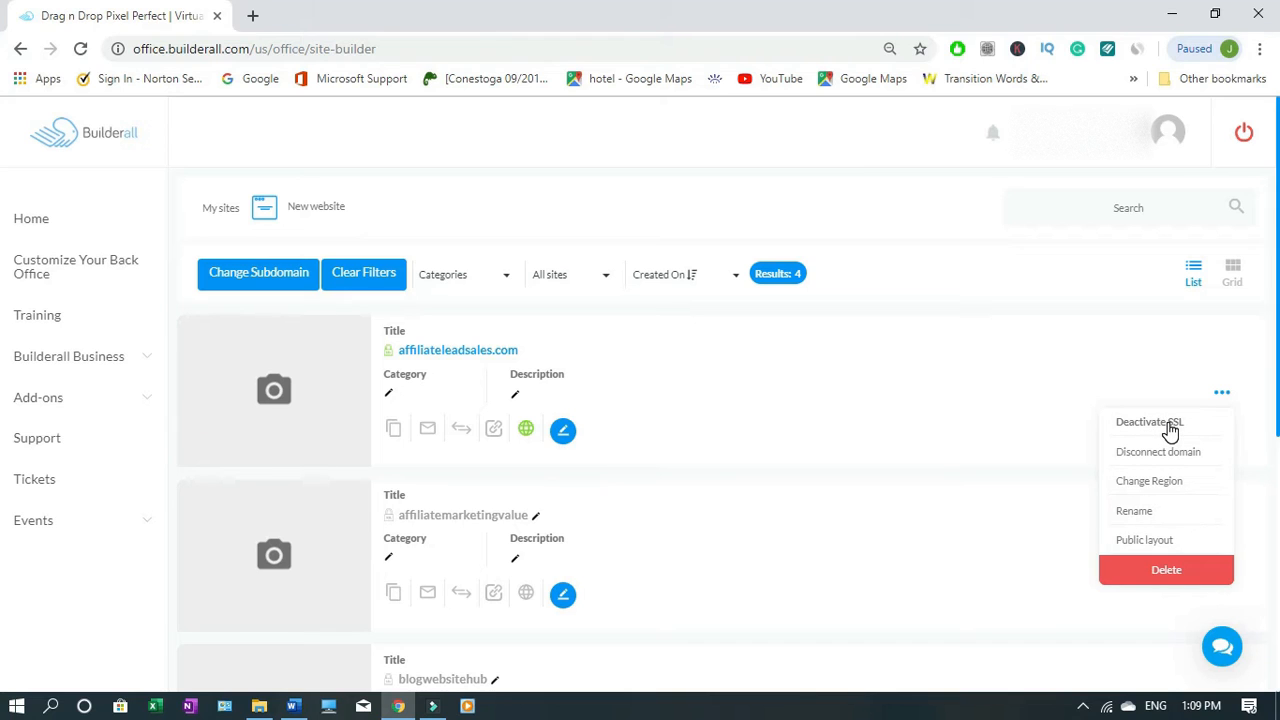
mouse_move(1168, 434)
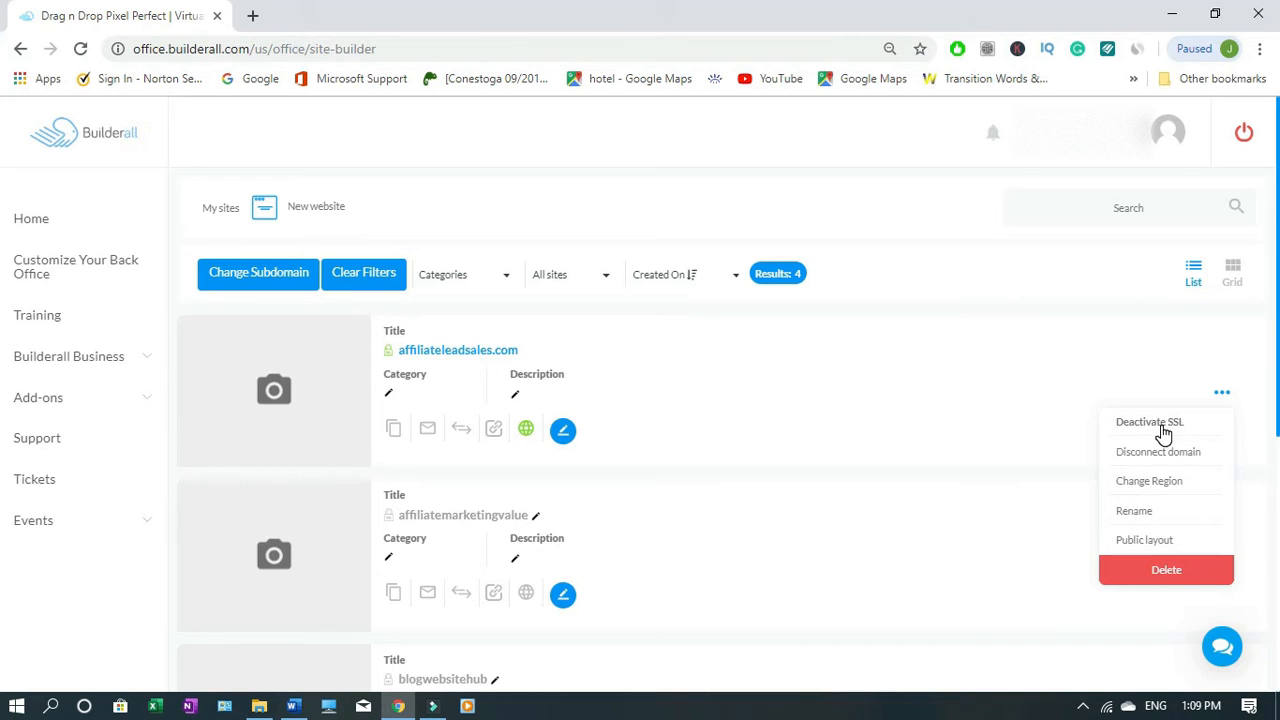
mouse_move(1150, 435)
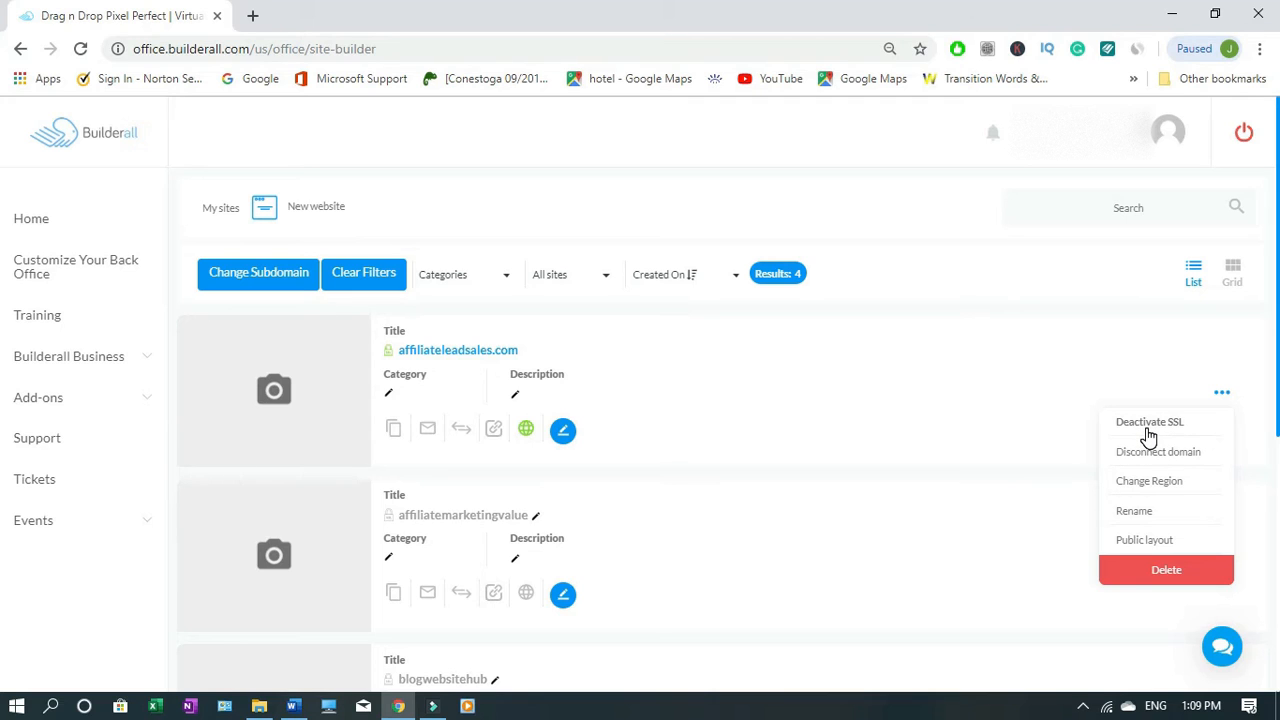
mouse_move(935, 467)
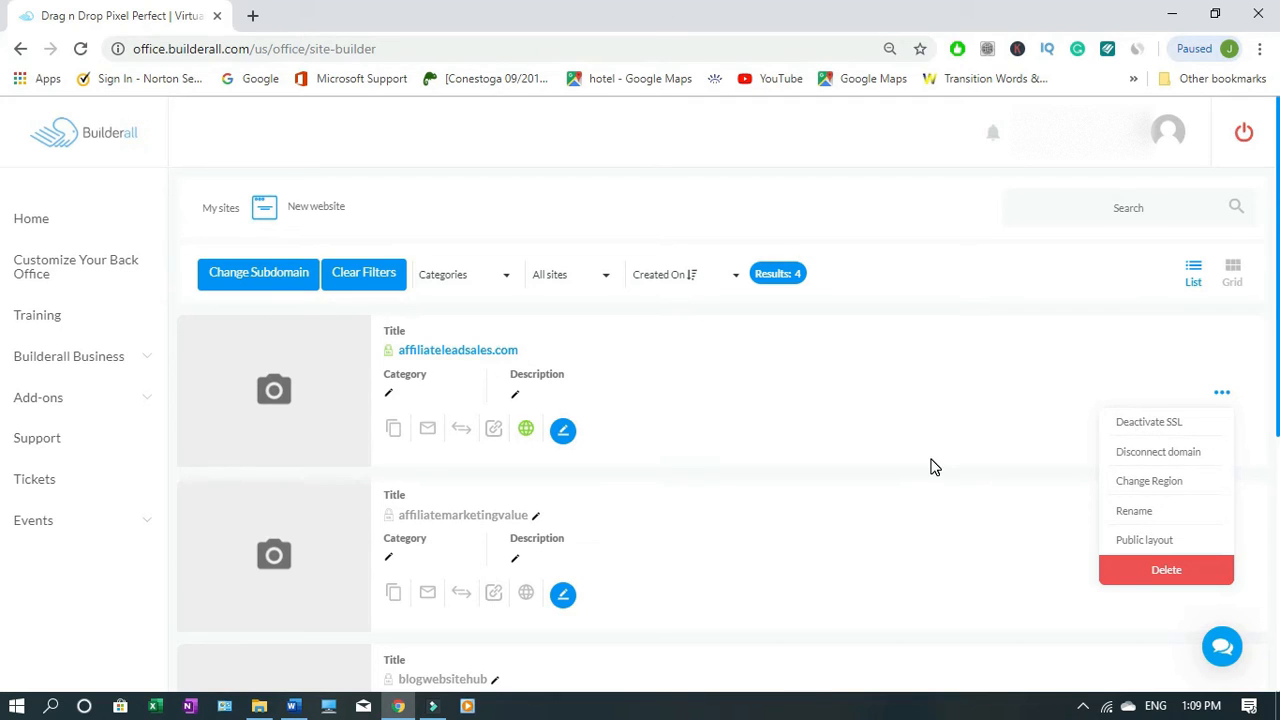